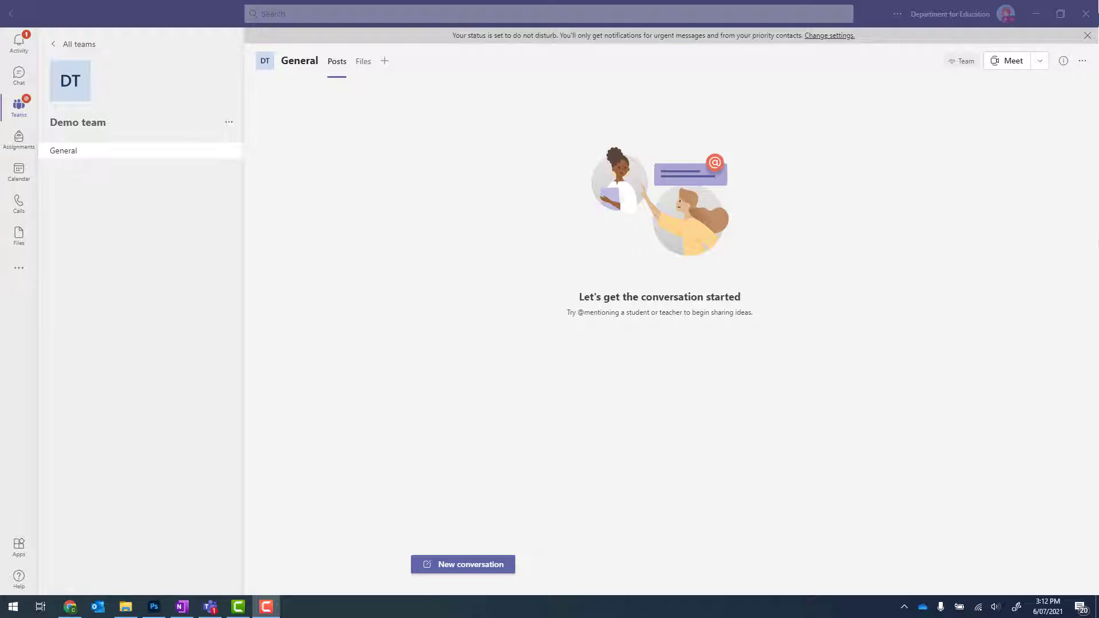
{"action": "mouse_move", "coordinate": [388, 150]}
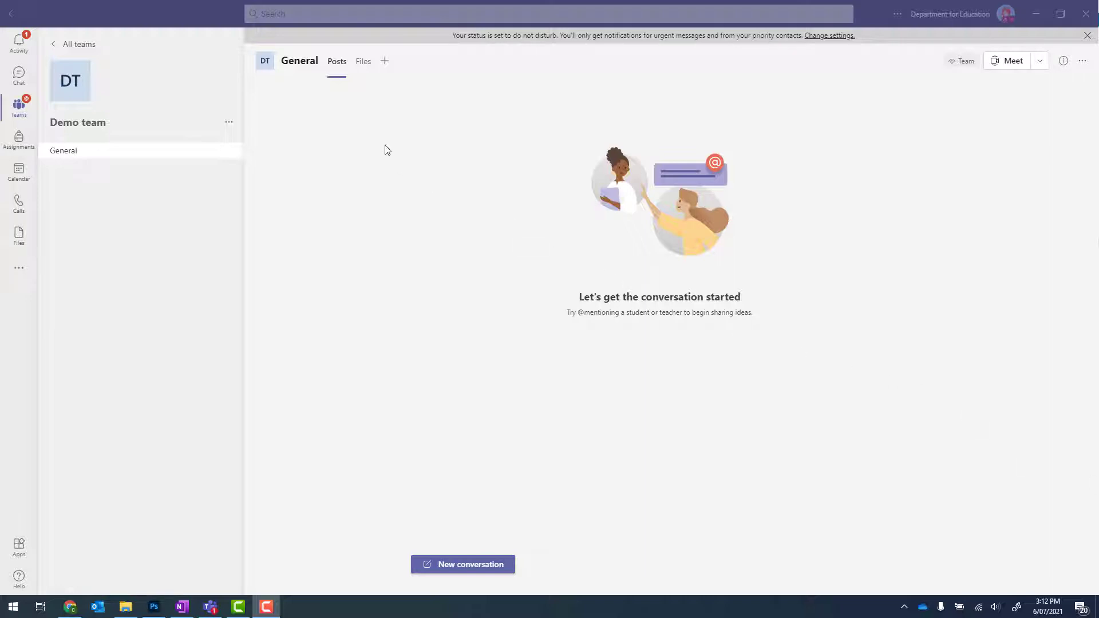
- Show the General channel's shared files in Teams
{"action": "left_click", "coordinate": [363, 60]}
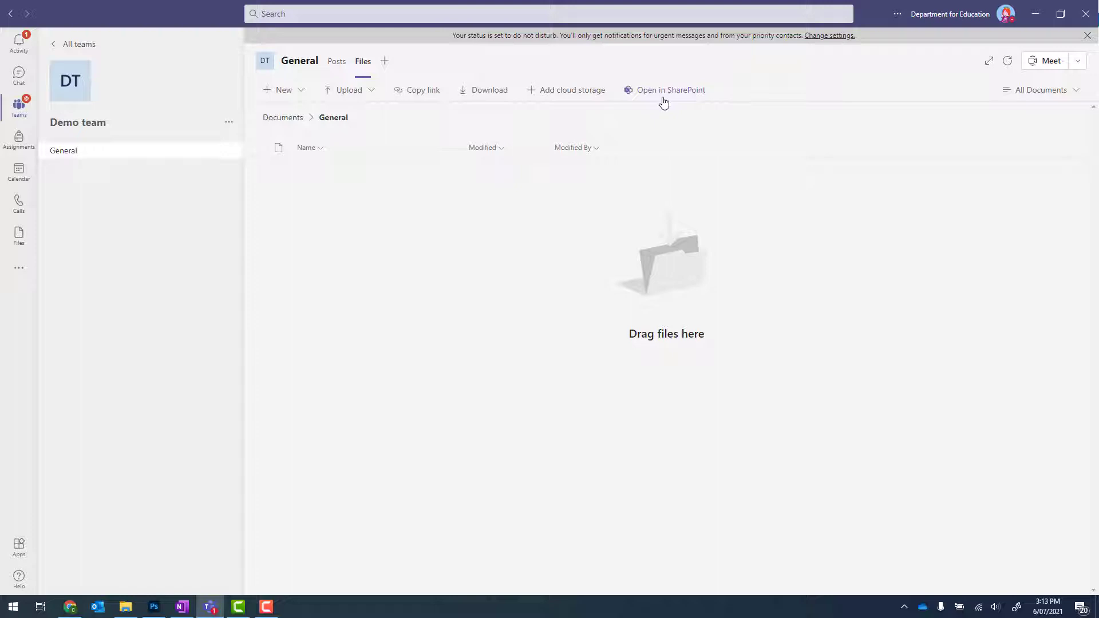
{"action": "mouse_move", "coordinate": [770, 95]}
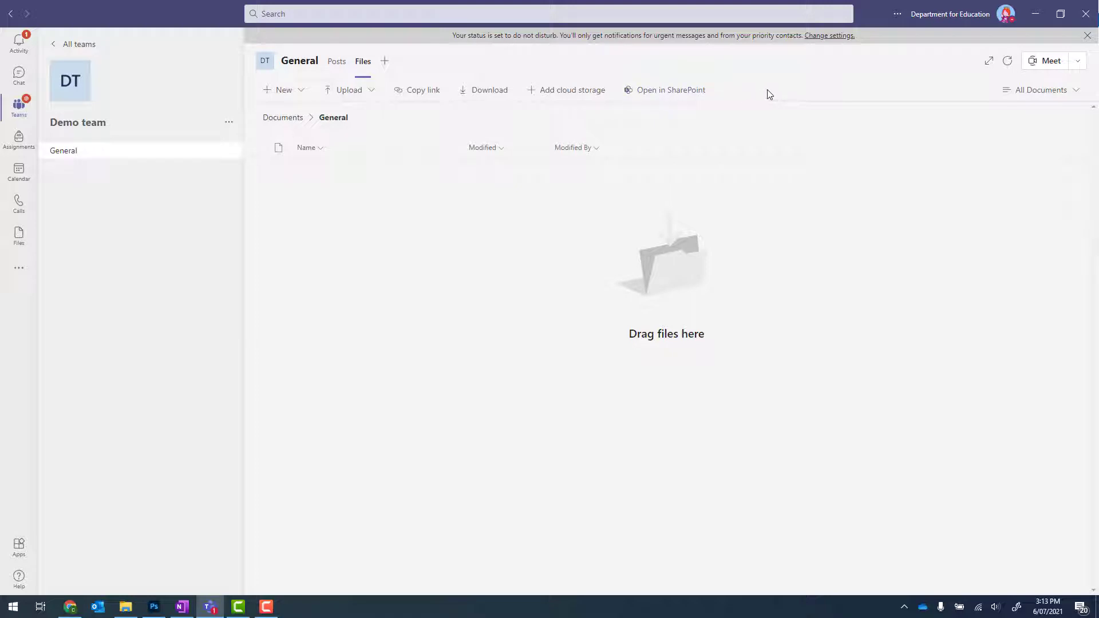
{"action": "mouse_move", "coordinate": [680, 97]}
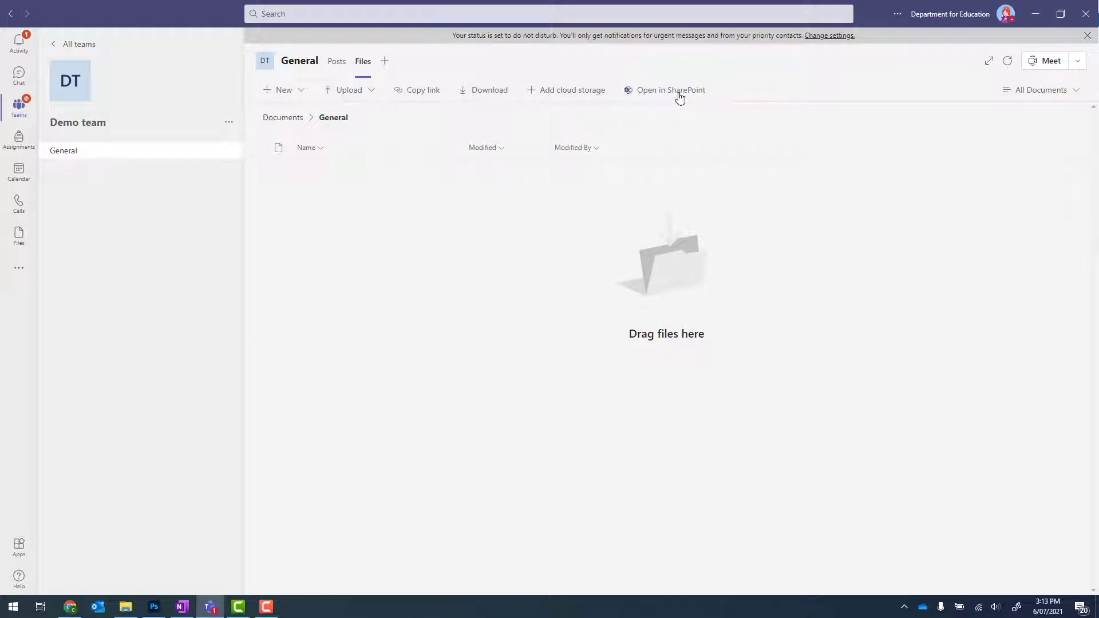
- Go from the channel files to the Demo site's Site contents in SharePoint
{"action": "left_click", "coordinate": [670, 89]}
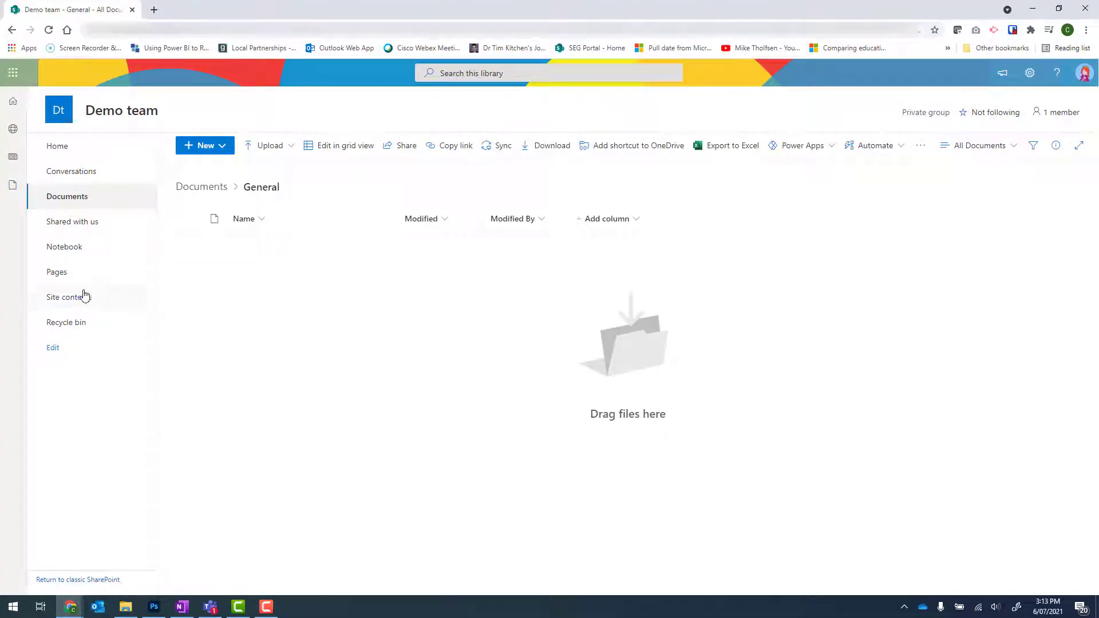
{"action": "left_click", "coordinate": [69, 297]}
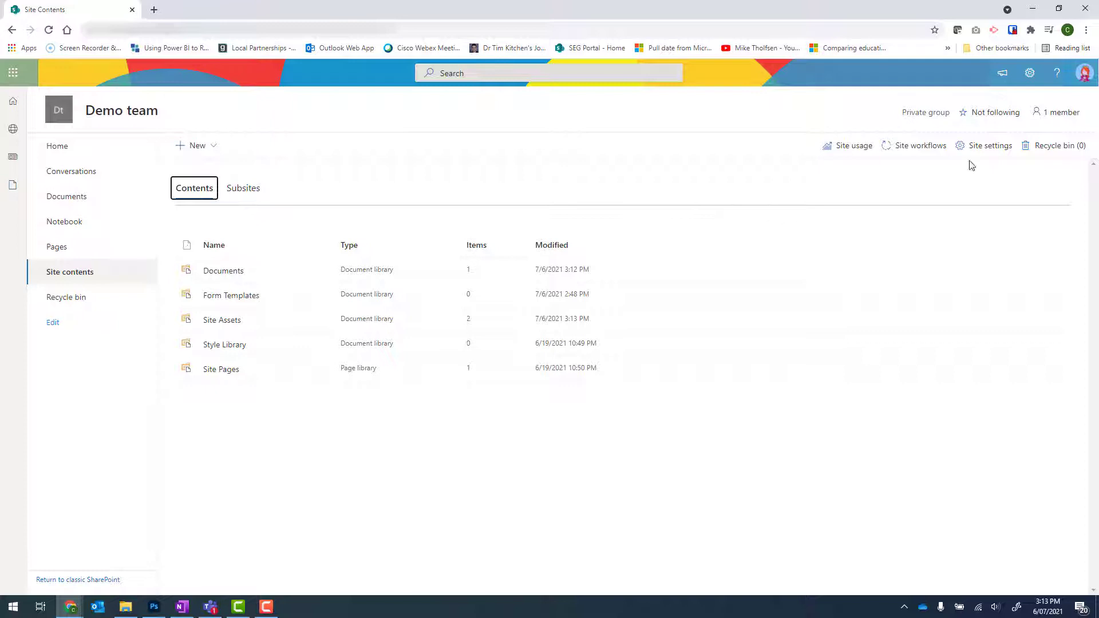
{"action": "mouse_move", "coordinate": [990, 146]}
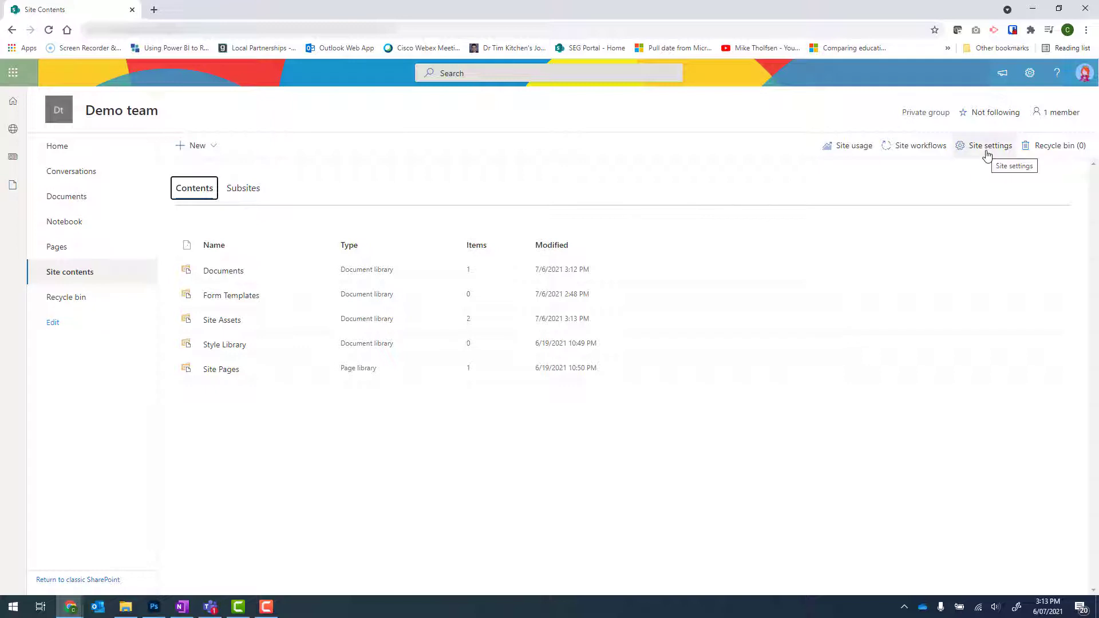
- Set the site's regional locale to English (Australia) and save the regional settings
{"action": "left_click", "coordinate": [990, 145]}
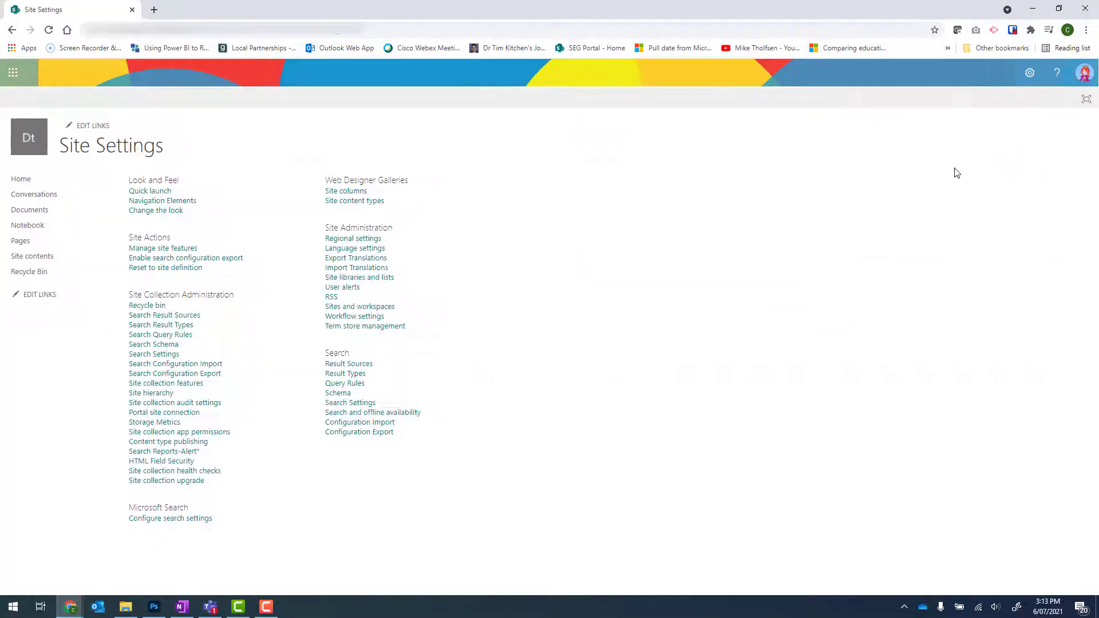
{"action": "mouse_move", "coordinate": [353, 238]}
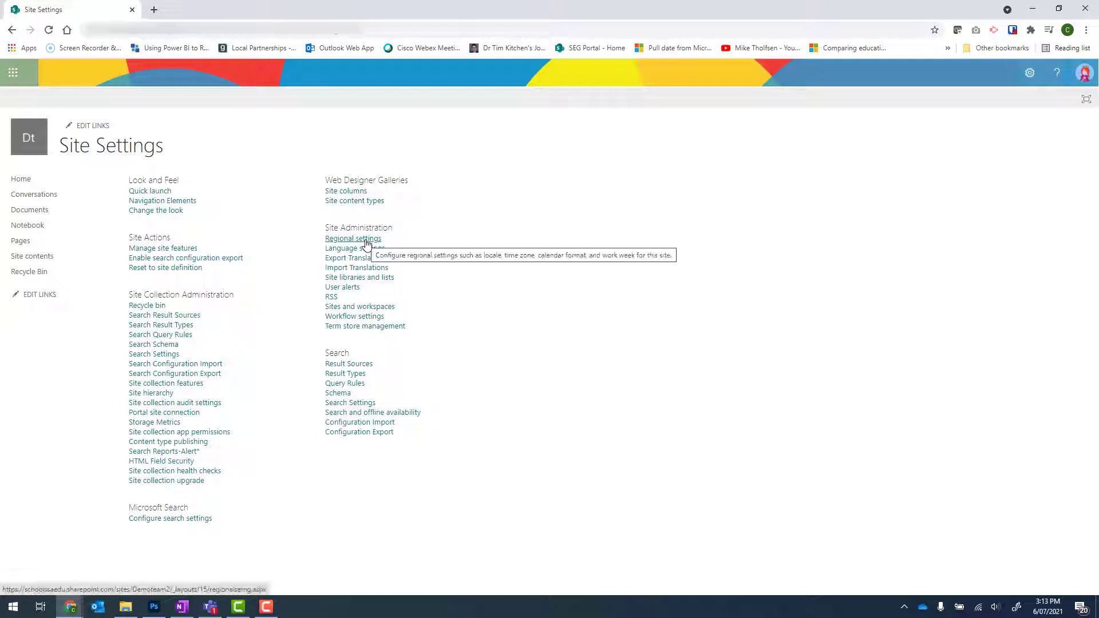
{"action": "left_click", "coordinate": [353, 238]}
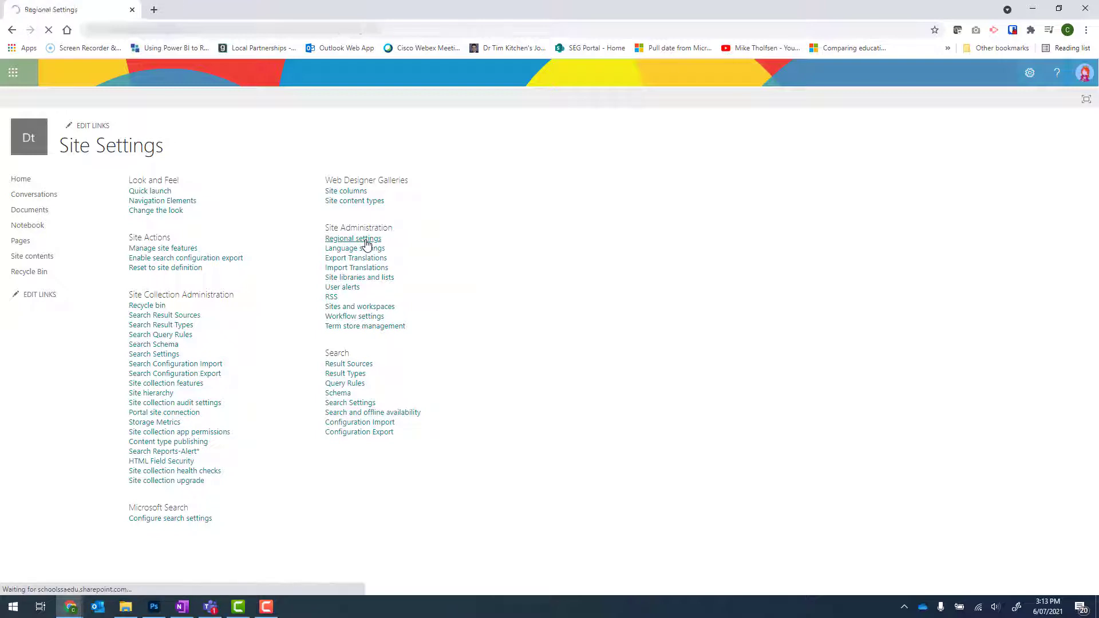
{"action": "left_click", "coordinate": [353, 238]}
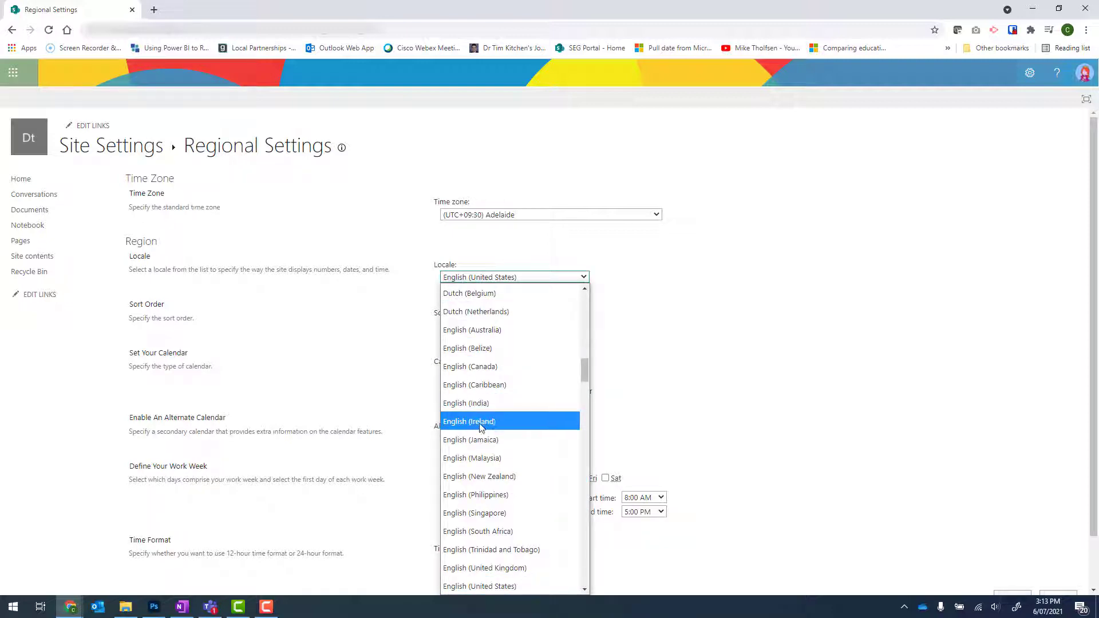
{"action": "left_click", "coordinate": [473, 330]}
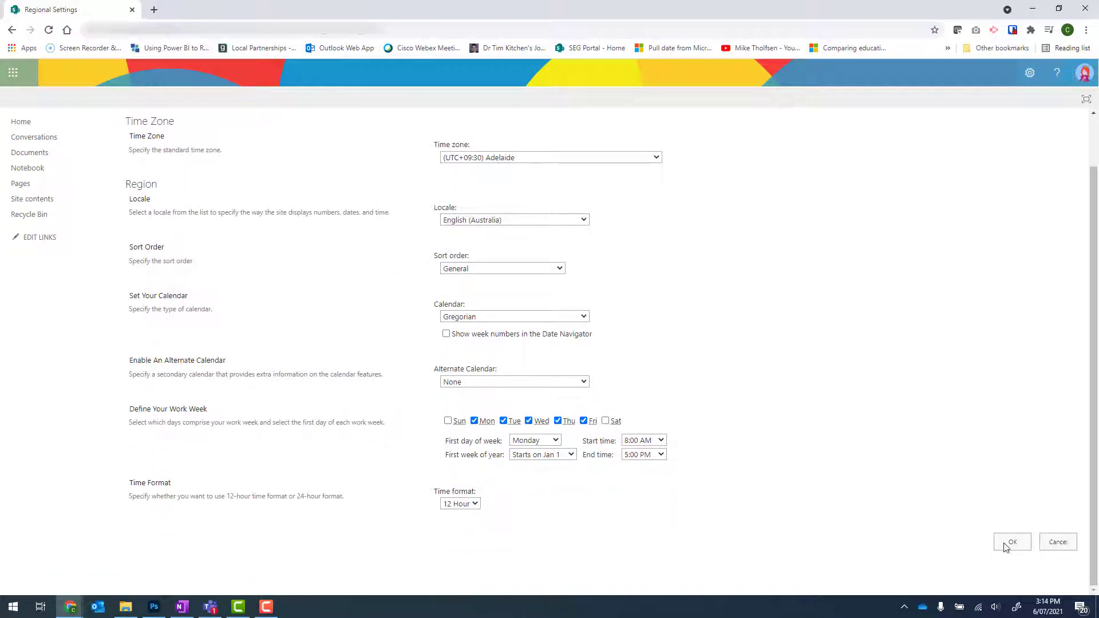
{"action": "left_click", "coordinate": [1011, 542]}
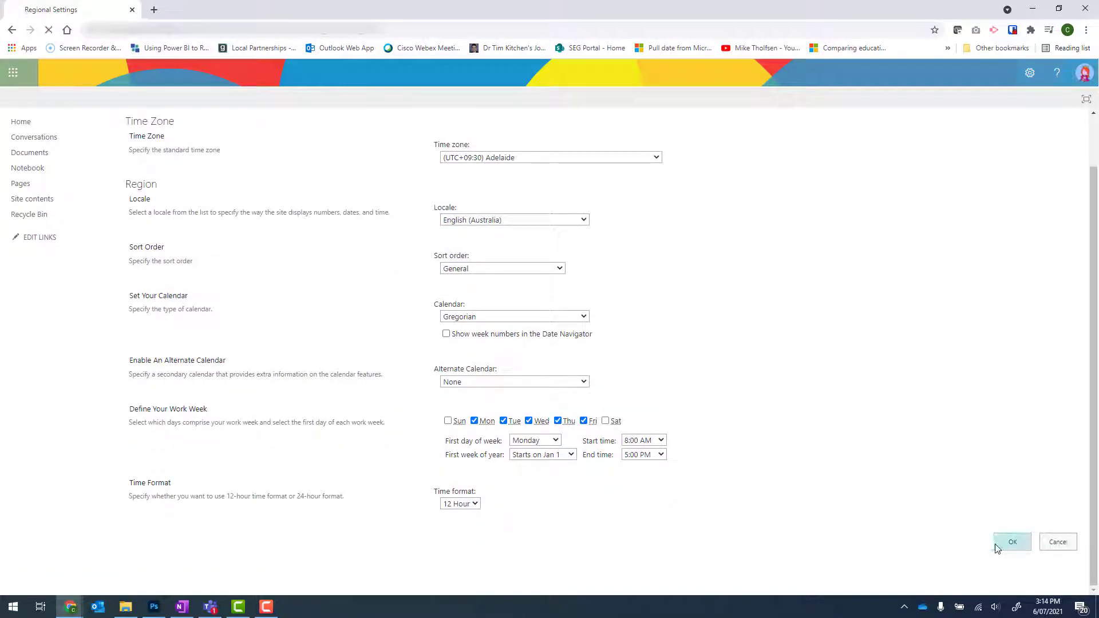
{"action": "left_click", "coordinate": [1011, 541]}
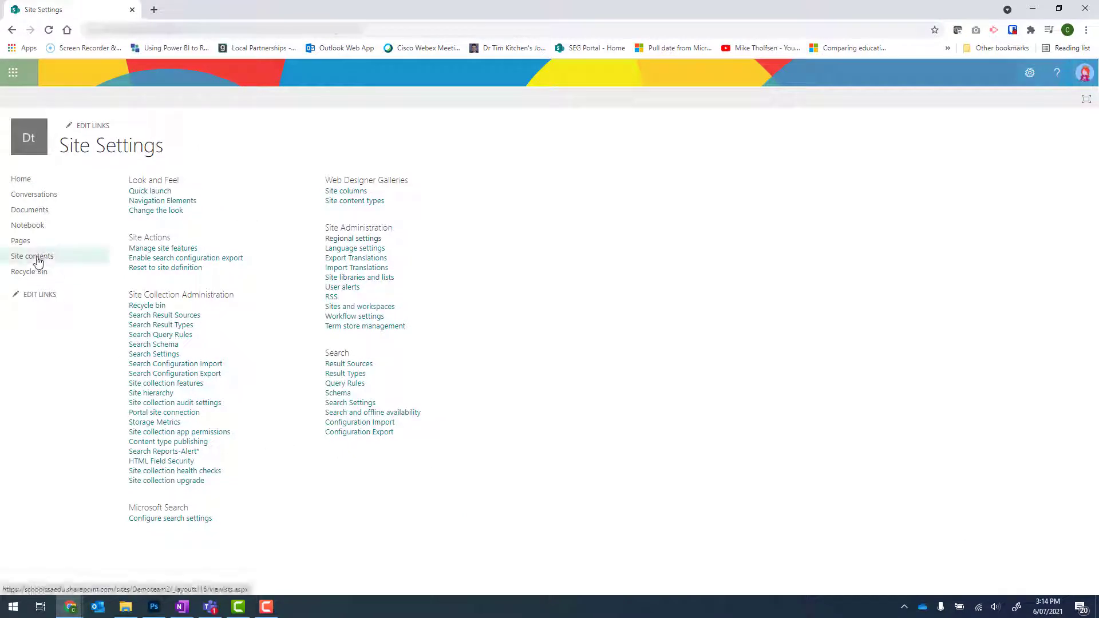
- From Site contents start adding an app and search the apps for 'cal'
{"action": "left_click", "coordinate": [32, 256]}
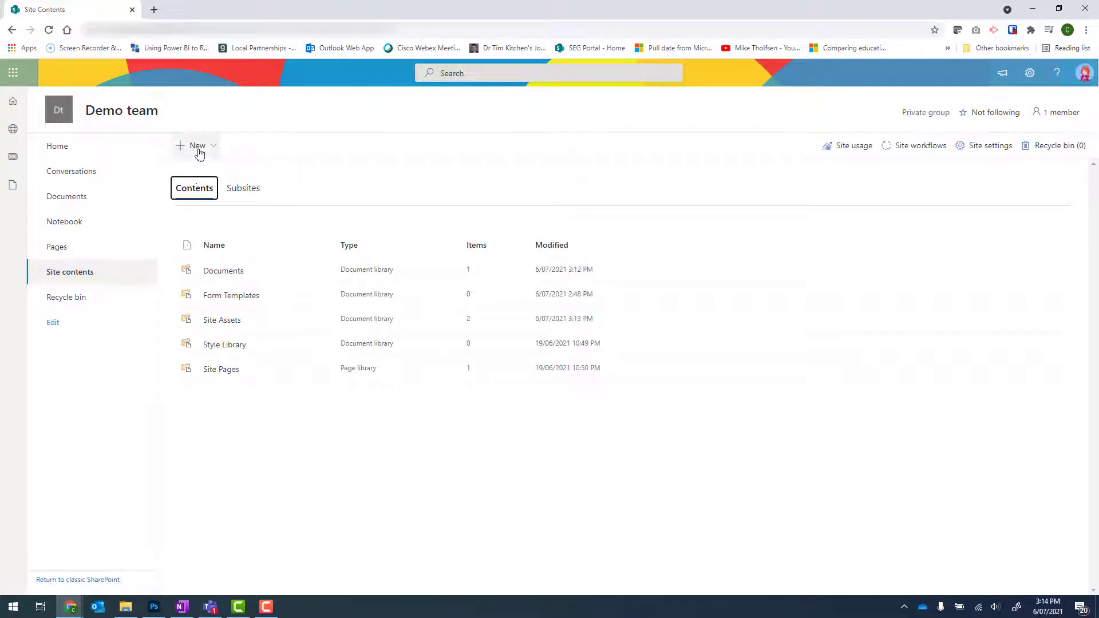
{"action": "left_click", "coordinate": [197, 145]}
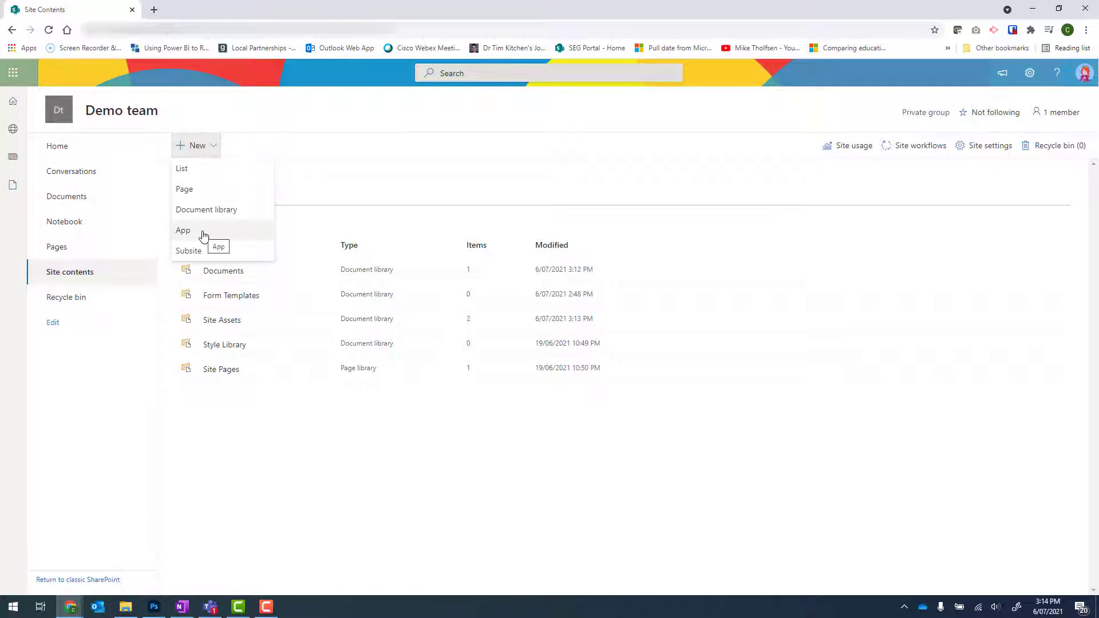
{"action": "left_click", "coordinate": [183, 230]}
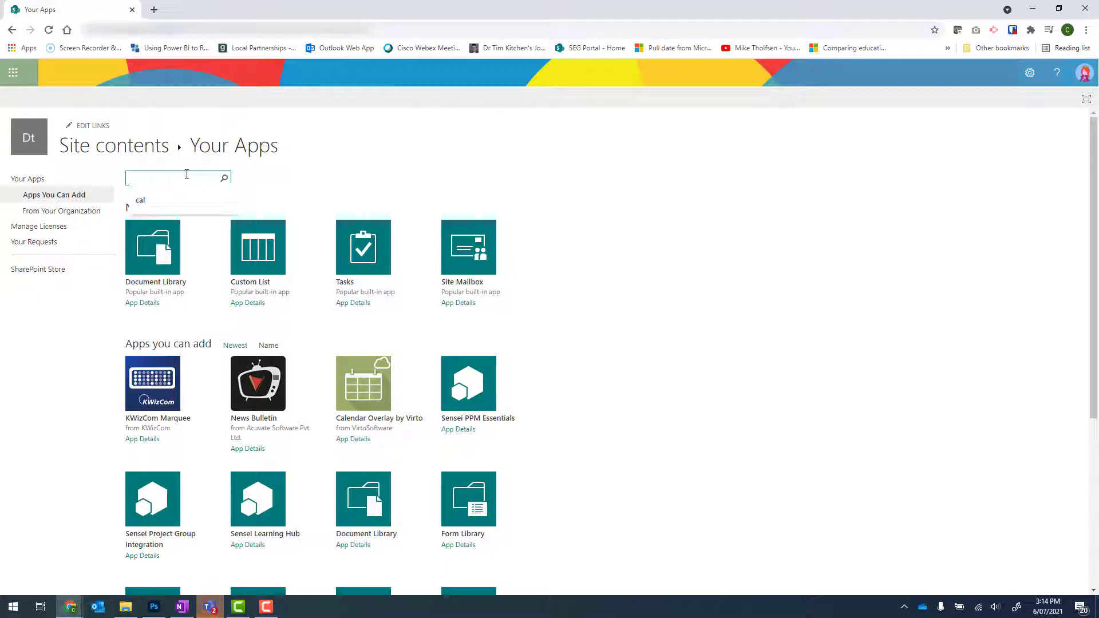
{"action": "type", "text": "cal"}
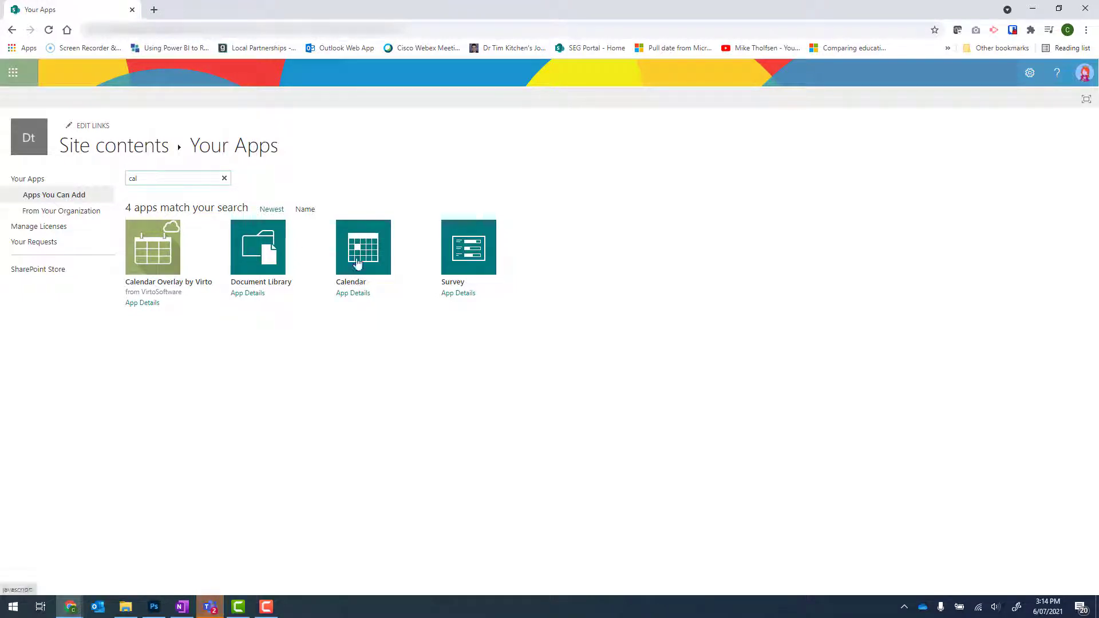
- Create a Calendar app named 'Partnership Calendar' on the site
{"action": "left_click", "coordinate": [363, 248]}
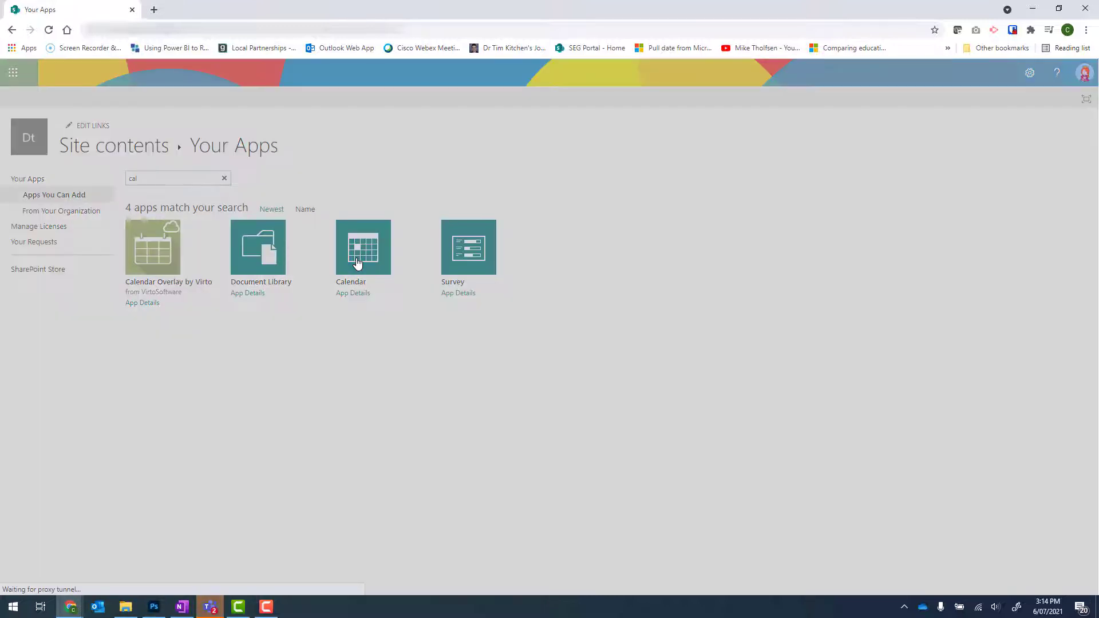
{"action": "left_click", "coordinate": [363, 248]}
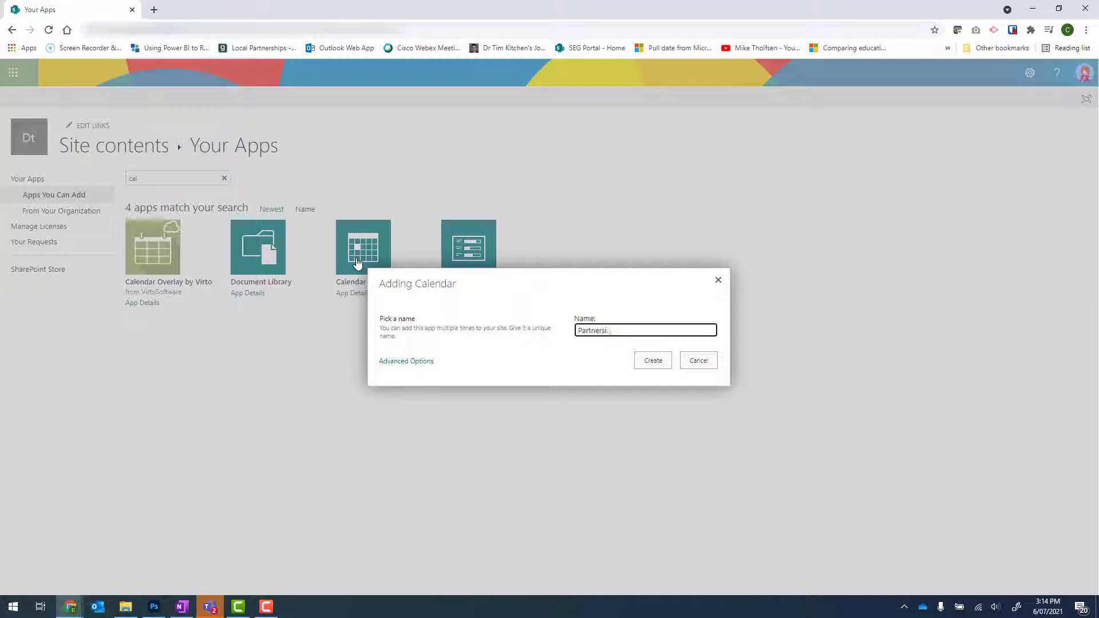
{"action": "type", "text": "Partnership Calendar"}
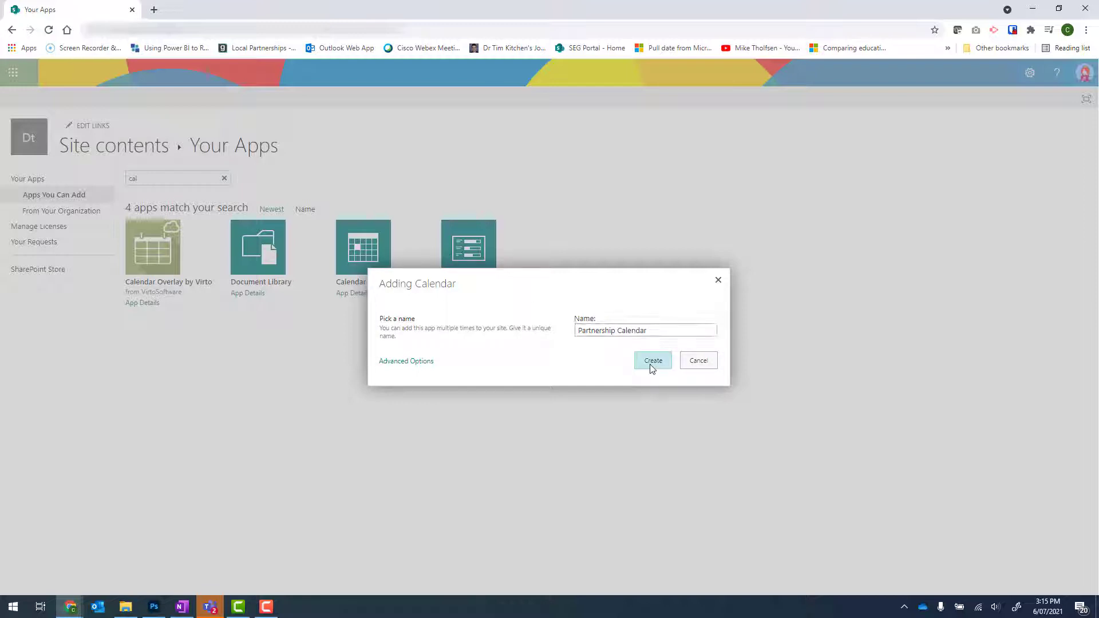
{"action": "left_click", "coordinate": [652, 361]}
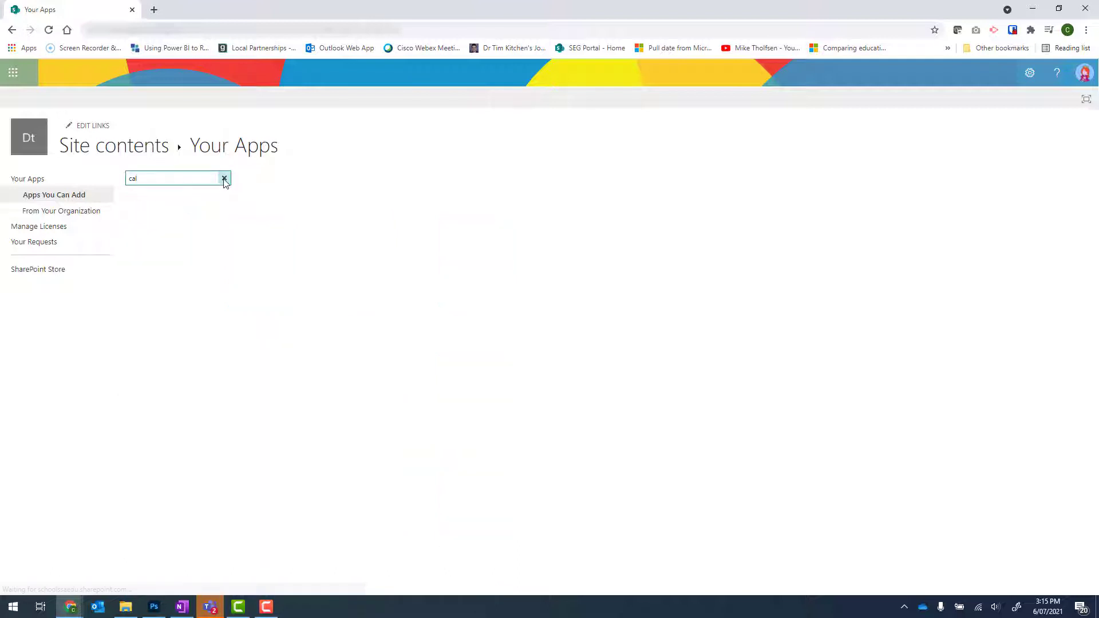
- Create another Calendar app named 'Early Childhood' on the site
{"action": "left_click", "coordinate": [363, 246]}
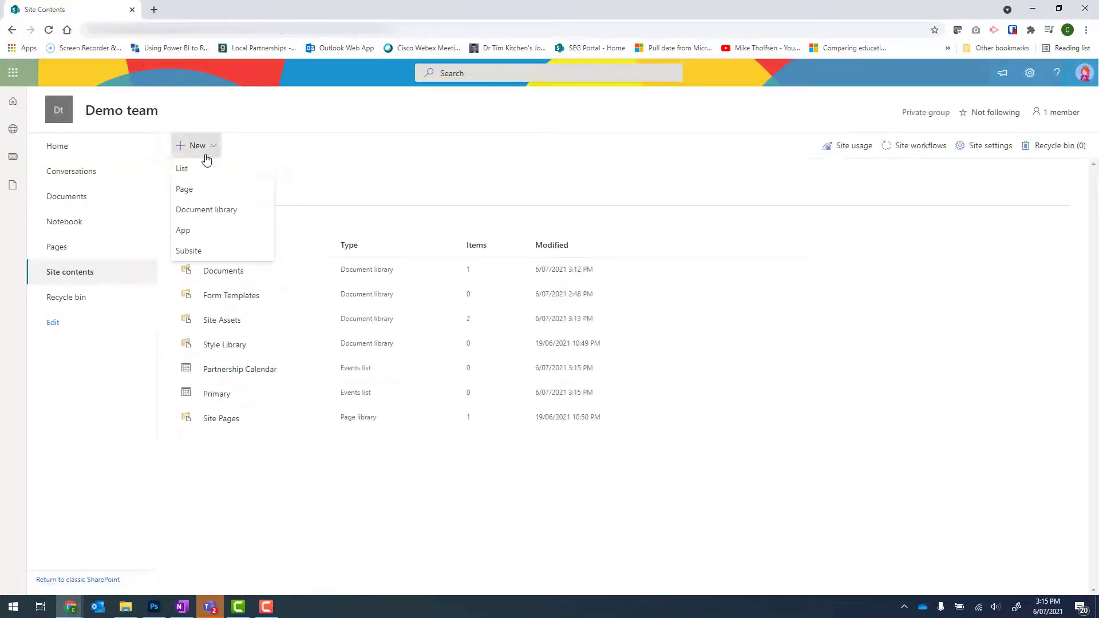
{"action": "left_click", "coordinate": [184, 230]}
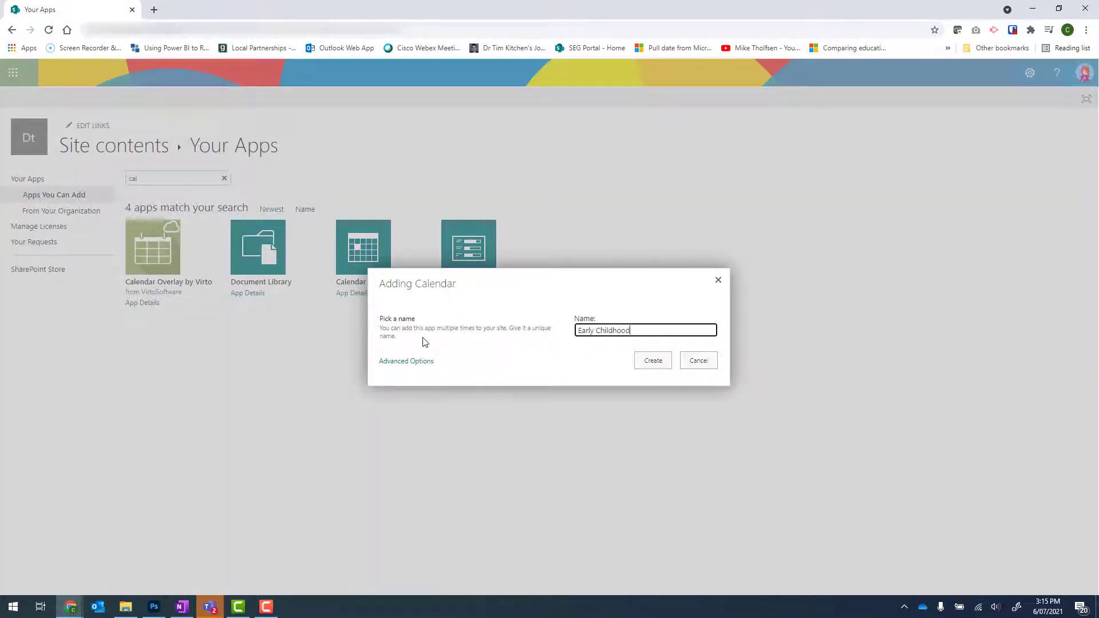
{"action": "left_click", "coordinate": [651, 360]}
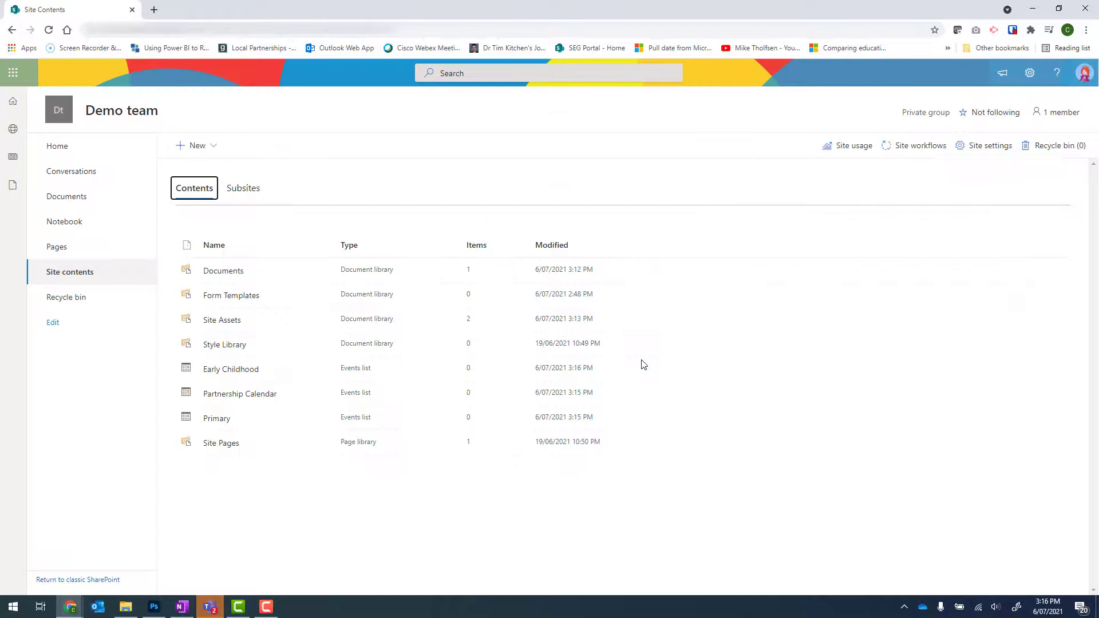
{"action": "mouse_move", "coordinate": [217, 419]}
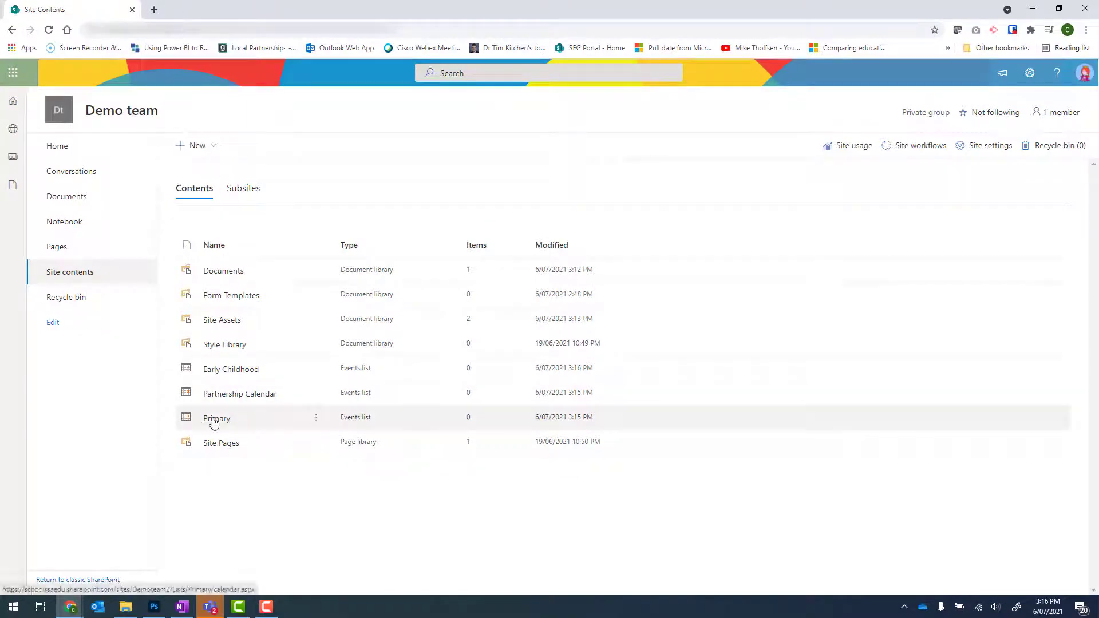
{"action": "left_click", "coordinate": [217, 418]}
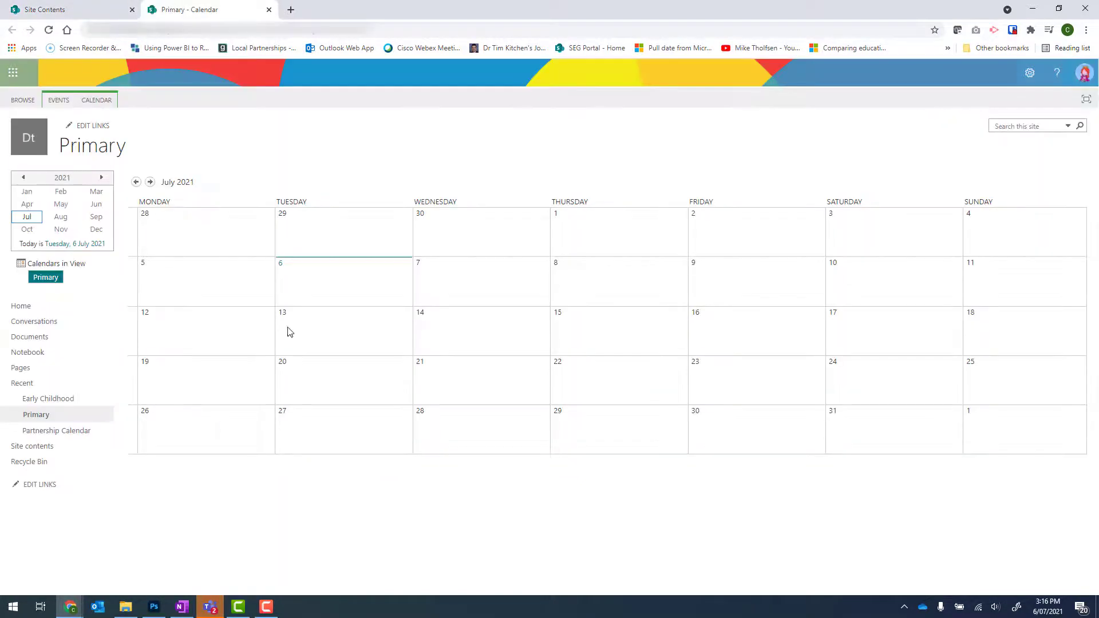
{"action": "mouse_move", "coordinate": [365, 461]}
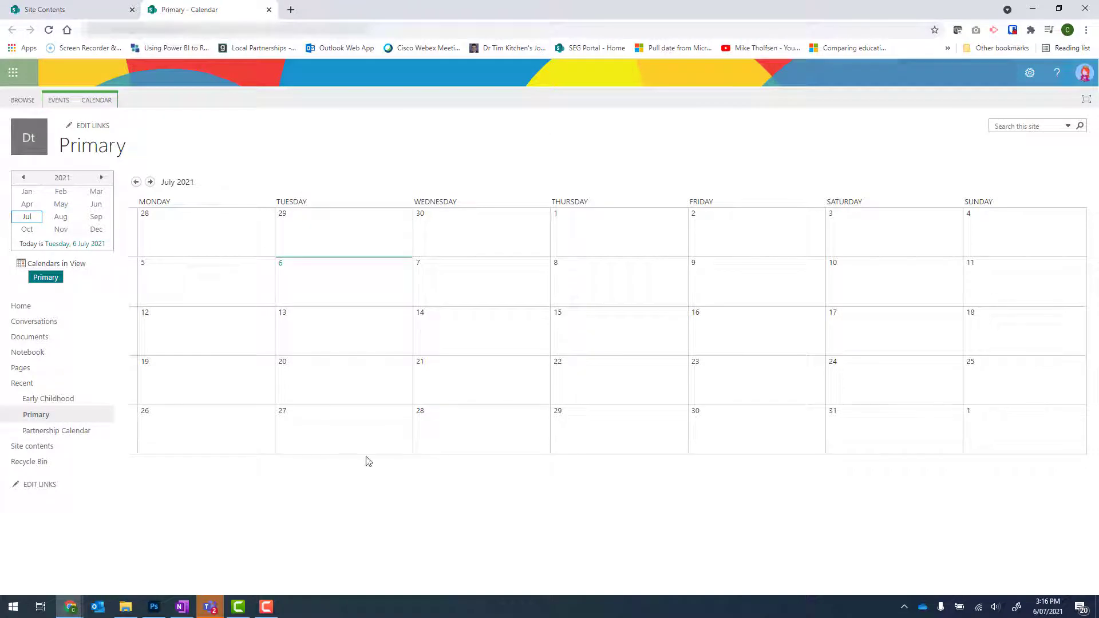
{"action": "mouse_move", "coordinate": [633, 481]}
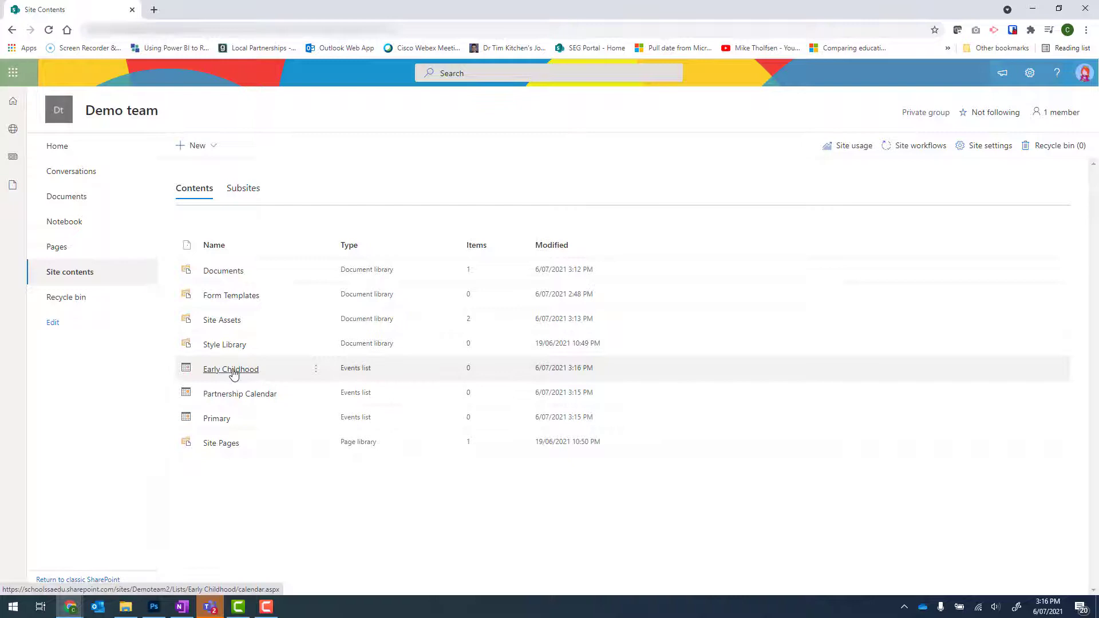
- Go into the Early Childhood list settings and edit its Calendar view
{"action": "left_click", "coordinate": [316, 368]}
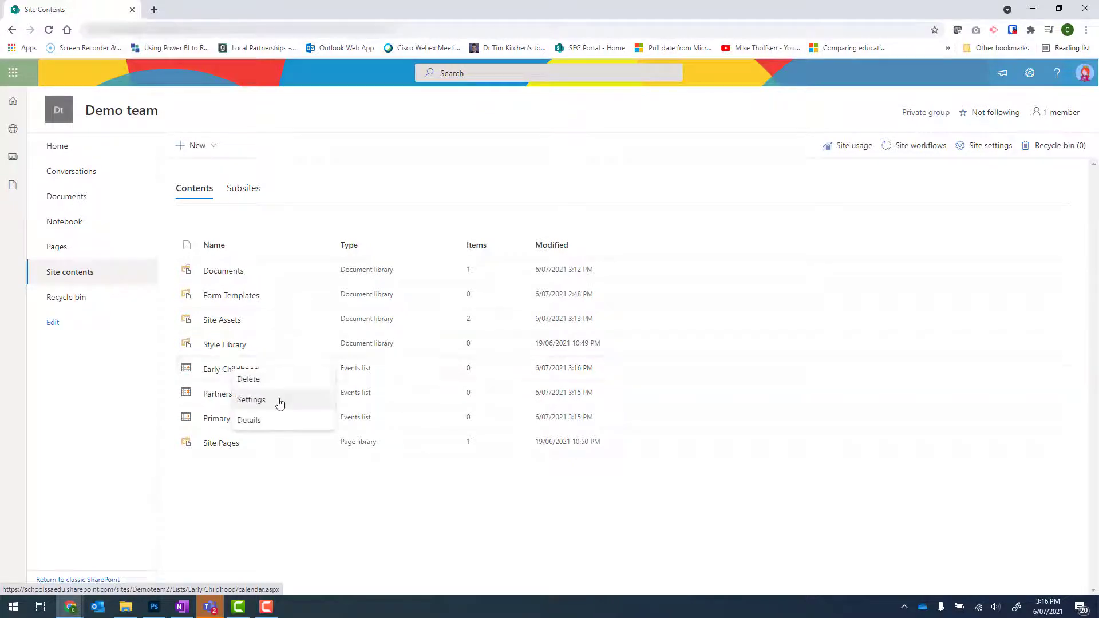
{"action": "left_click", "coordinate": [251, 399]}
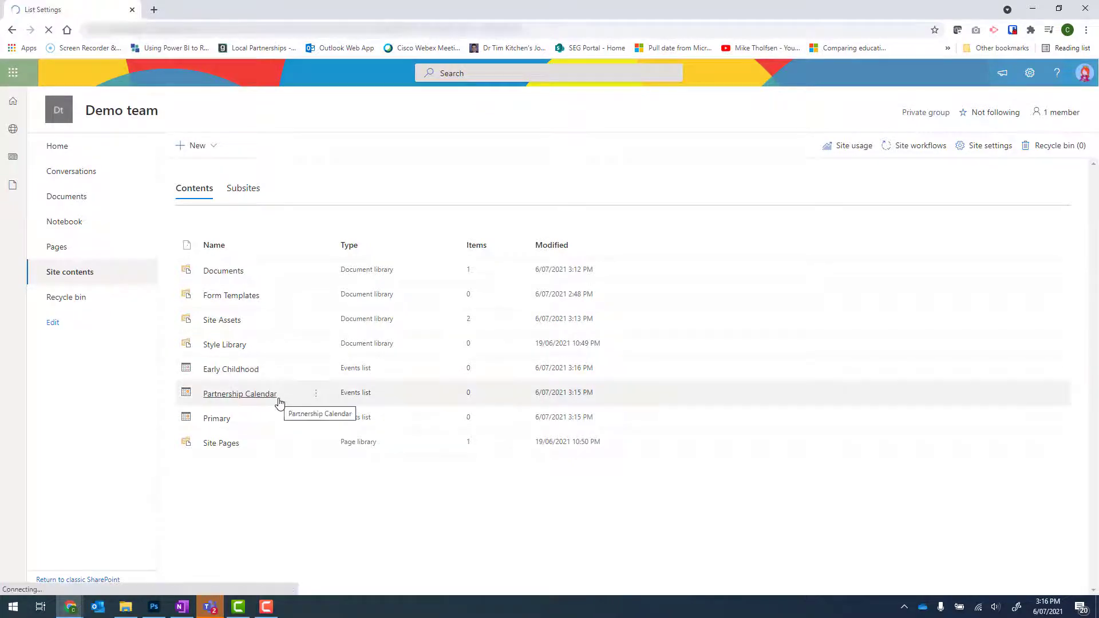
{"action": "left_click", "coordinate": [239, 393]}
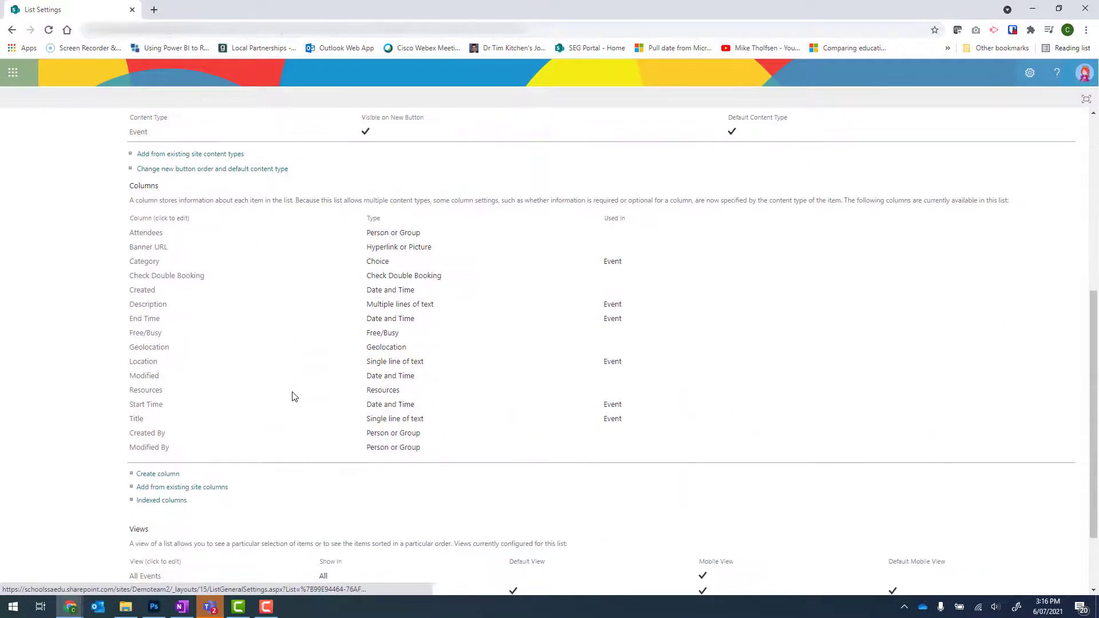
{"action": "scroll", "scroll_direction": "down", "scroll_amount": 3}
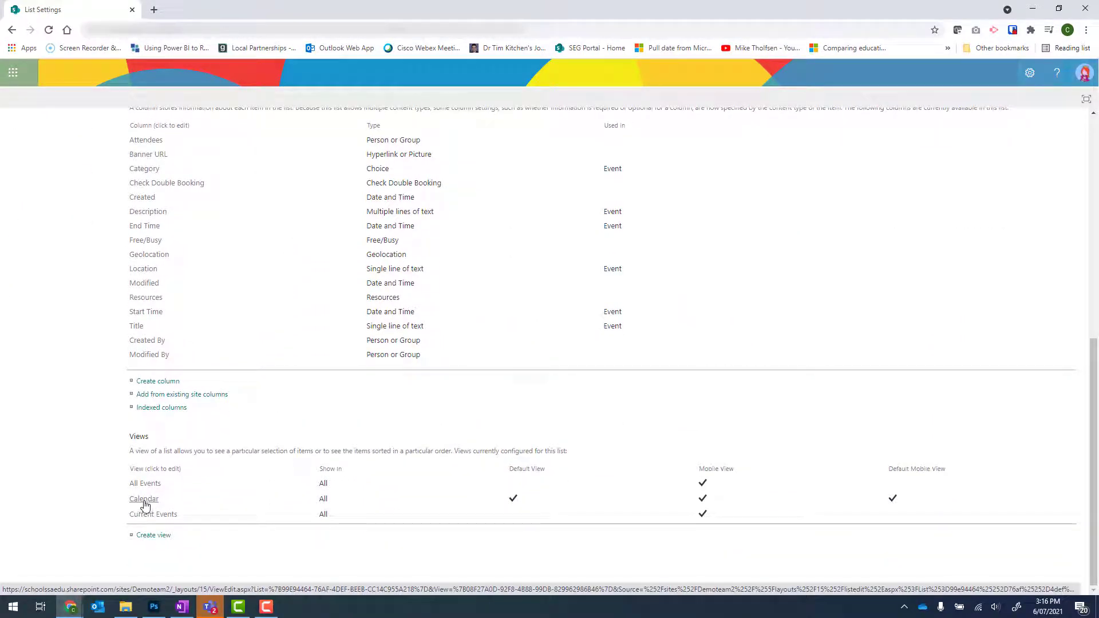
{"action": "left_click", "coordinate": [144, 498]}
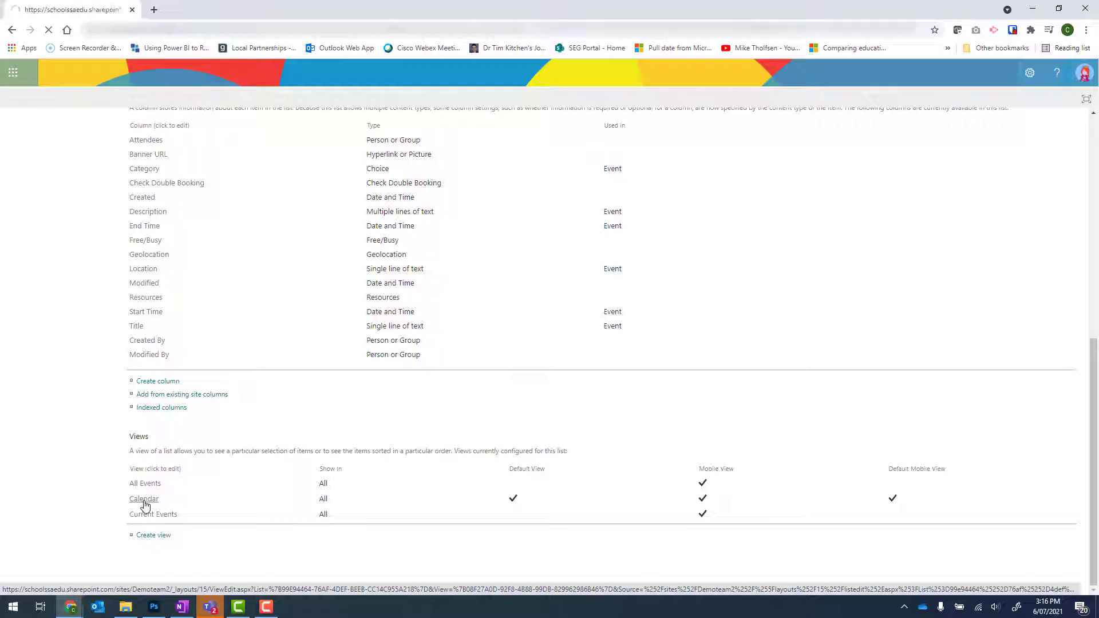
{"action": "left_click", "coordinate": [144, 498]}
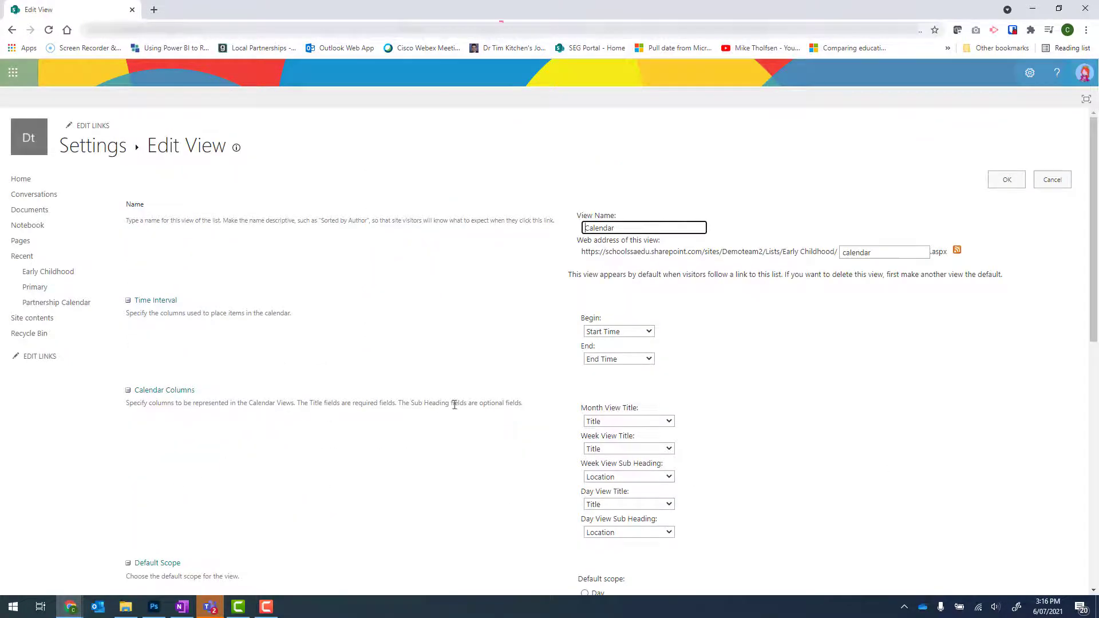
- Set the Calendar view's default scope to Week and save it
{"action": "scroll", "scroll_direction": "down", "scroll_amount": 3}
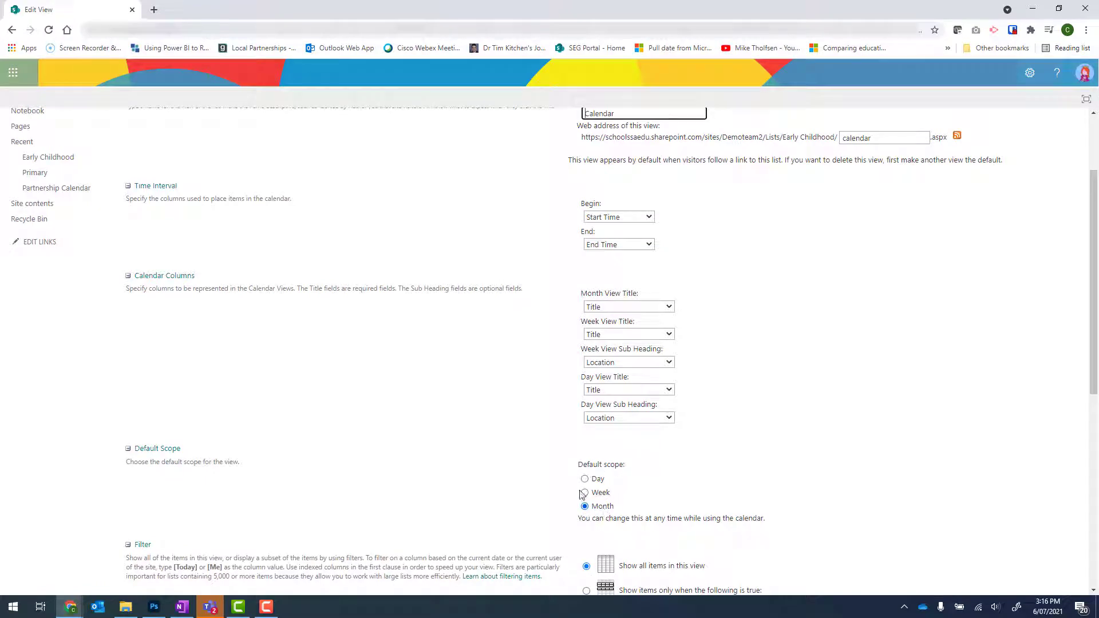
{"action": "left_click", "coordinate": [585, 493]}
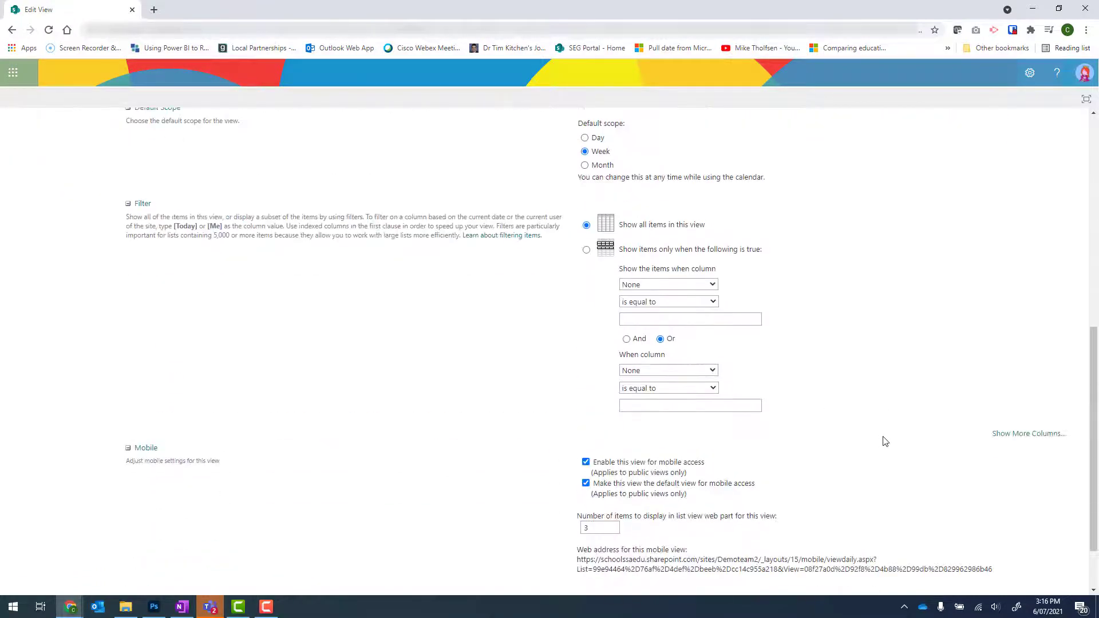
{"action": "scroll", "scroll_direction": "down", "scroll_amount": 3}
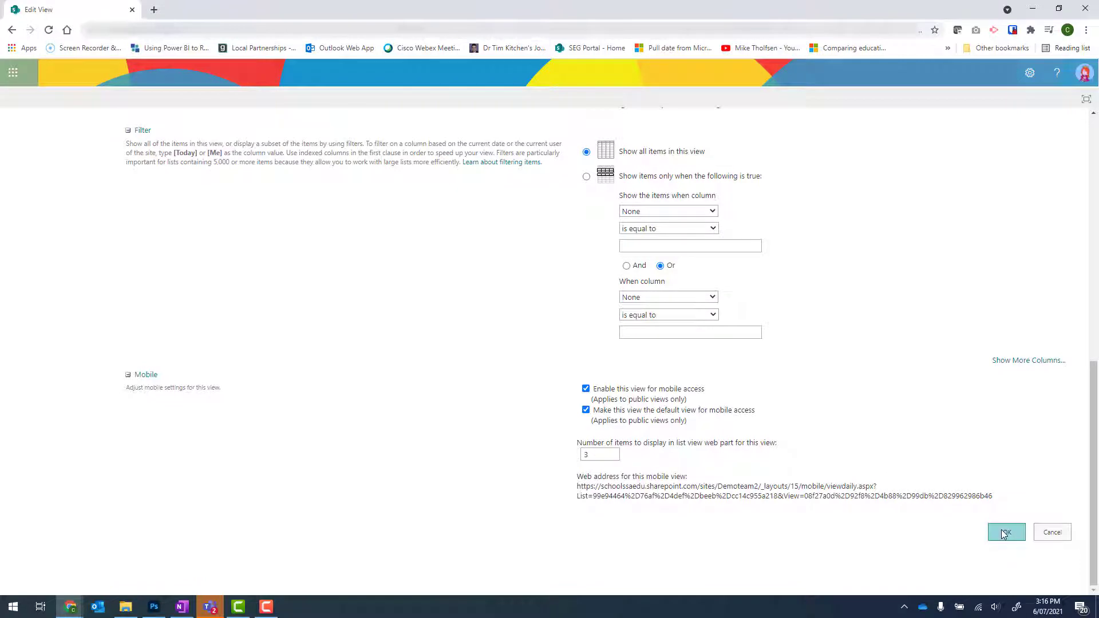
{"action": "left_click", "coordinate": [1006, 533]}
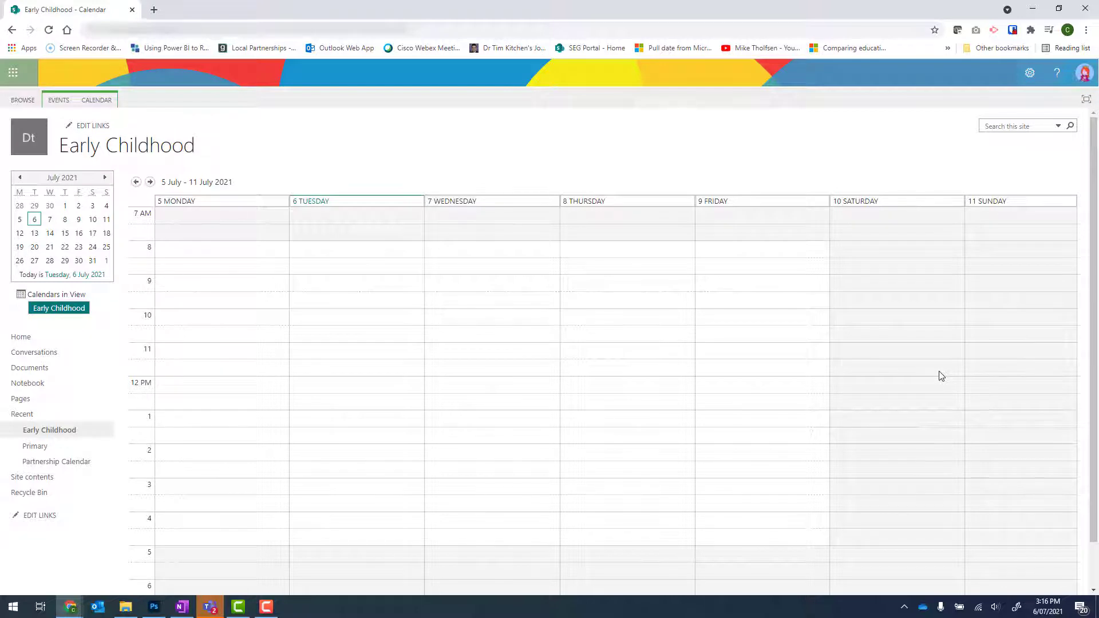
{"action": "mouse_move", "coordinate": [276, 261]}
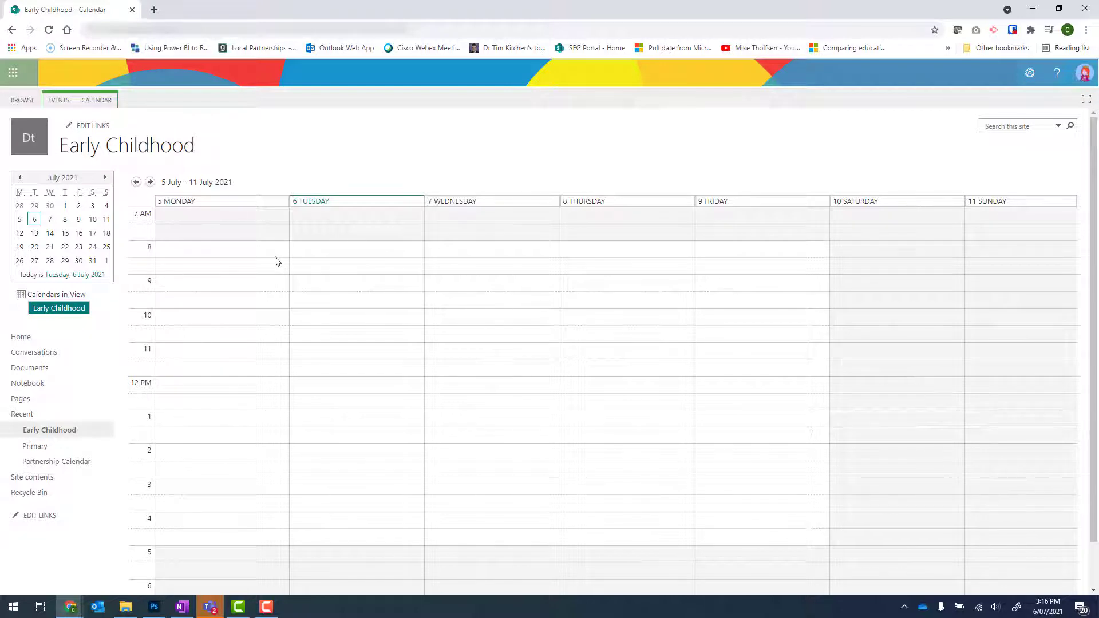
{"action": "mouse_move", "coordinate": [32, 476]}
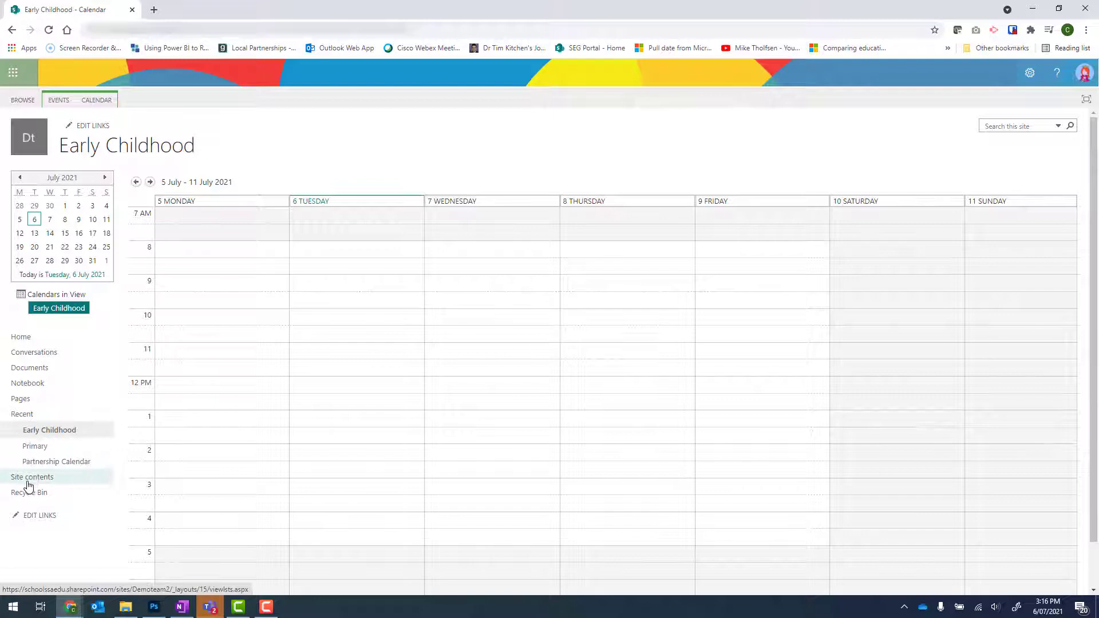
- From Site contents go into the Partnership Calendar settings and edit its Calendar view
{"action": "left_click", "coordinate": [32, 476]}
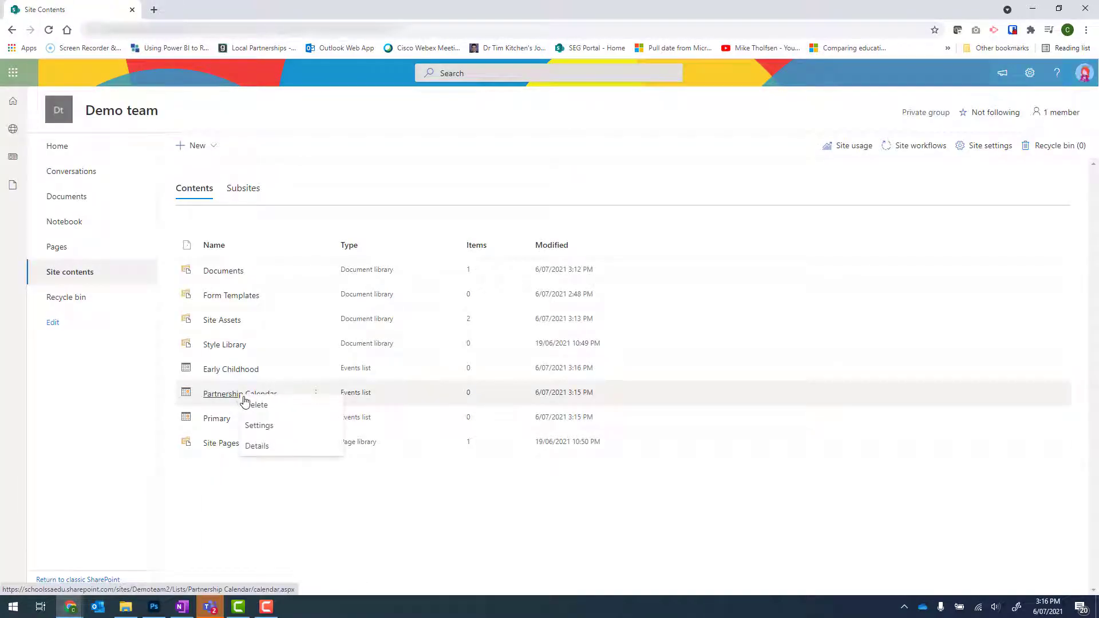
{"action": "left_click", "coordinate": [259, 426]}
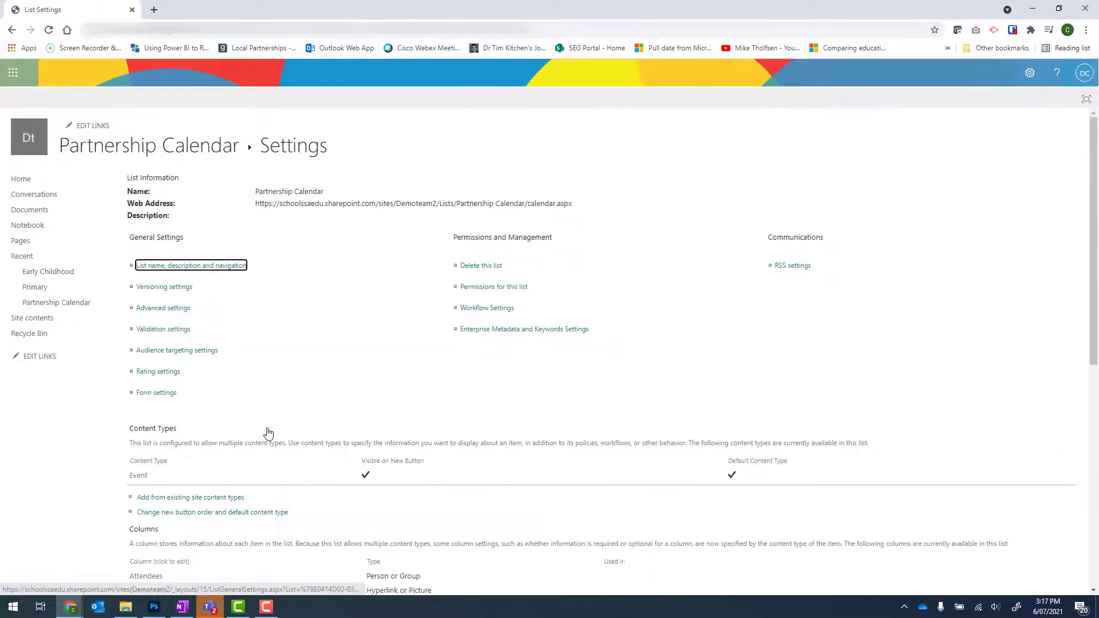
{"action": "scroll", "scroll_direction": "down", "scroll_amount": 3}
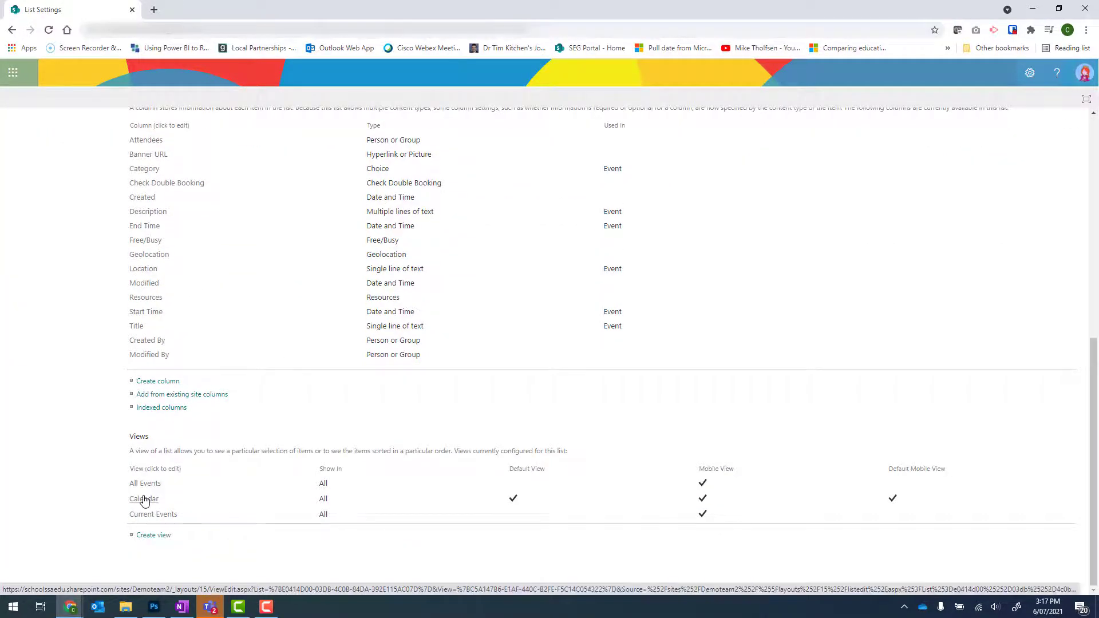
{"action": "left_click", "coordinate": [143, 498]}
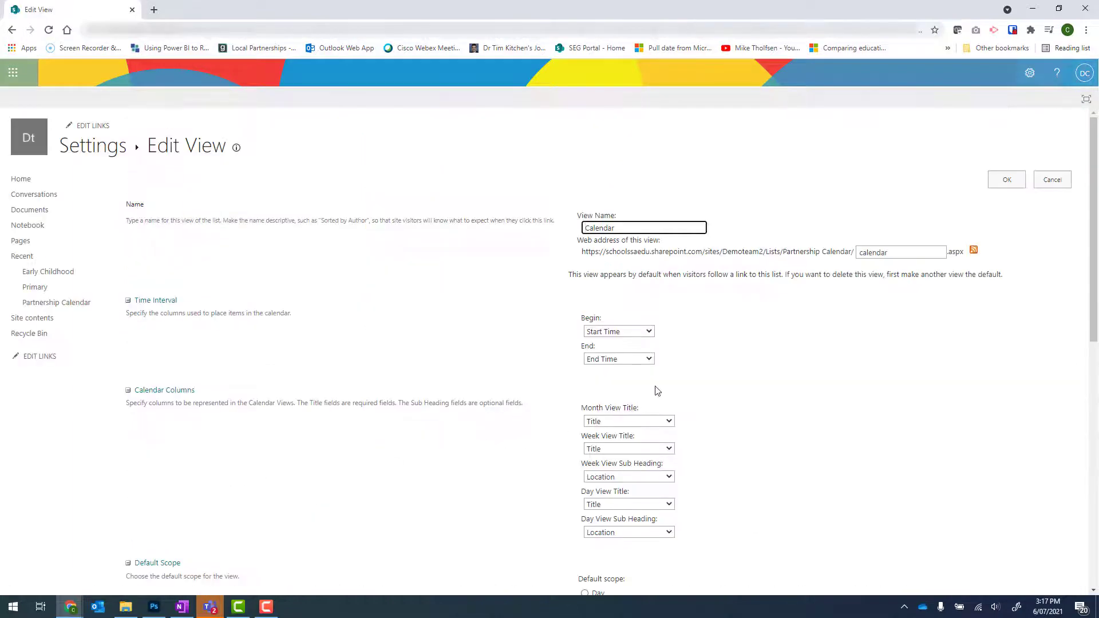
- Set the view's default scope to Week, save it and return to Site contents
{"action": "scroll", "scroll_direction": "down", "scroll_amount": 3}
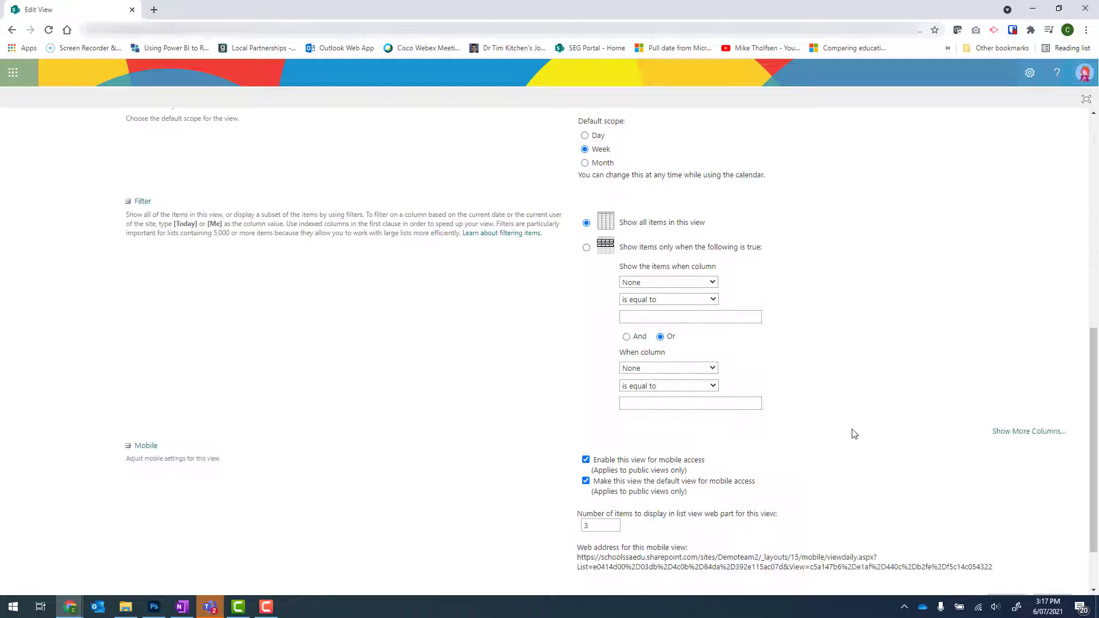
{"action": "left_click", "coordinate": [1006, 532]}
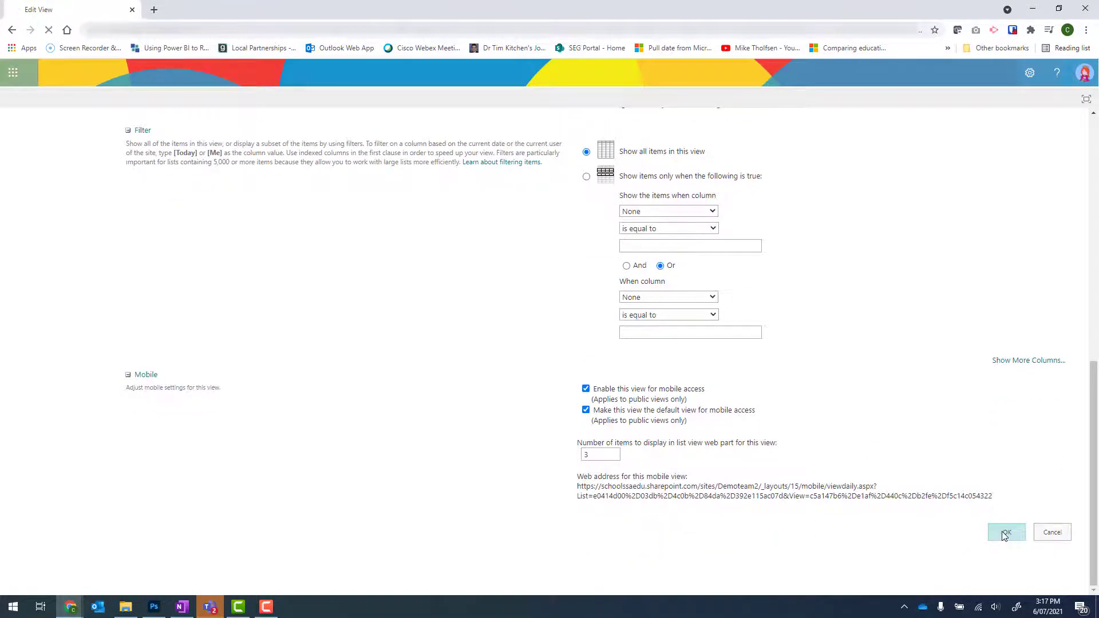
{"action": "left_click", "coordinate": [1006, 532]}
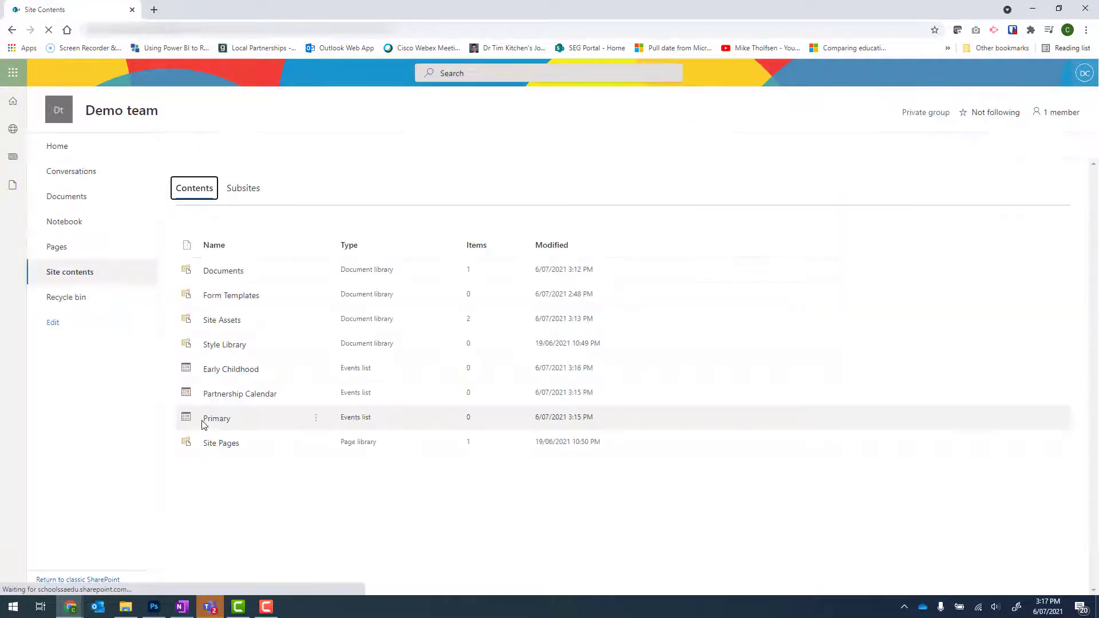
{"action": "left_click", "coordinate": [216, 417]}
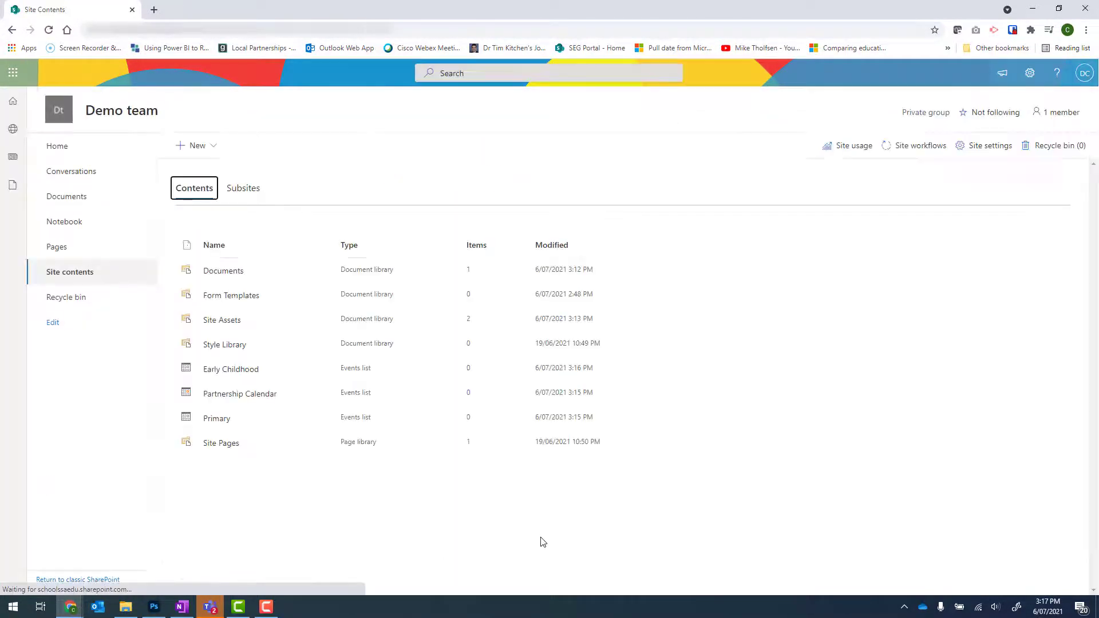
{"action": "mouse_move", "coordinate": [239, 393]}
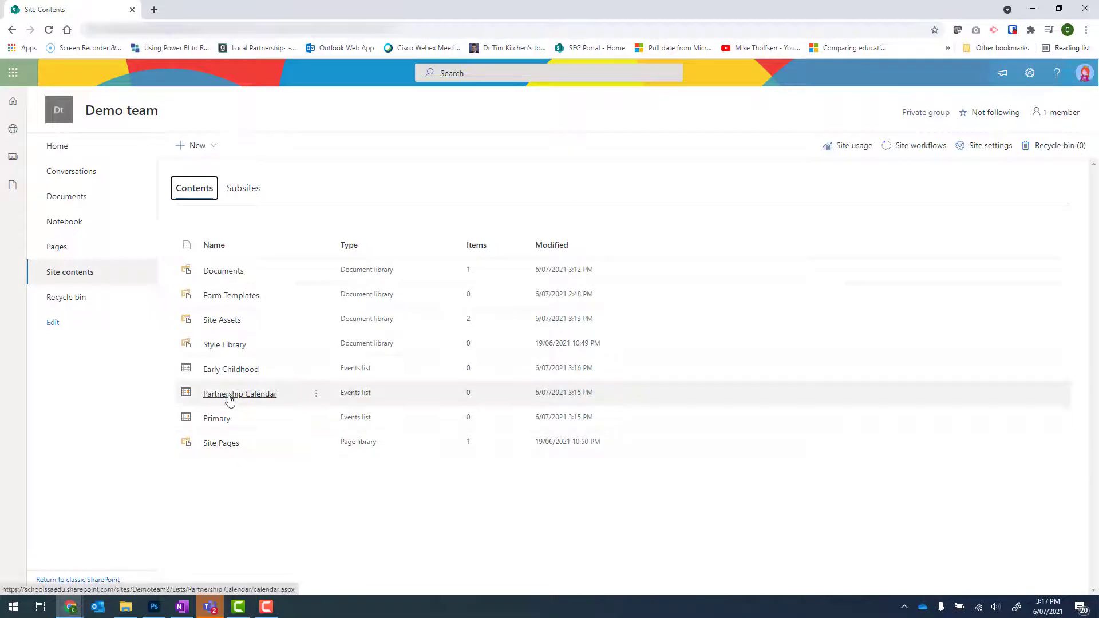
- View the Partnership Calendar with its CALENDAR ribbon tools shown
{"action": "left_click", "coordinate": [240, 392]}
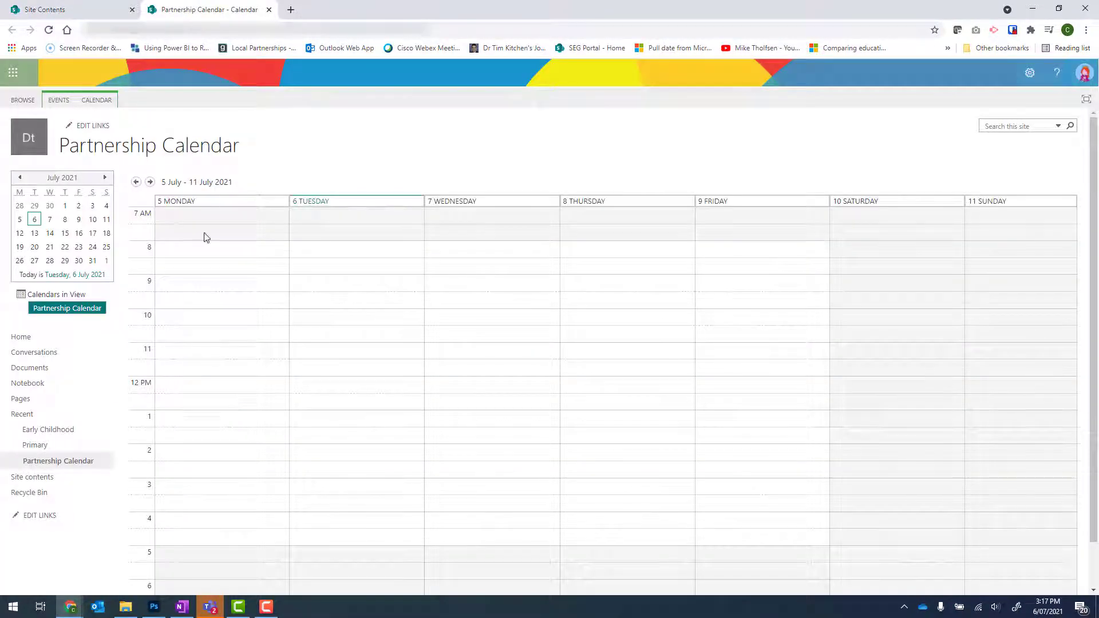
{"action": "mouse_move", "coordinate": [375, 283]}
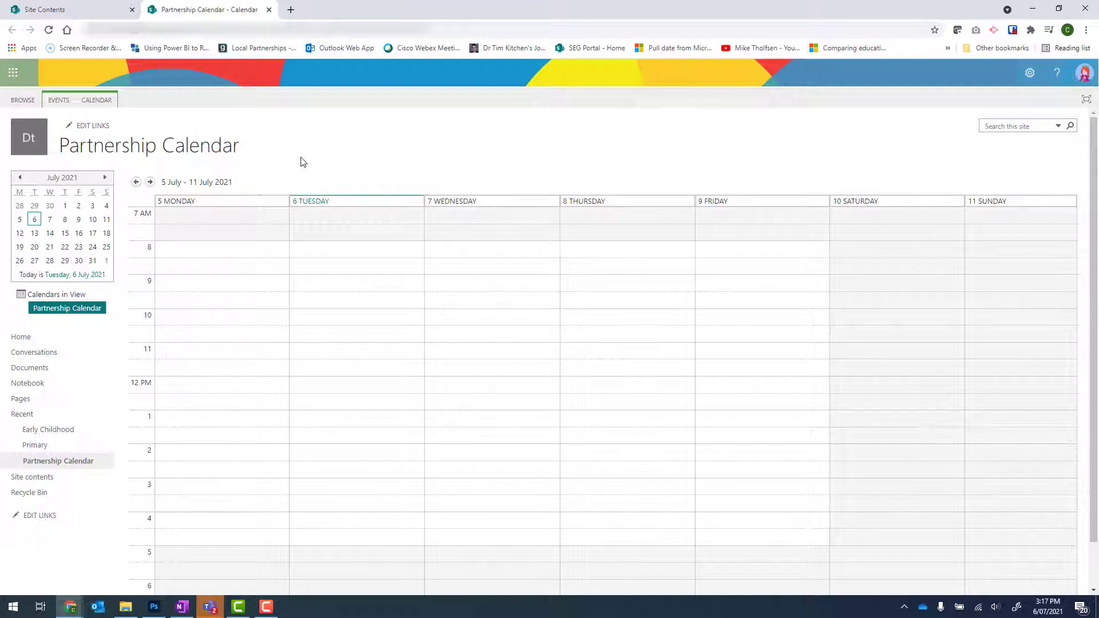
{"action": "mouse_move", "coordinate": [96, 101]}
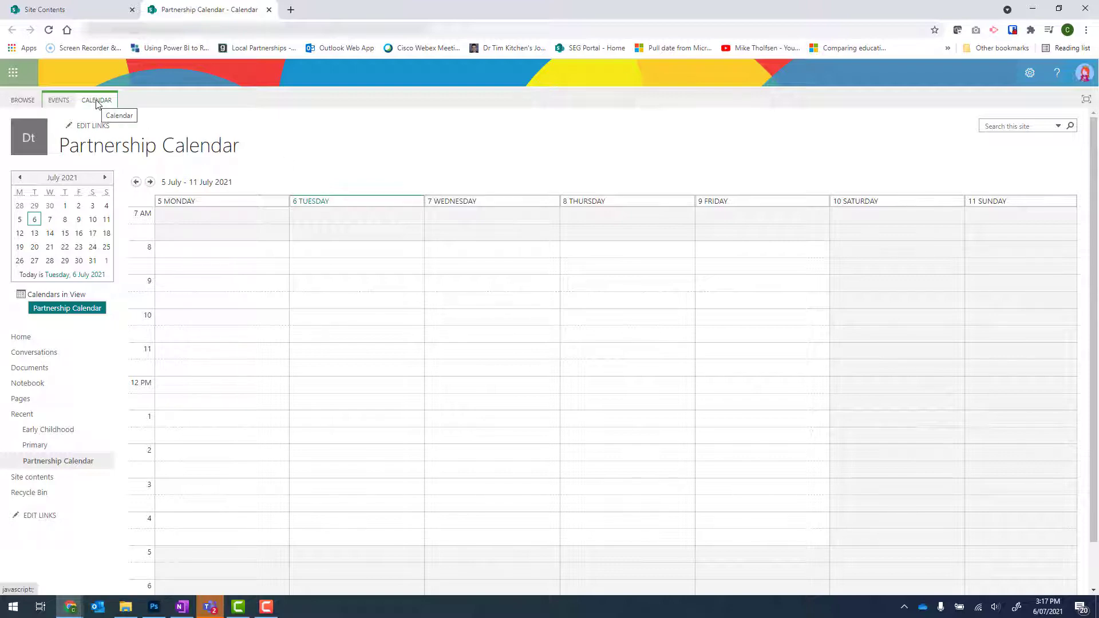
{"action": "left_click", "coordinate": [97, 100]}
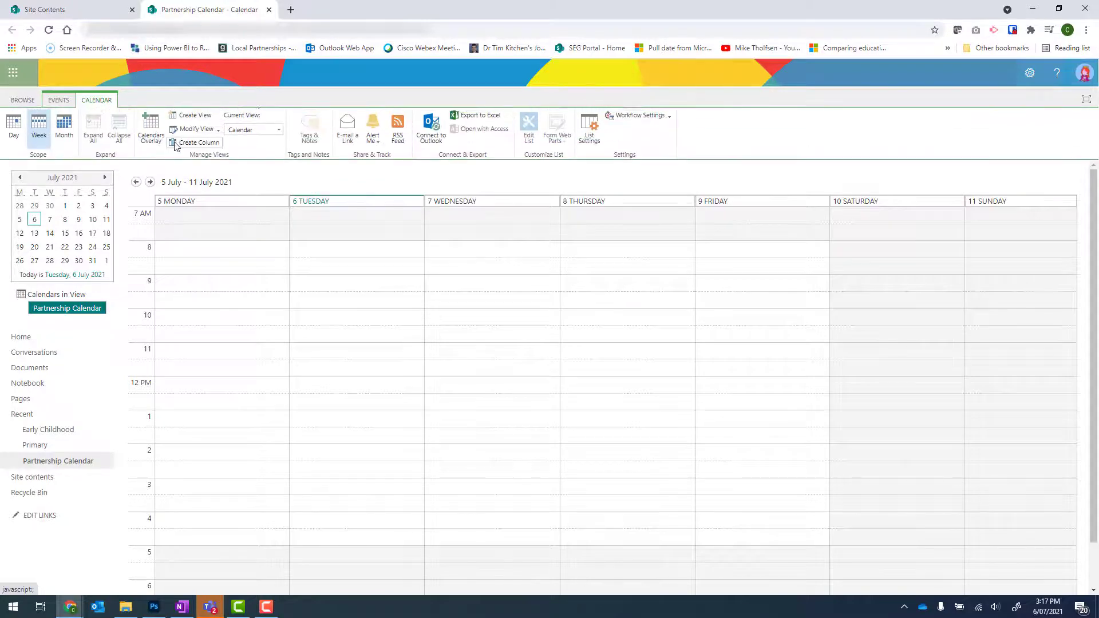
{"action": "mouse_move", "coordinate": [150, 128]}
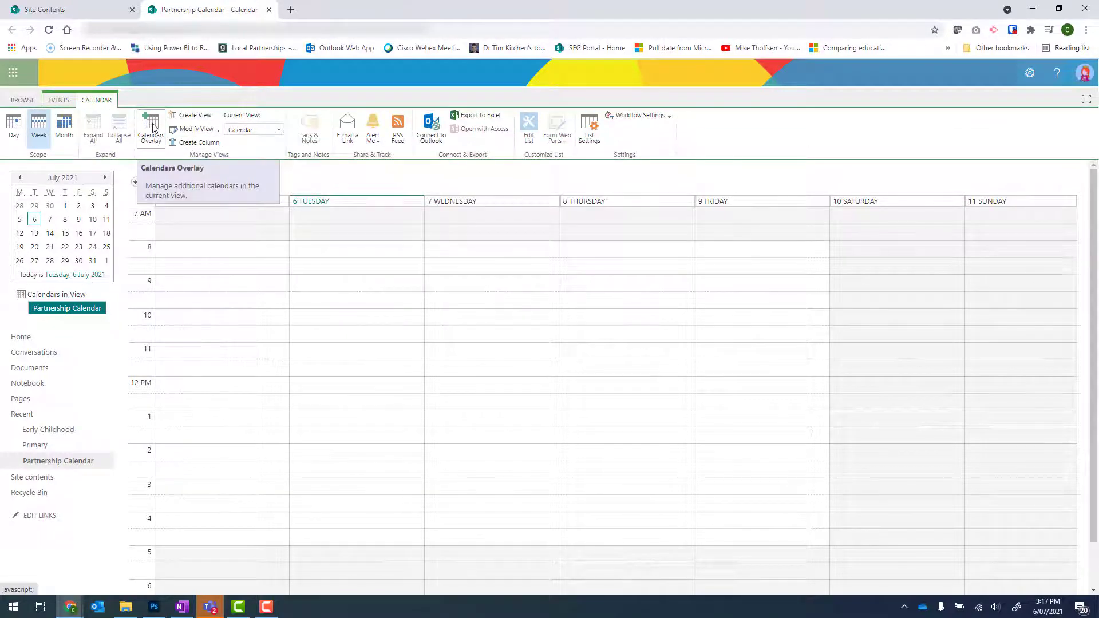
- Start a new overlay calendar from the Partnership Calendar's Calendars Overlay settings
{"action": "left_click", "coordinate": [150, 128]}
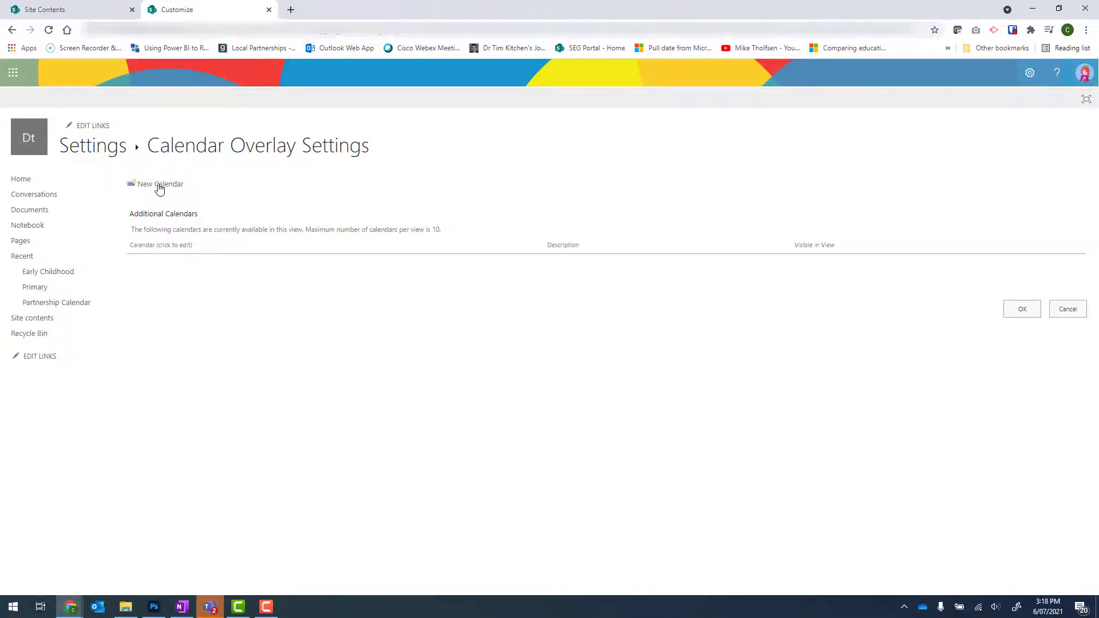
{"action": "mouse_move", "coordinate": [159, 183]}
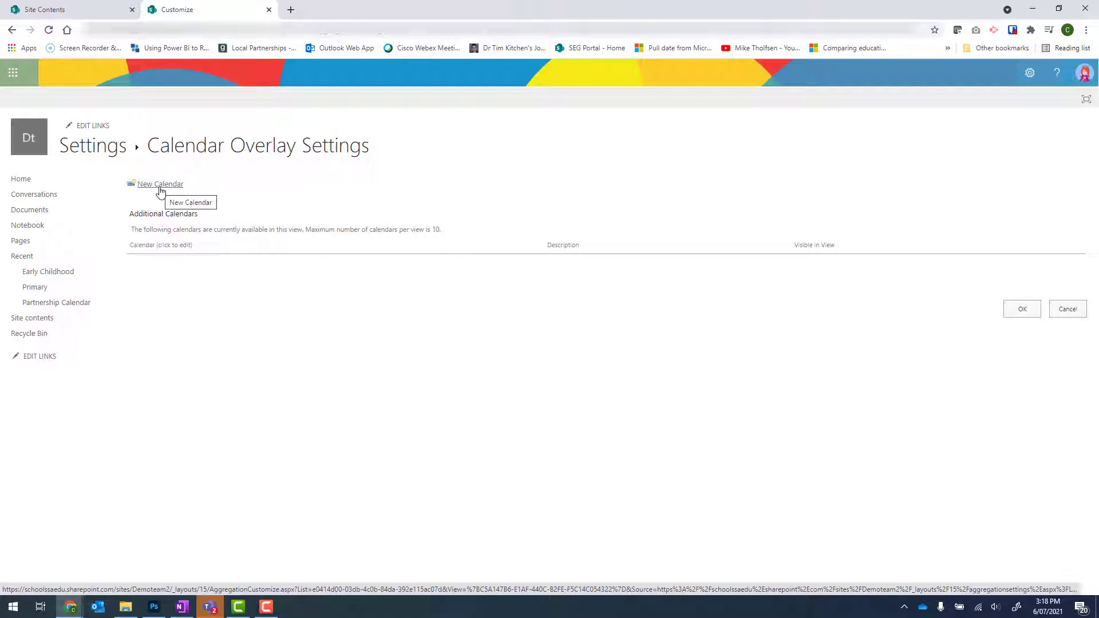
{"action": "left_click", "coordinate": [161, 183]}
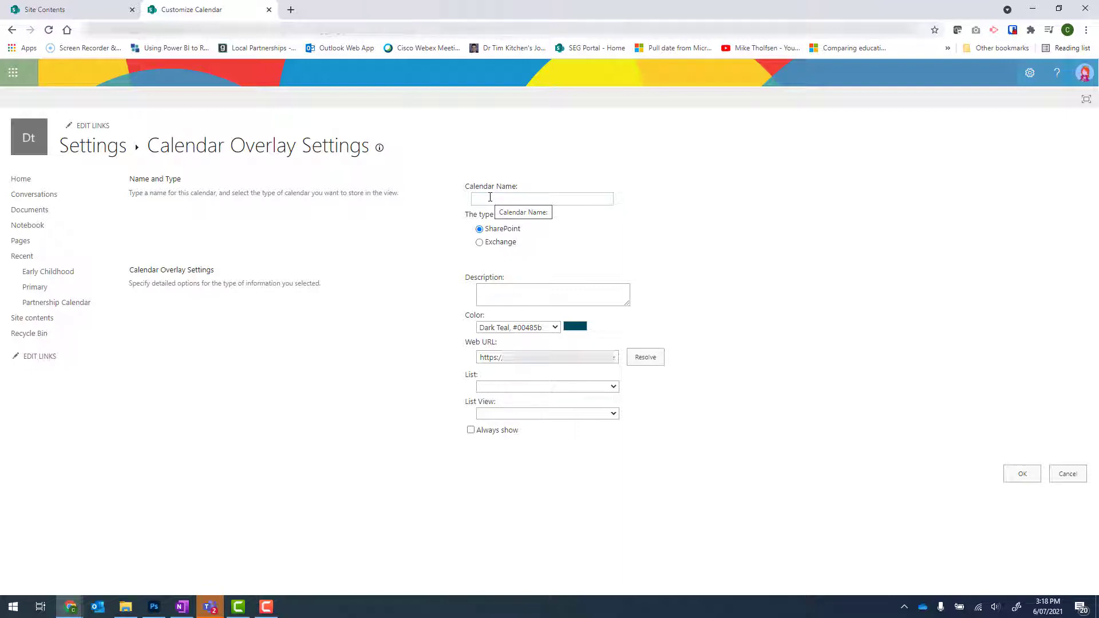
- Name the overlay 'Primary' and keep Dark Teal as its colour
{"action": "left_click", "coordinate": [542, 198]}
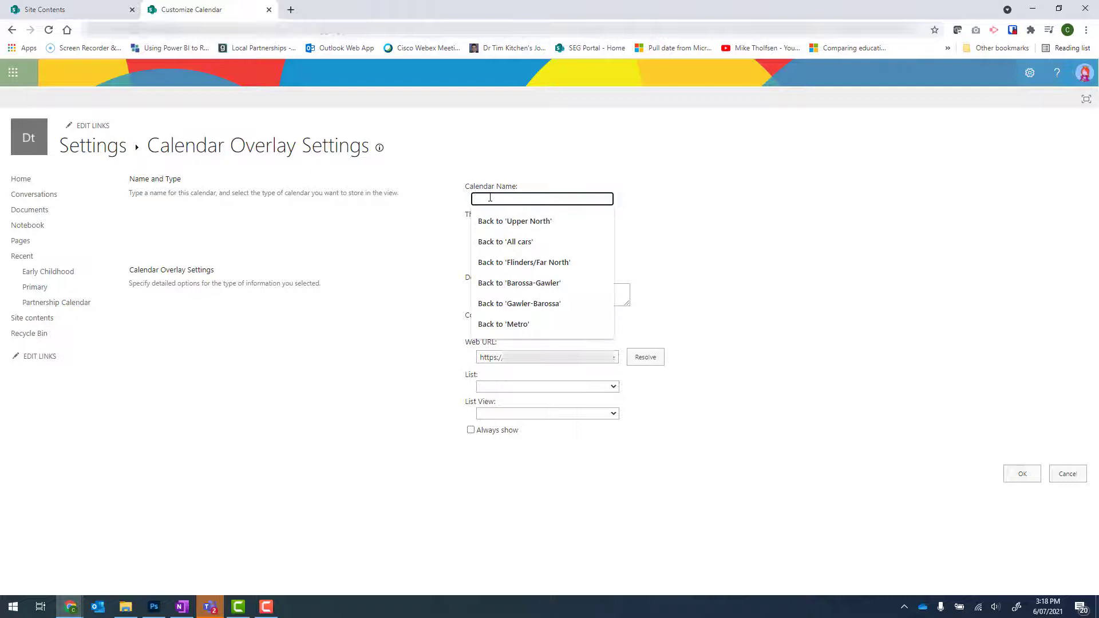
{"action": "type", "text": "Primary"}
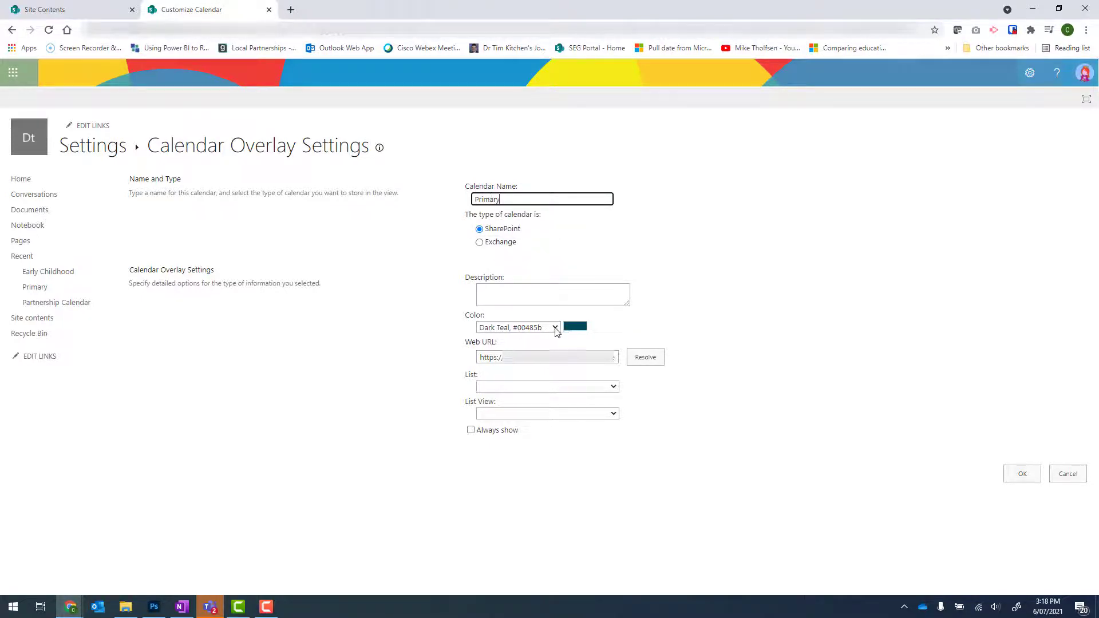
{"action": "left_click", "coordinate": [554, 328]}
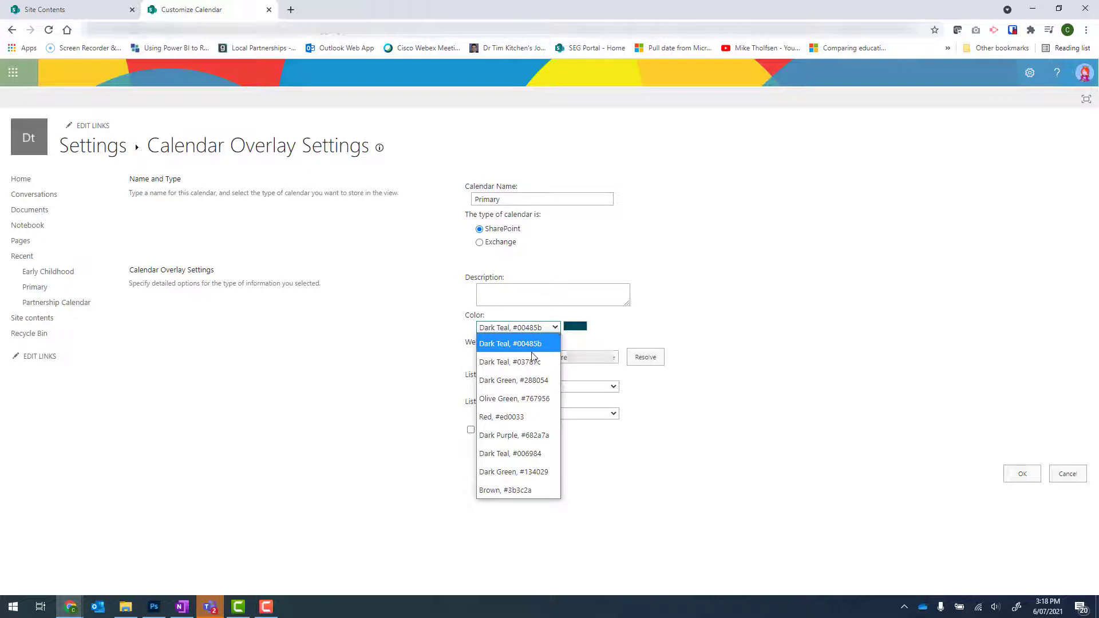
{"action": "mouse_move", "coordinate": [513, 361]}
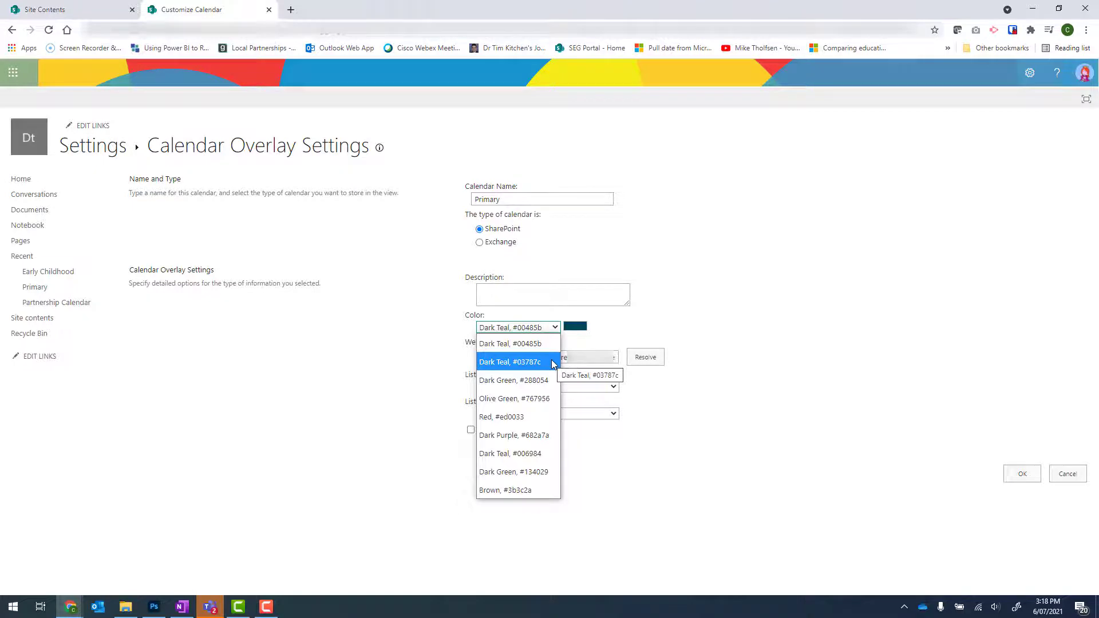
{"action": "mouse_move", "coordinate": [518, 399]}
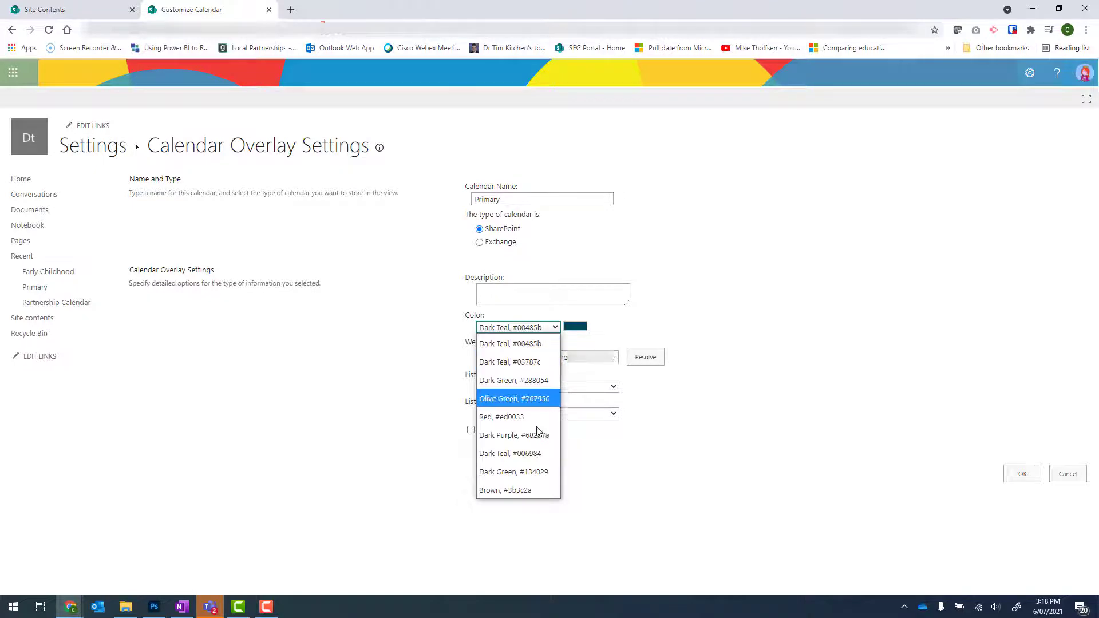
{"action": "mouse_move", "coordinate": [511, 362]}
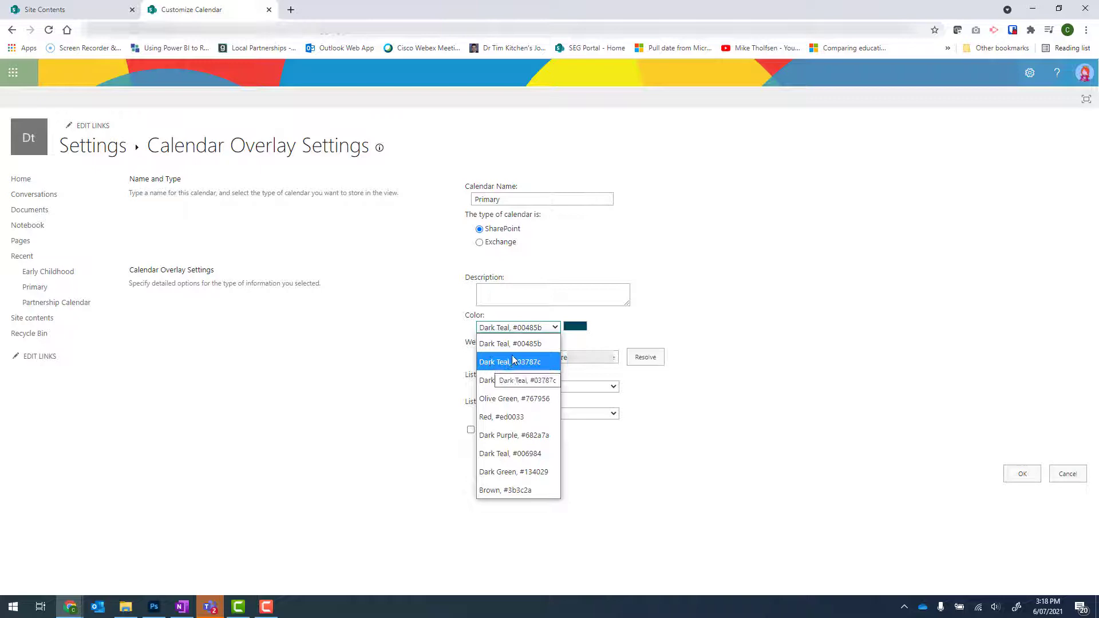
{"action": "left_click", "coordinate": [517, 343]}
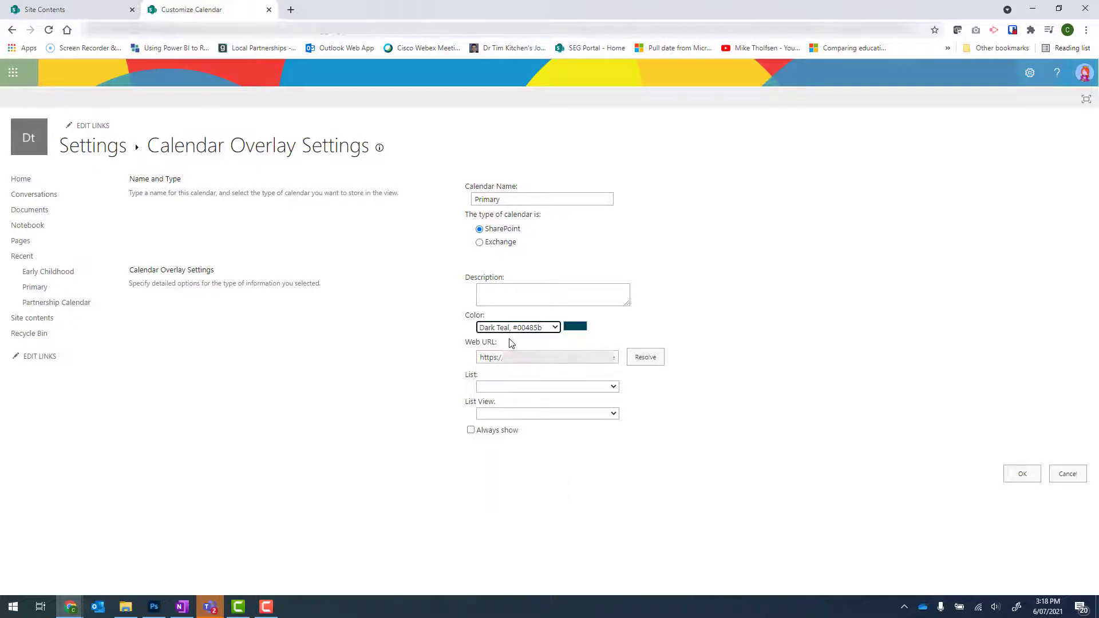
{"action": "mouse_move", "coordinate": [645, 357]}
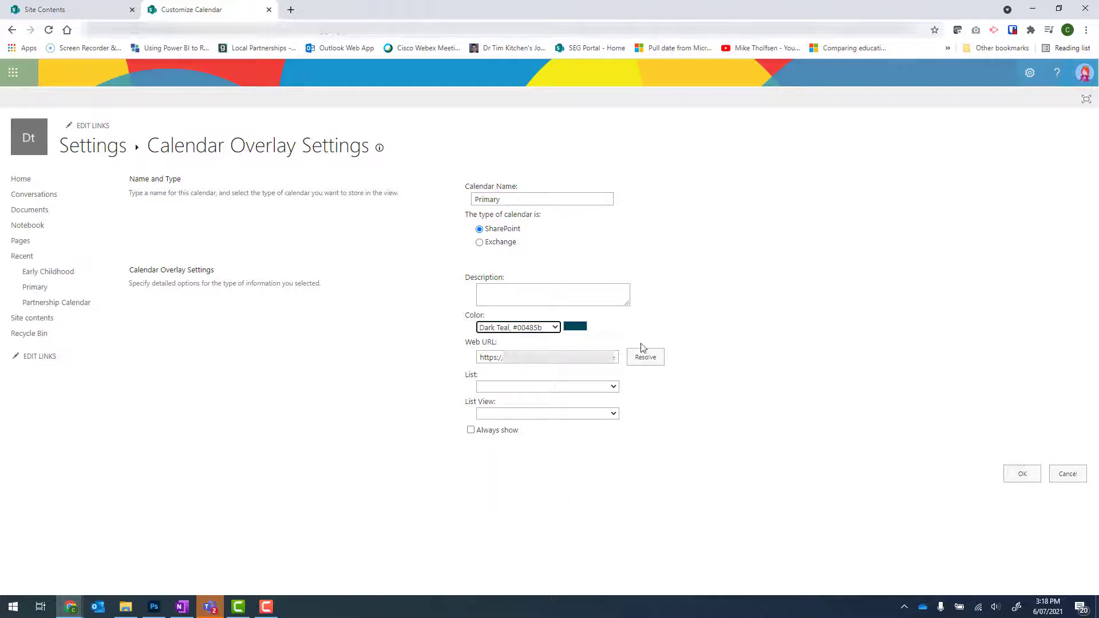
- Resolve the site lists, source the overlay from the Primary list's Calendar view, and save it
{"action": "left_click", "coordinate": [645, 358]}
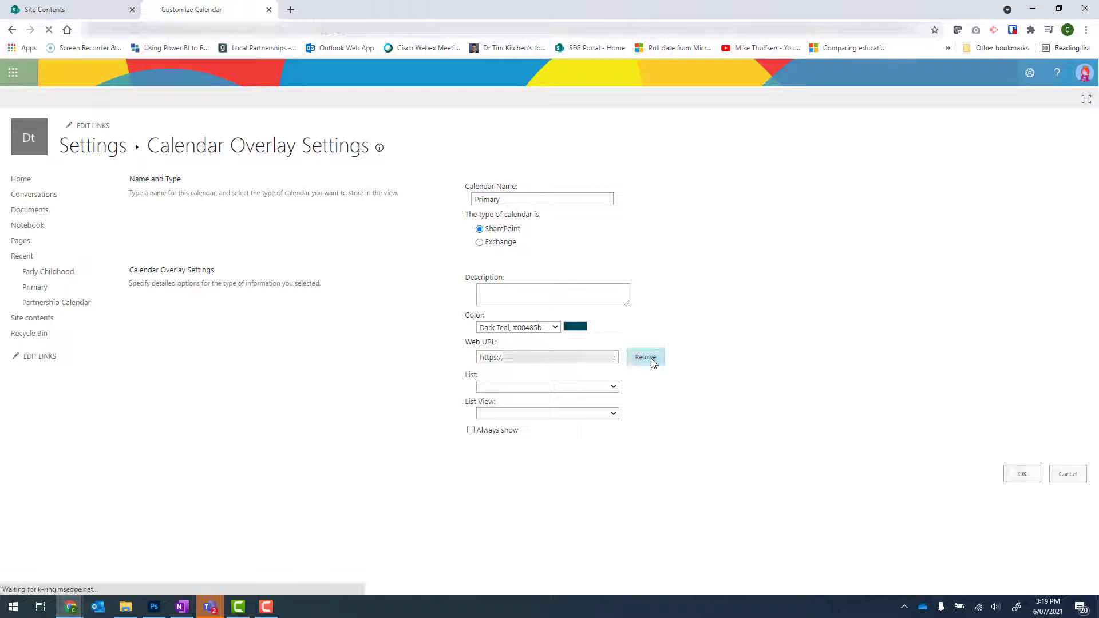
{"action": "left_click", "coordinate": [644, 357]}
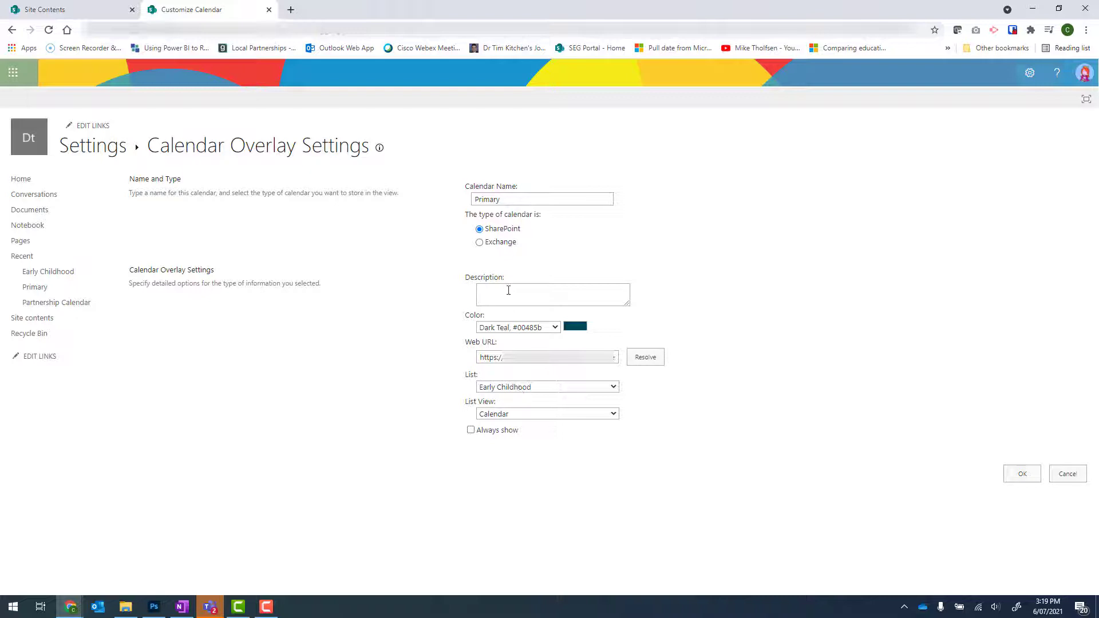
{"action": "mouse_move", "coordinate": [594, 388]}
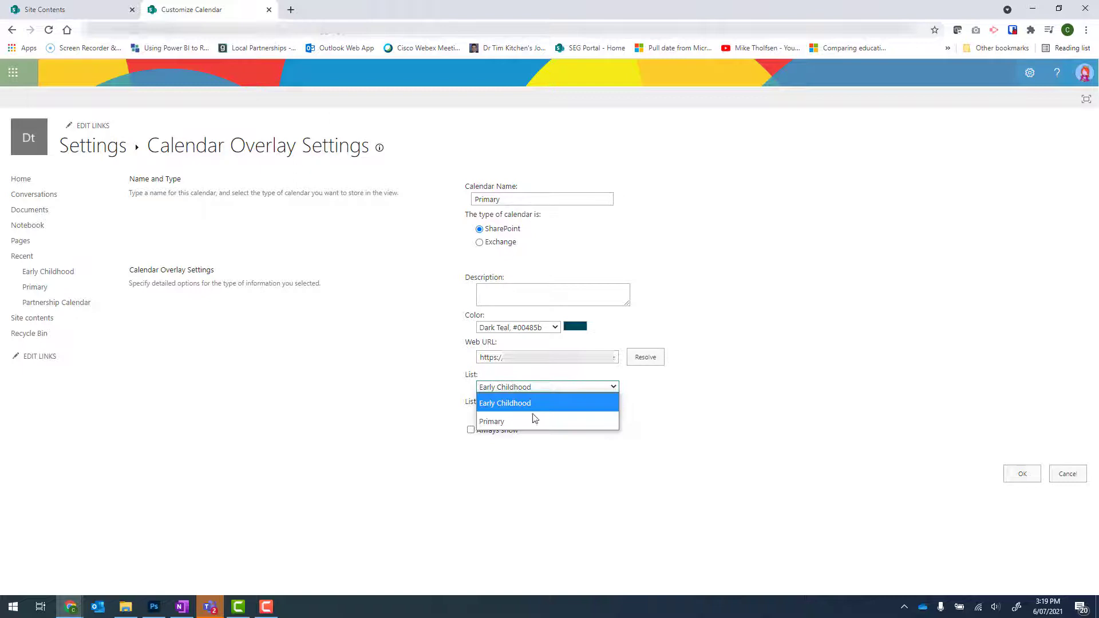
{"action": "left_click", "coordinate": [492, 421]}
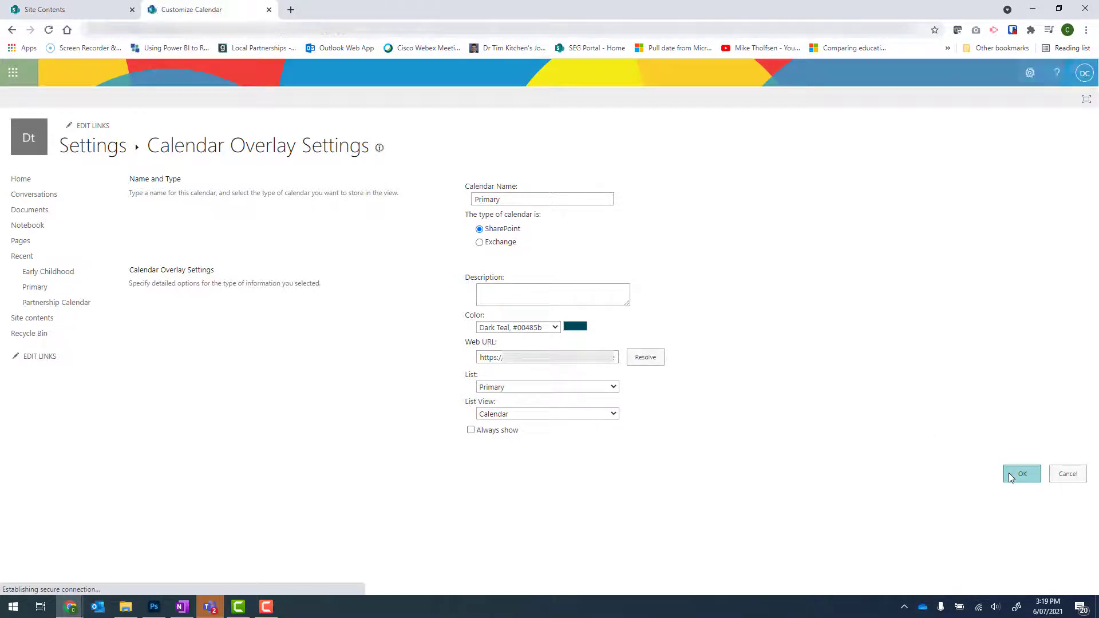
{"action": "left_click", "coordinate": [1022, 474]}
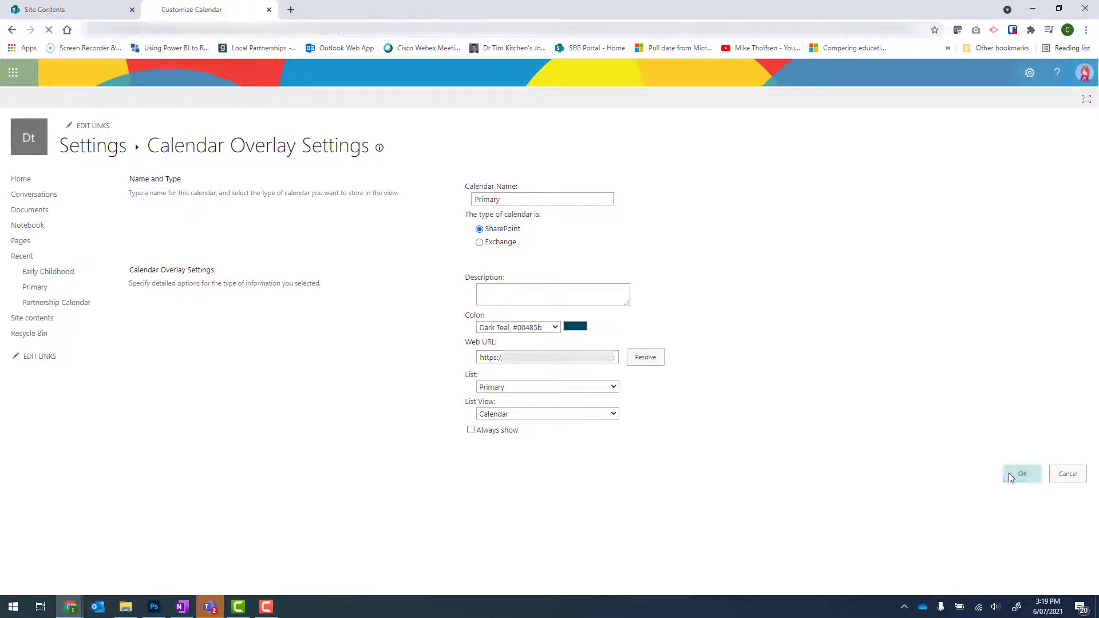
{"action": "left_click", "coordinate": [1021, 473]}
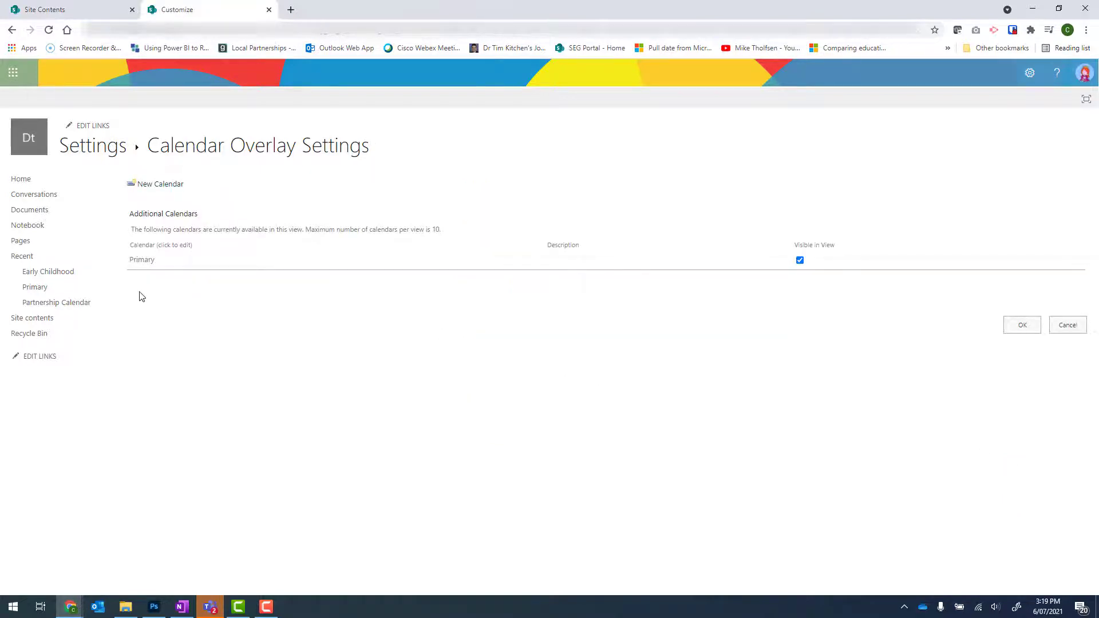
{"action": "mouse_move", "coordinate": [161, 183]}
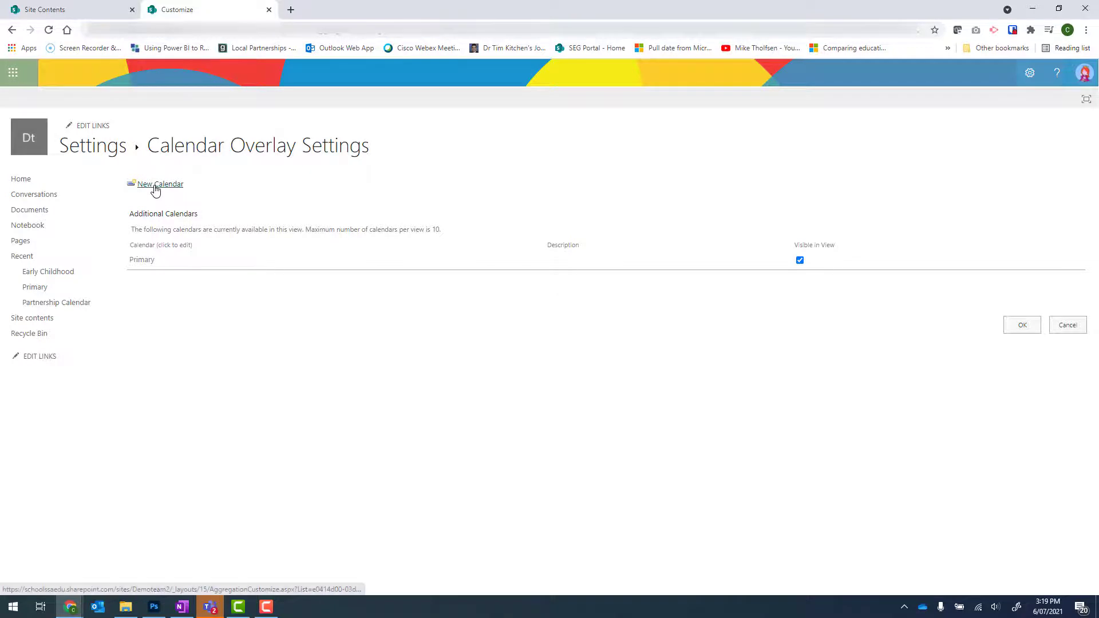
- Add a Dark Green 'Early Childhood' overlay from the Early Childhood list and save the overlay settings
{"action": "left_click", "coordinate": [160, 184]}
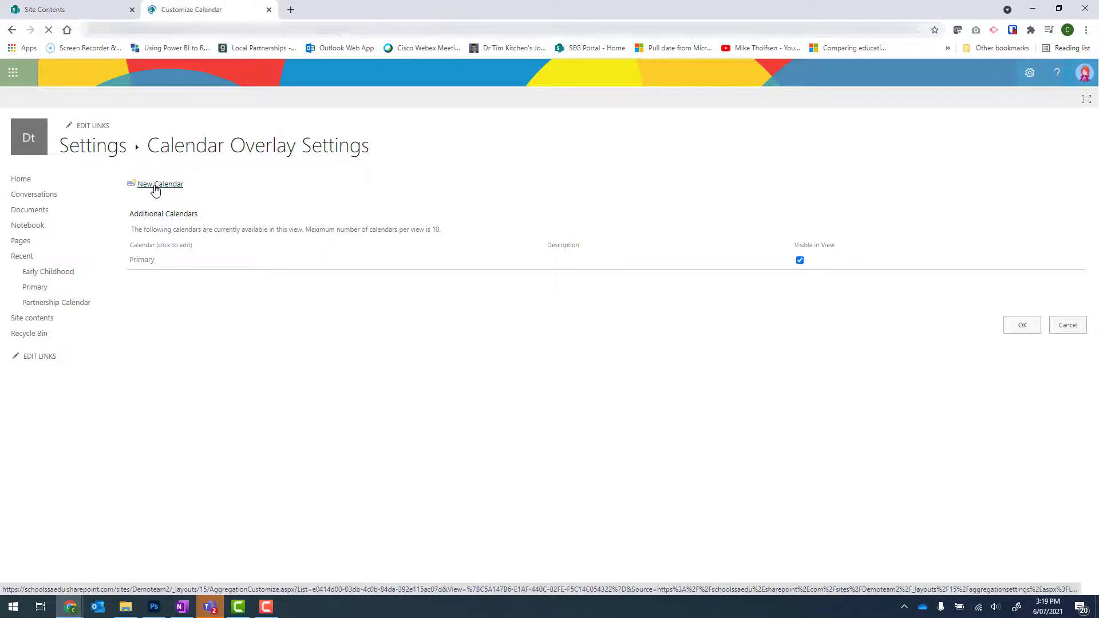
{"action": "left_click", "coordinate": [159, 184]}
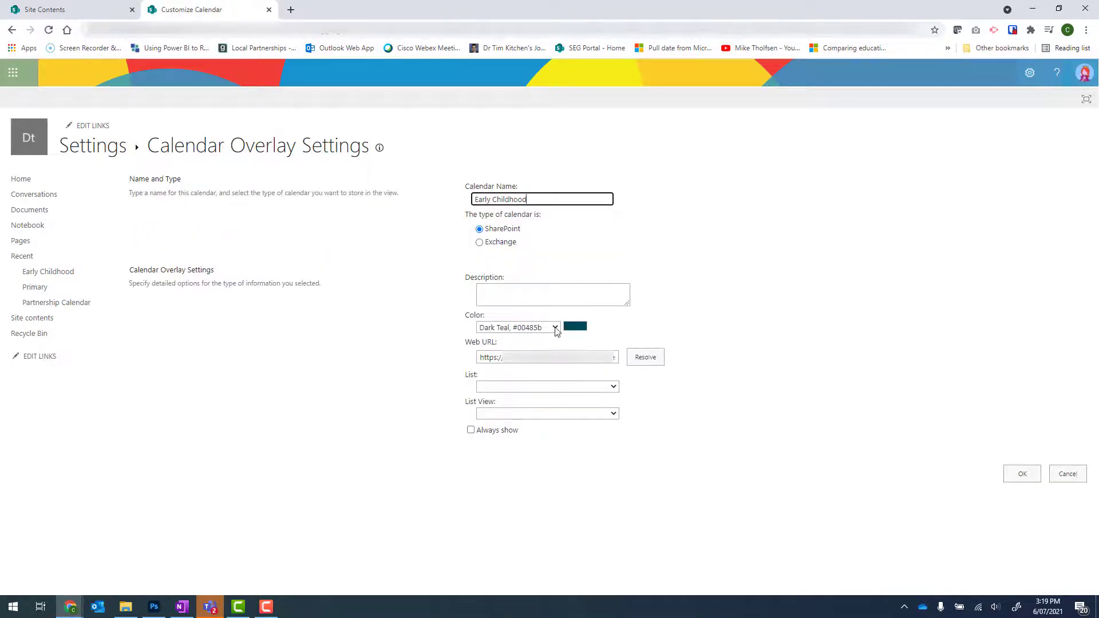
{"action": "left_click", "coordinate": [1022, 473]}
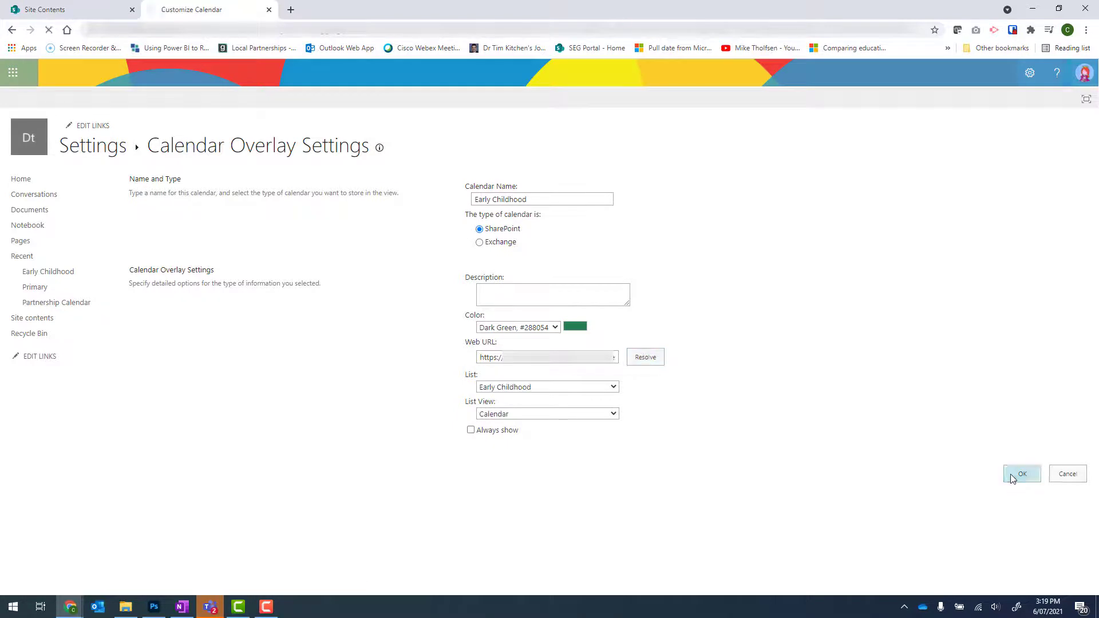
{"action": "left_click", "coordinate": [1022, 473]}
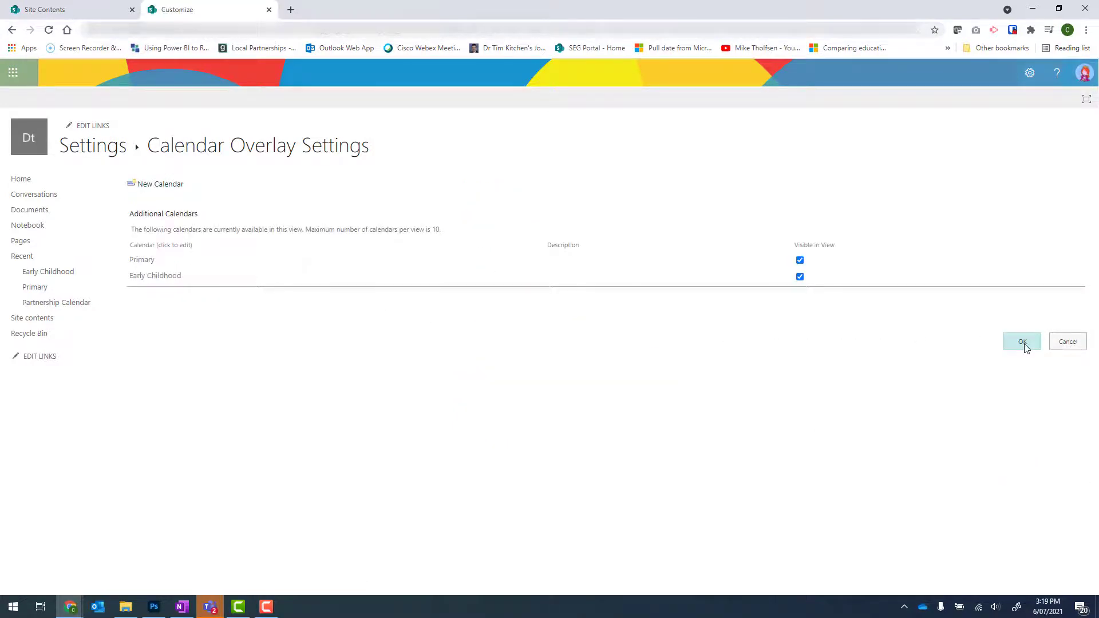
{"action": "left_click", "coordinate": [1021, 341]}
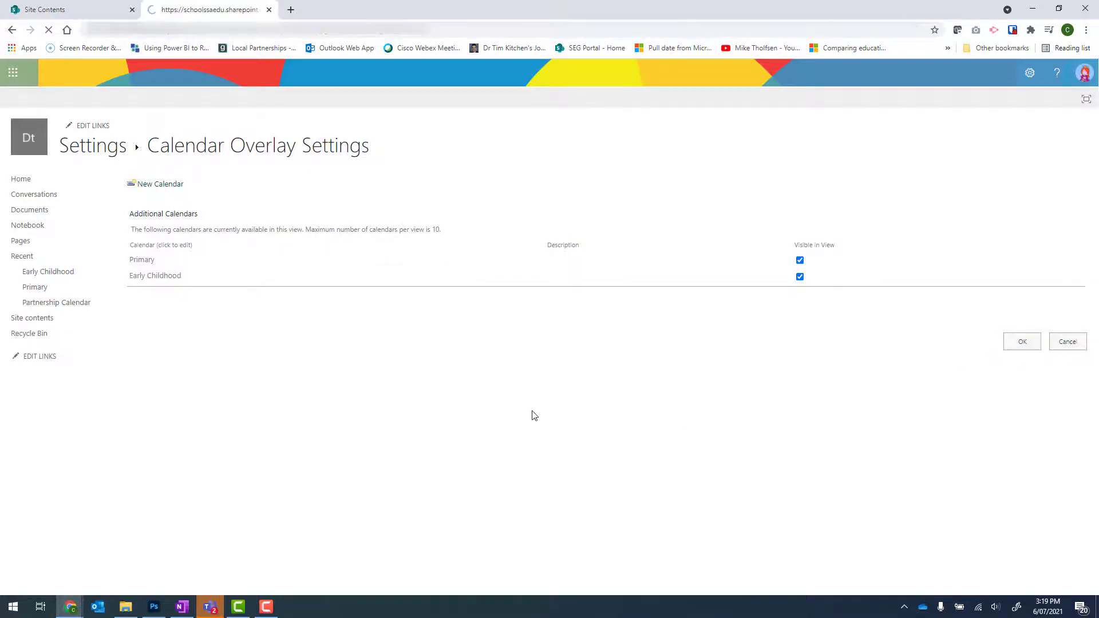
- Return to the Partnership Calendar week view listing Primary and Early Childhood in view
{"action": "left_click", "coordinate": [1022, 341]}
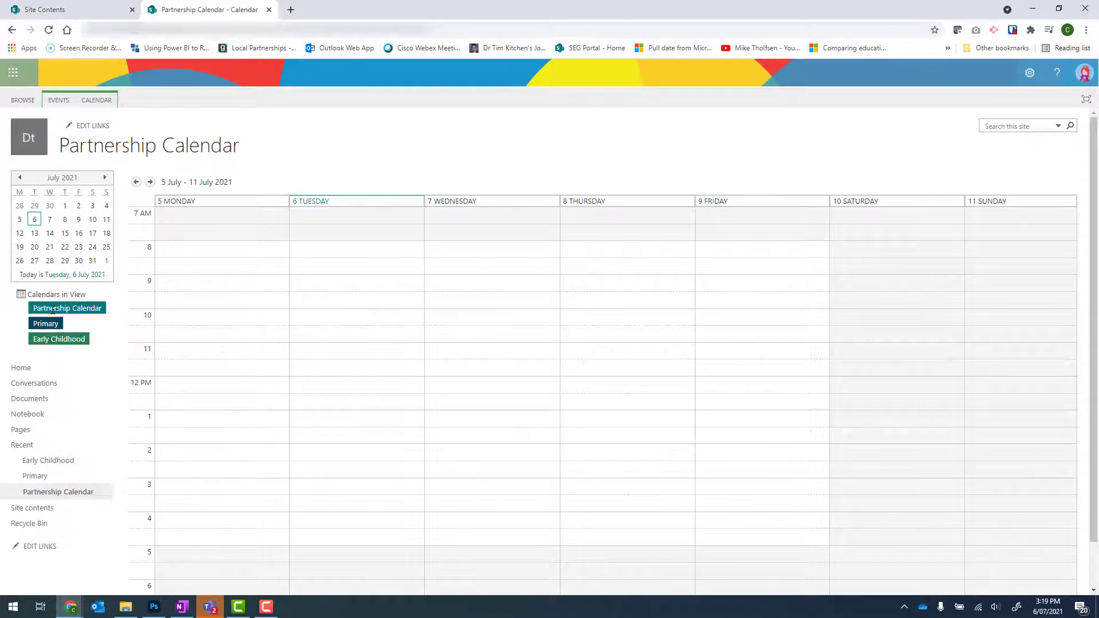
{"action": "mouse_move", "coordinate": [106, 319]}
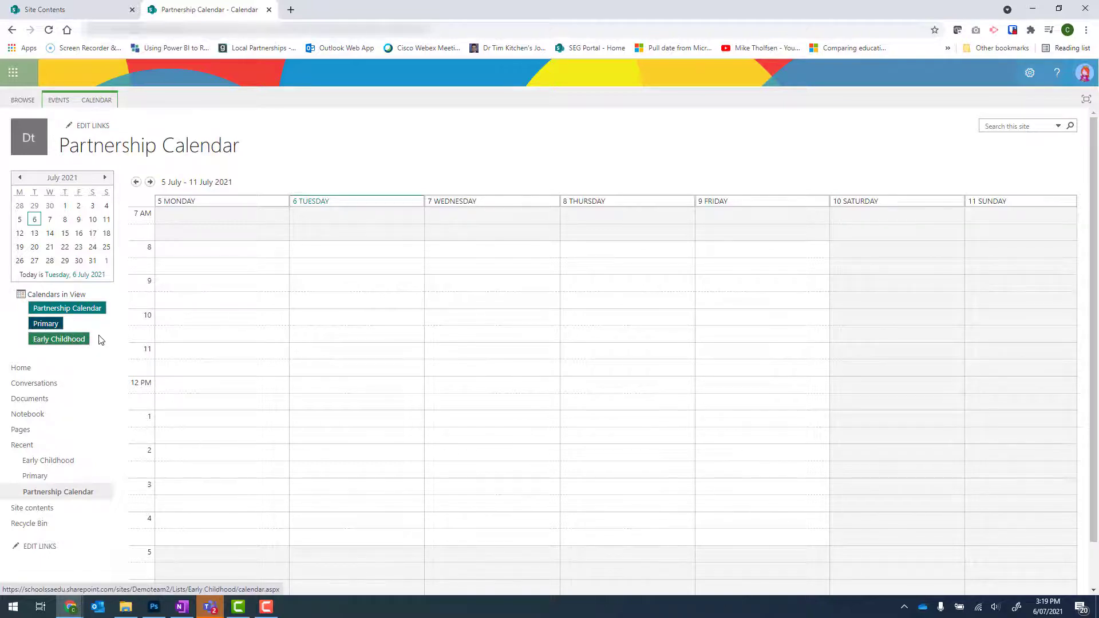
{"action": "mouse_move", "coordinate": [127, 344]}
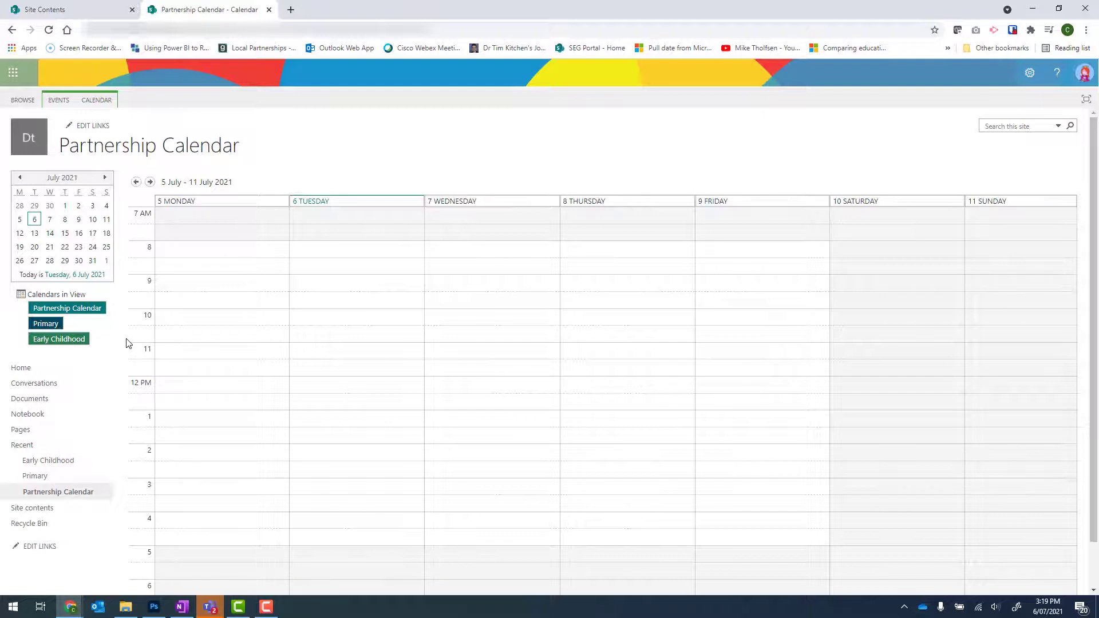
{"action": "mouse_move", "coordinate": [46, 323]}
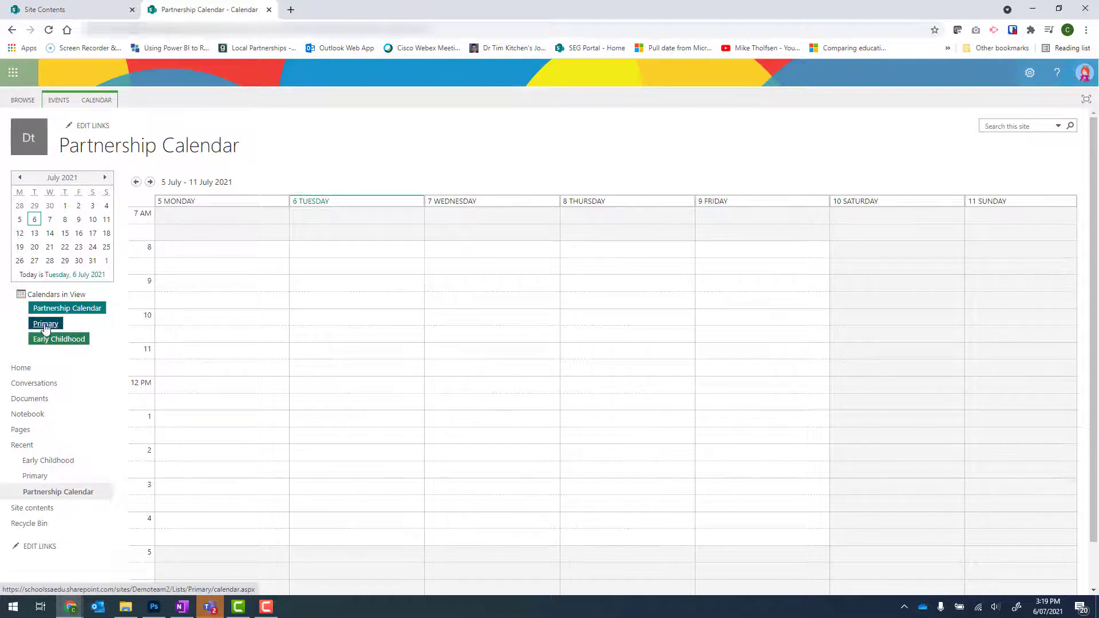
- On the Primary calendar, save a 'Meeting' event at Monday 5 July 10 AM
{"action": "left_click", "coordinate": [44, 323]}
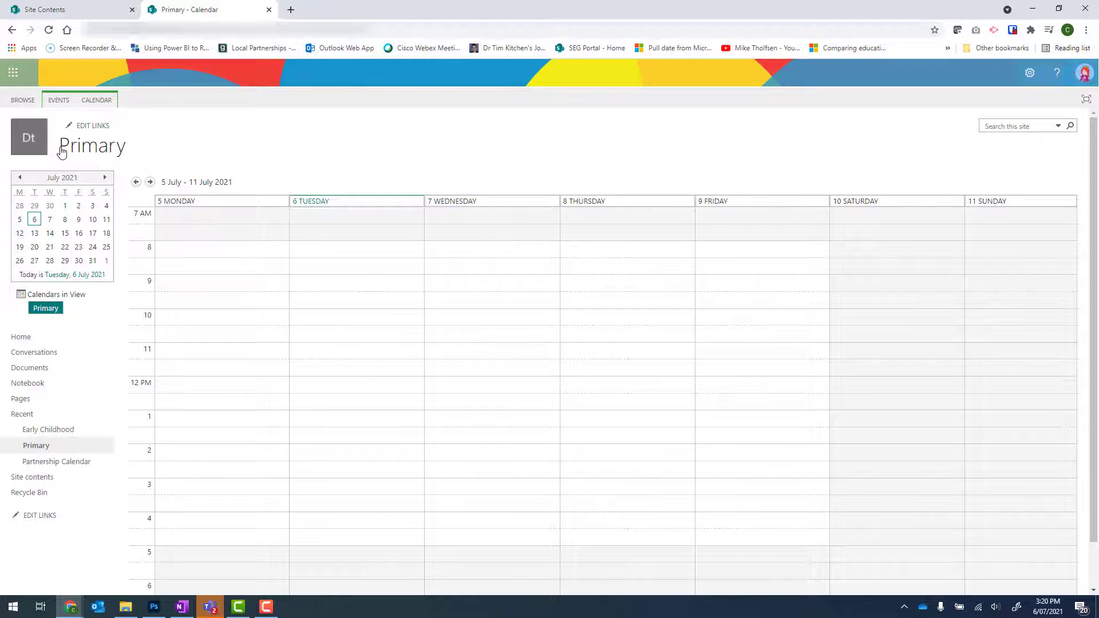
{"action": "mouse_move", "coordinate": [188, 161]}
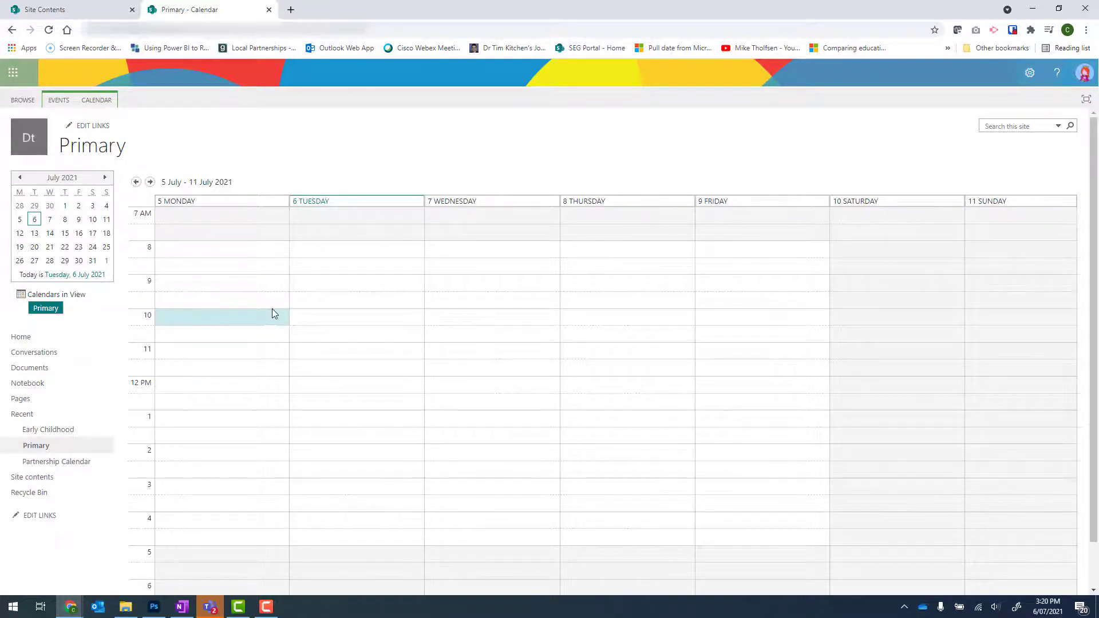
{"action": "mouse_move", "coordinate": [281, 317]}
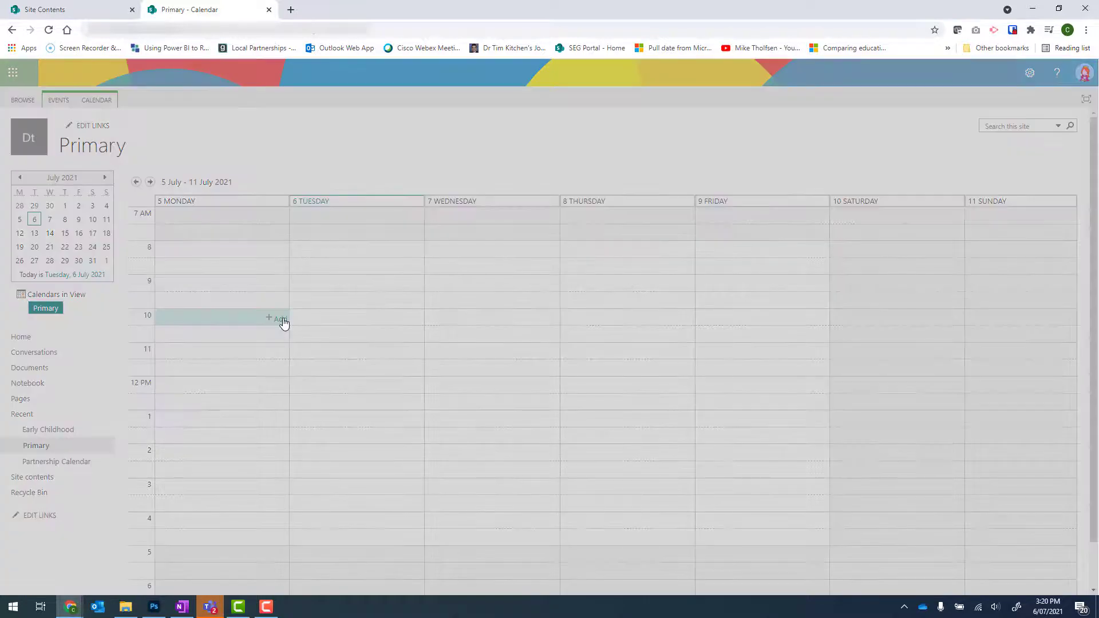
{"action": "left_click", "coordinate": [280, 317]}
{"action": "type", "text": "Meeting"}
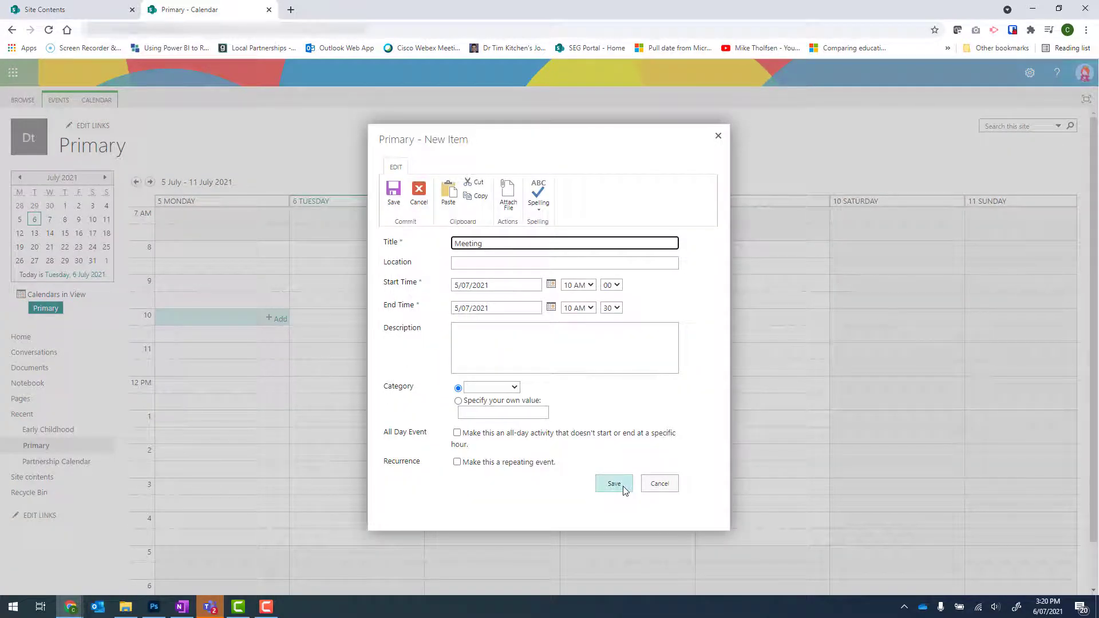
{"action": "left_click", "coordinate": [613, 483]}
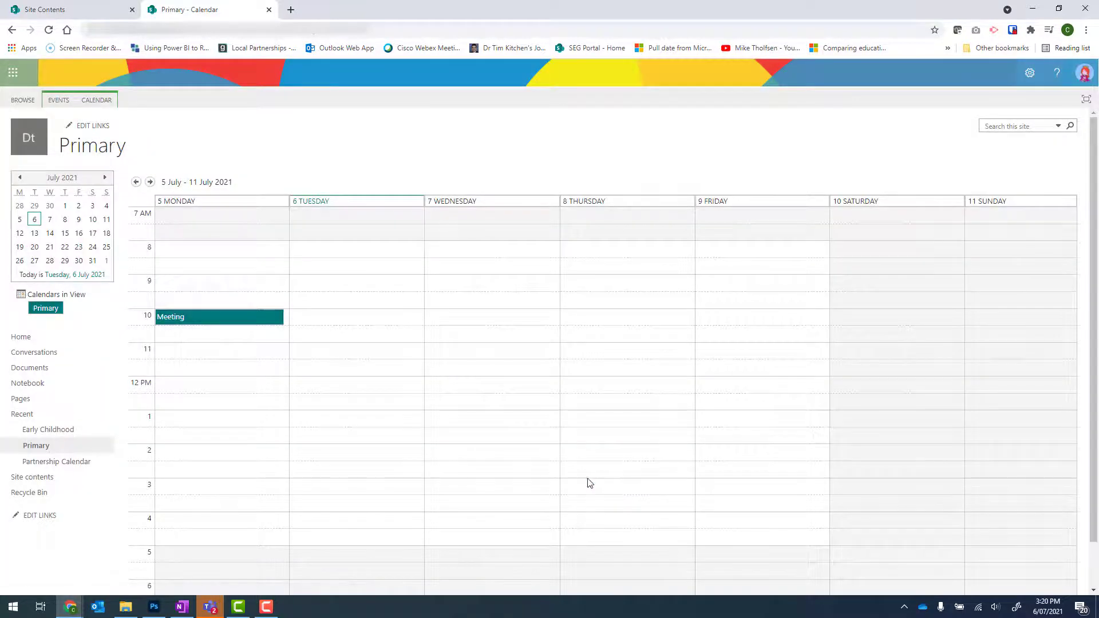
{"action": "mouse_move", "coordinate": [173, 358]}
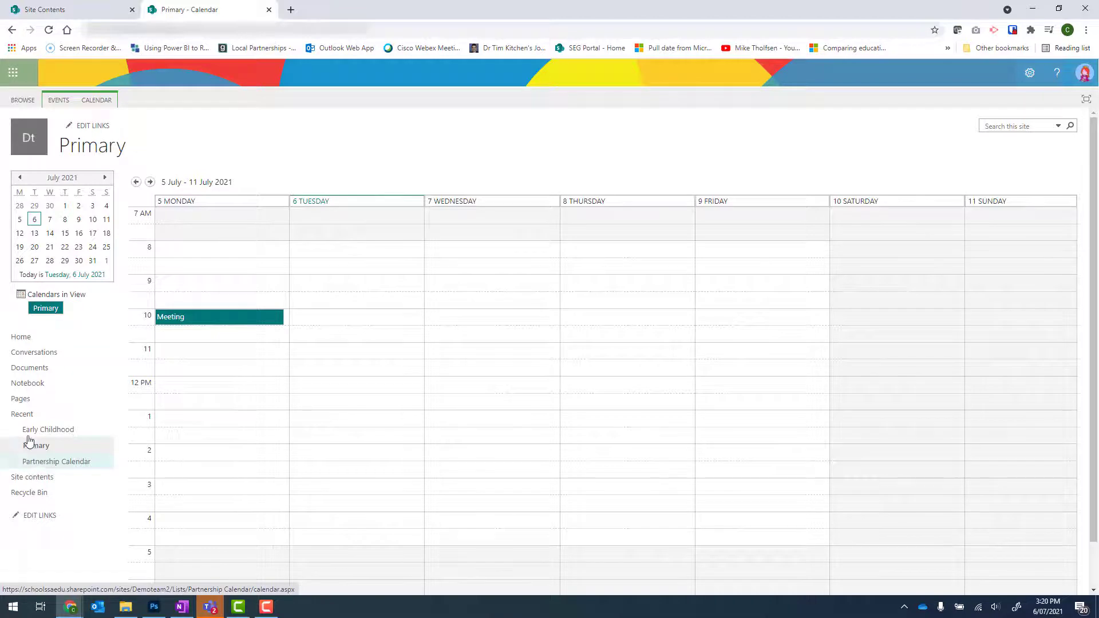
{"action": "mouse_move", "coordinate": [36, 446]}
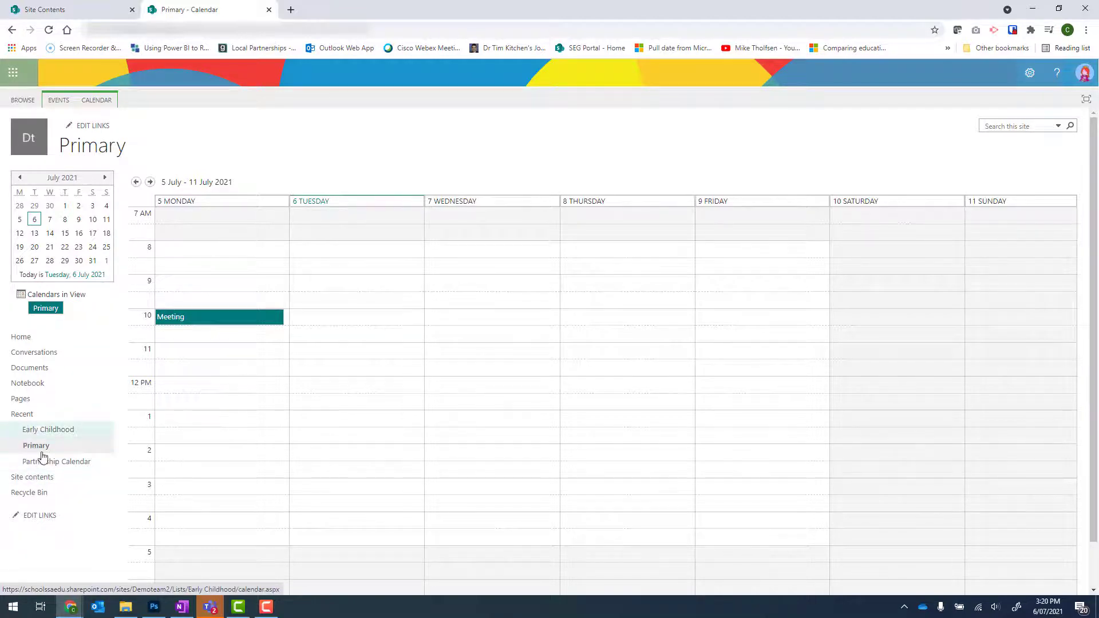
{"action": "mouse_move", "coordinate": [56, 462]}
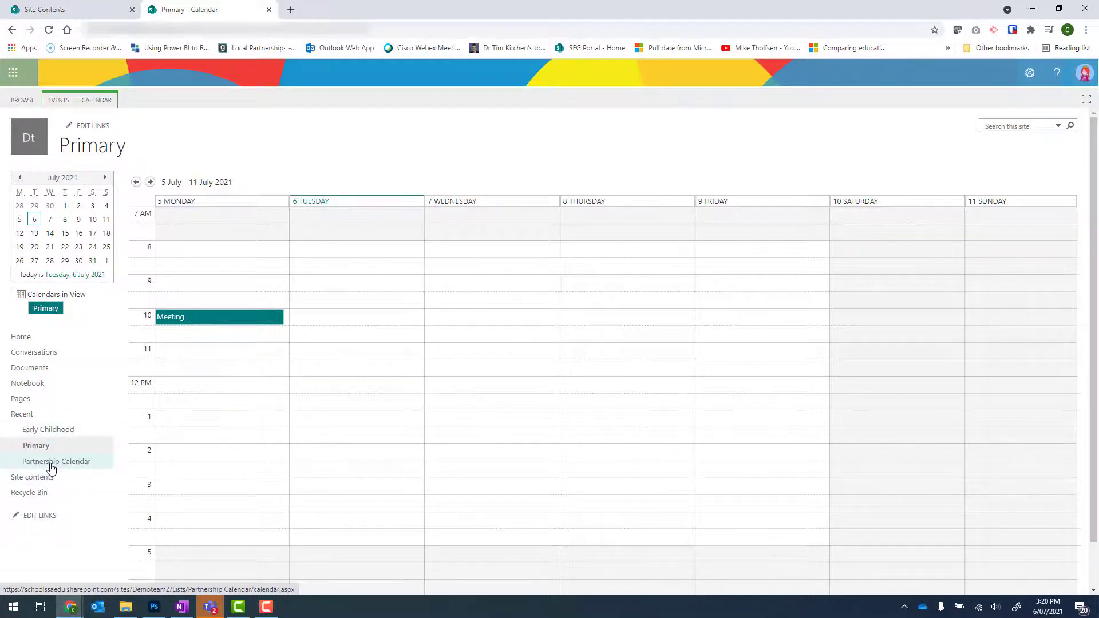
- Open the Partnership Calendar from Recent to see the overlaid Monday Meeting
{"action": "left_click", "coordinate": [56, 462]}
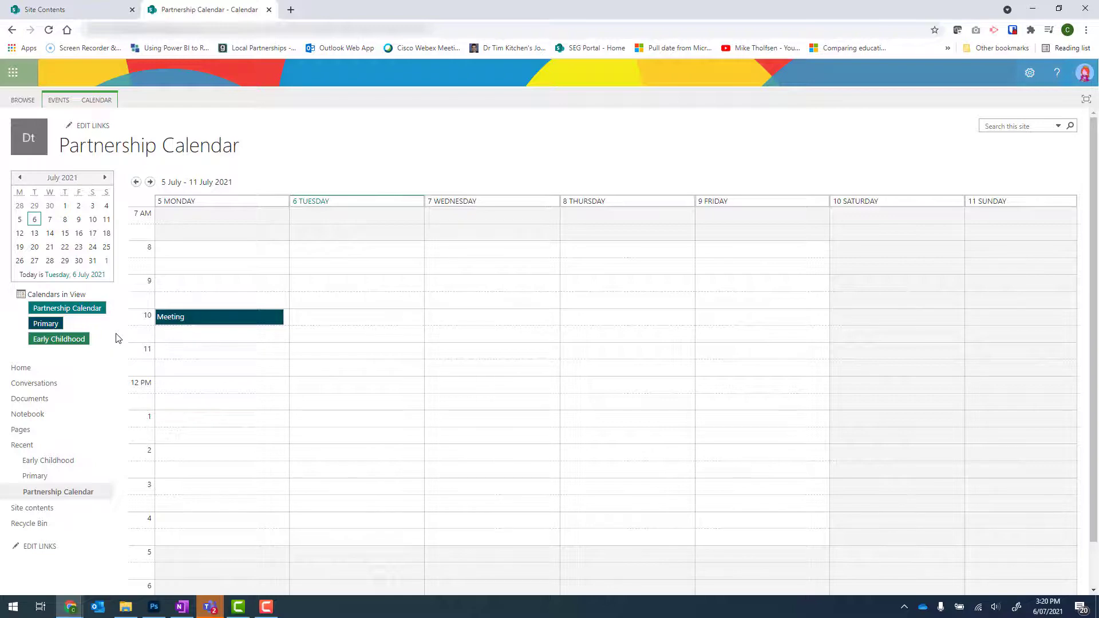
{"action": "mouse_move", "coordinate": [110, 339]}
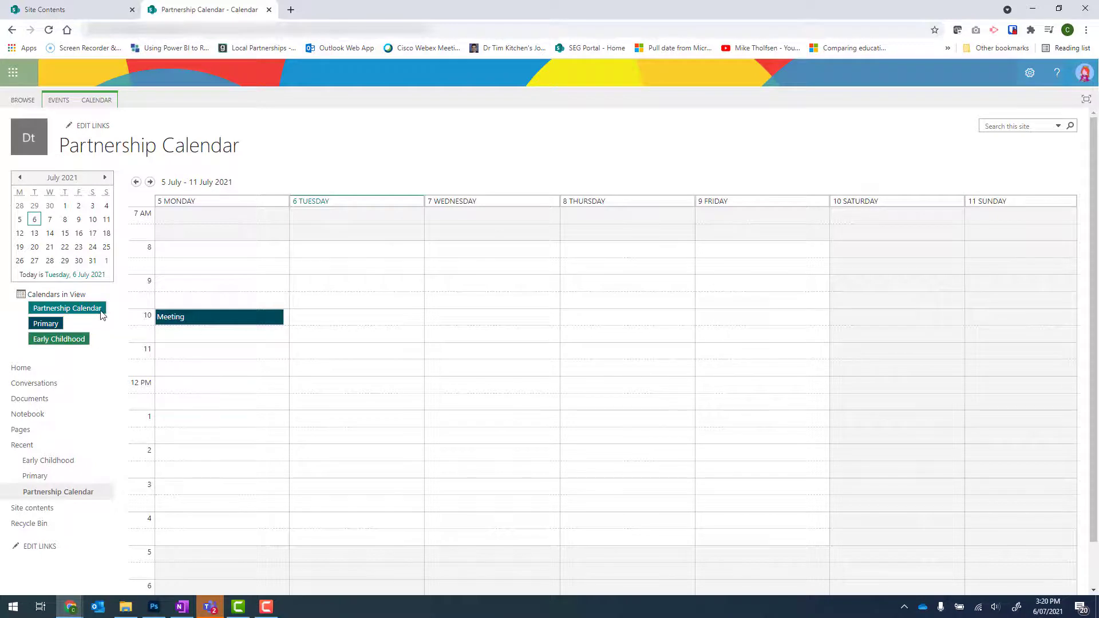
{"action": "mouse_move", "coordinate": [45, 322]}
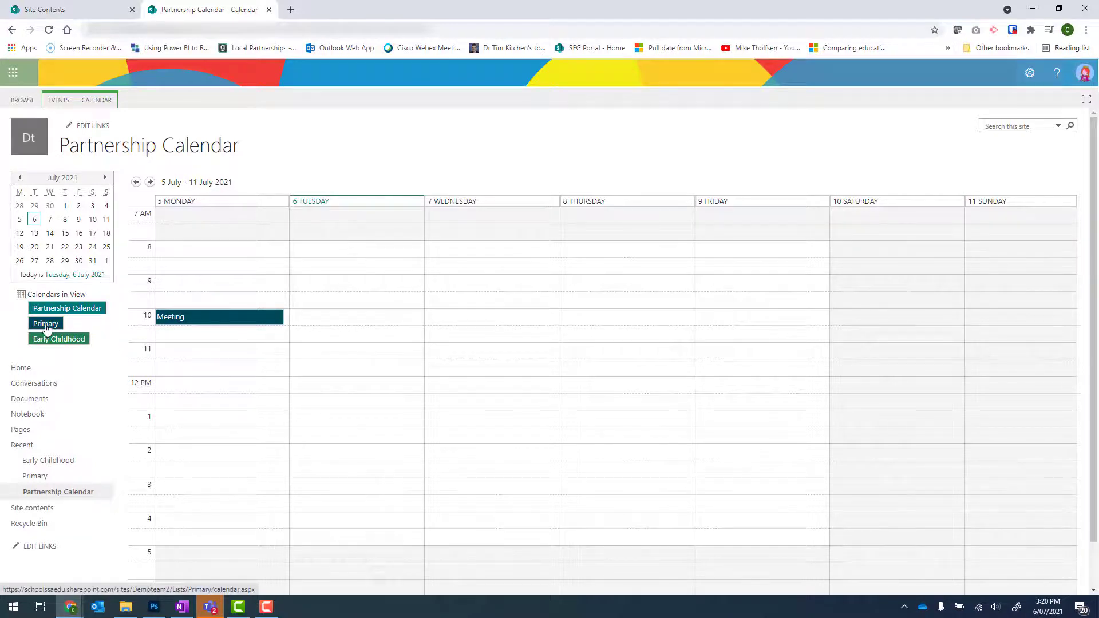
- On the Primary calendar, start a new overlay named Back to 'Partnership Calendar'
{"action": "left_click", "coordinate": [46, 323]}
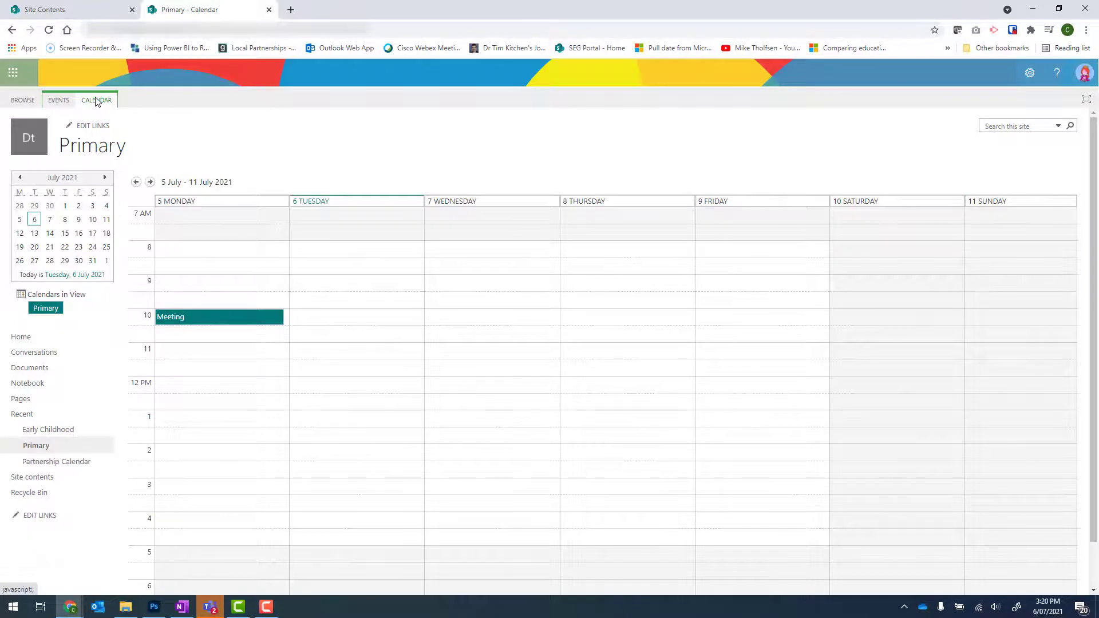
{"action": "left_click", "coordinate": [96, 99]}
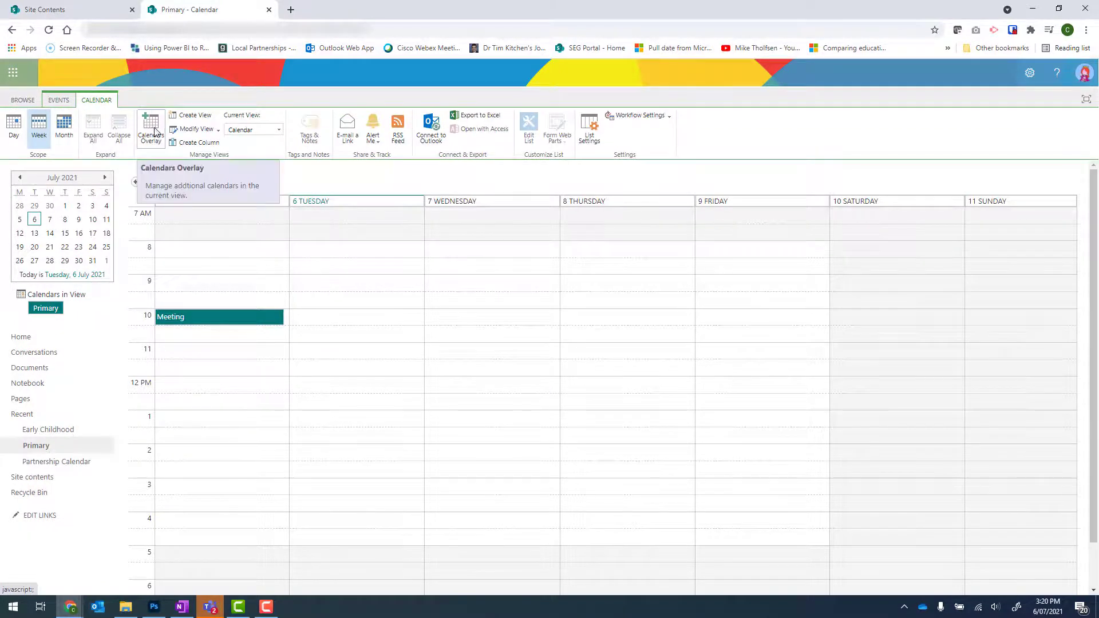
{"action": "left_click", "coordinate": [150, 128]}
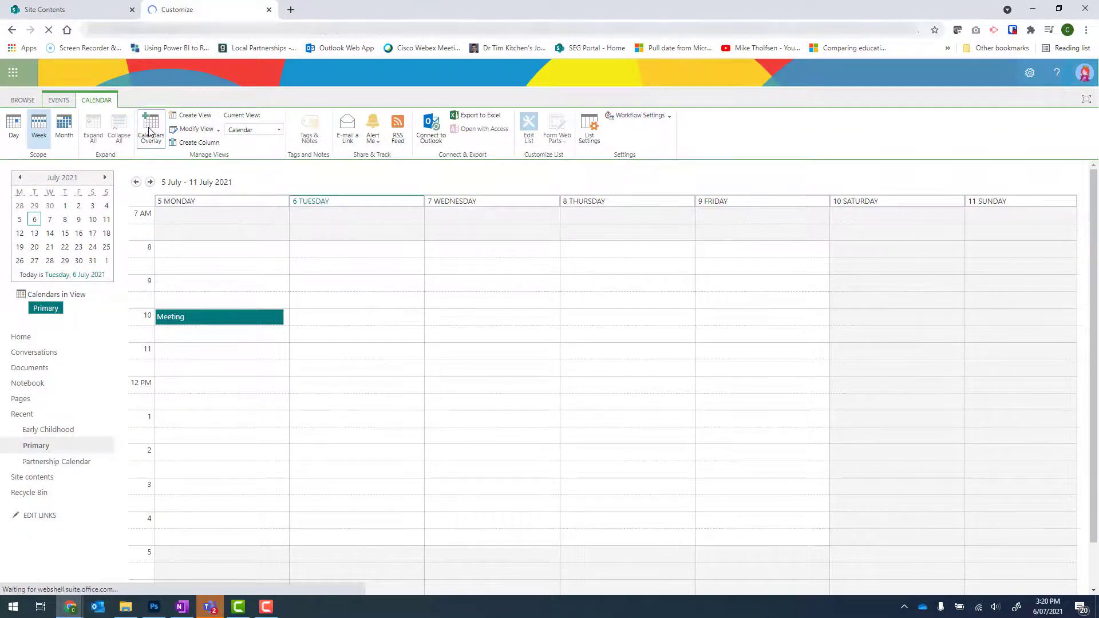
{"action": "left_click", "coordinate": [150, 129]}
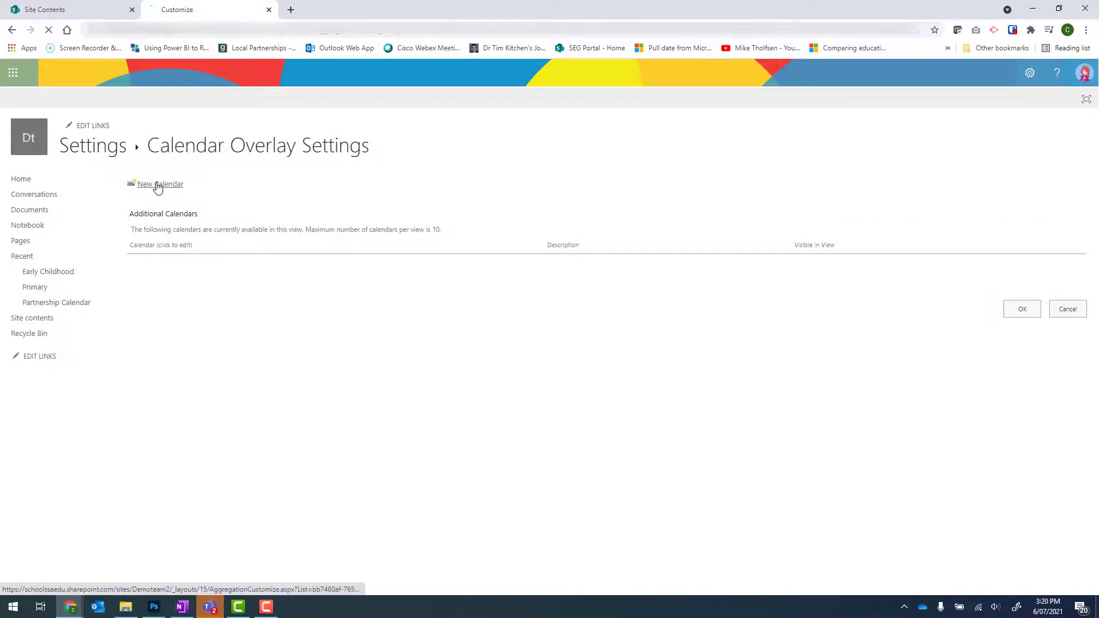
{"action": "left_click", "coordinate": [161, 183]}
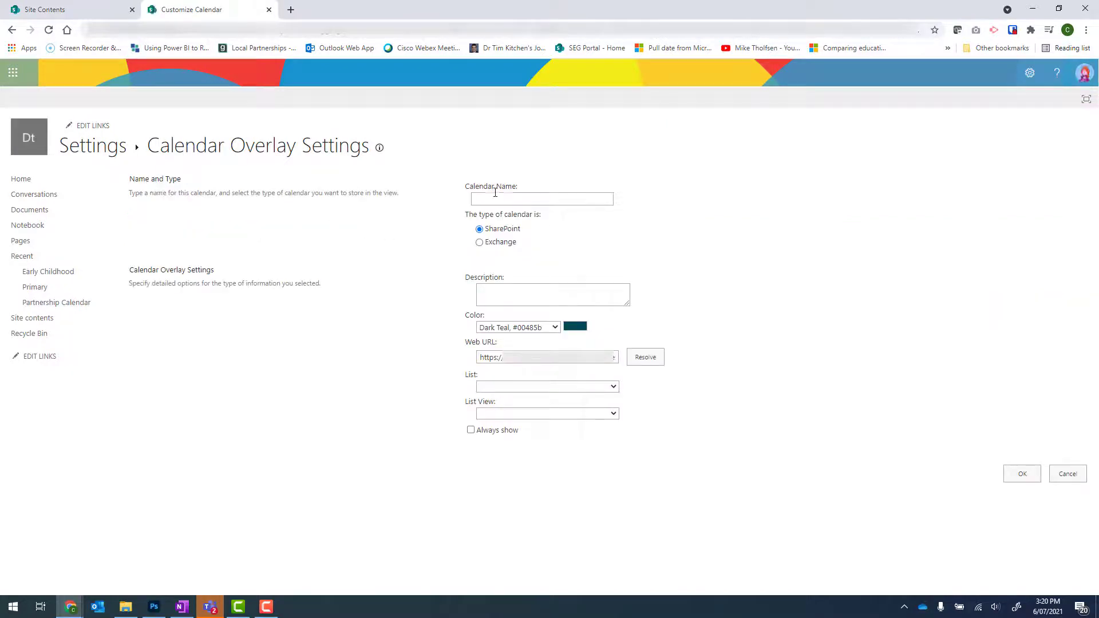
{"action": "type", "text": "Bd"}
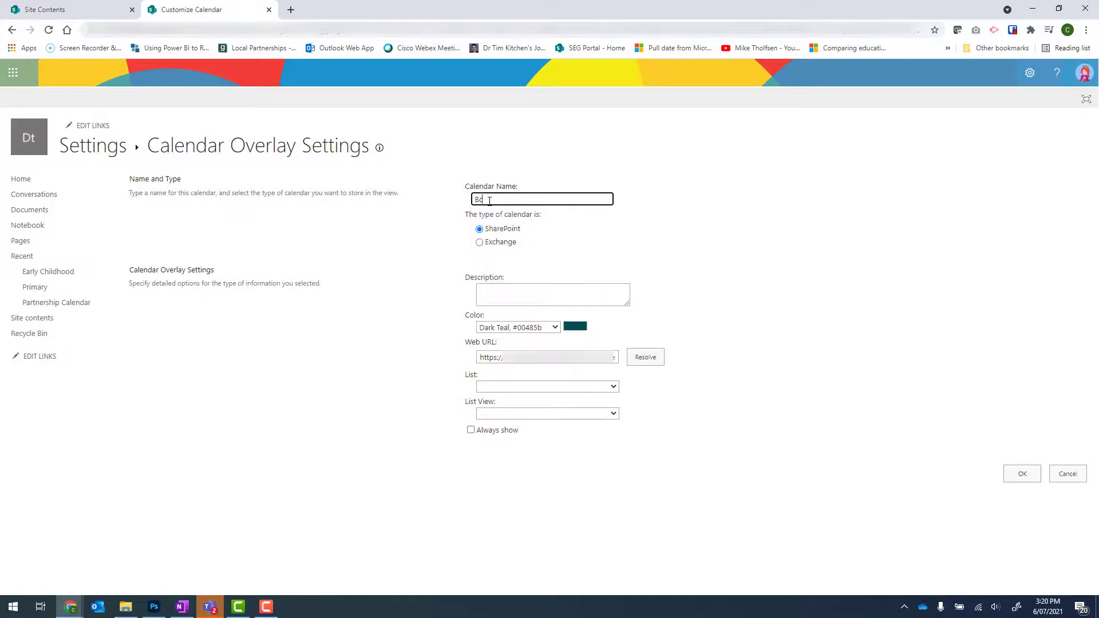
{"action": "type", "text": "Back to 'C"}
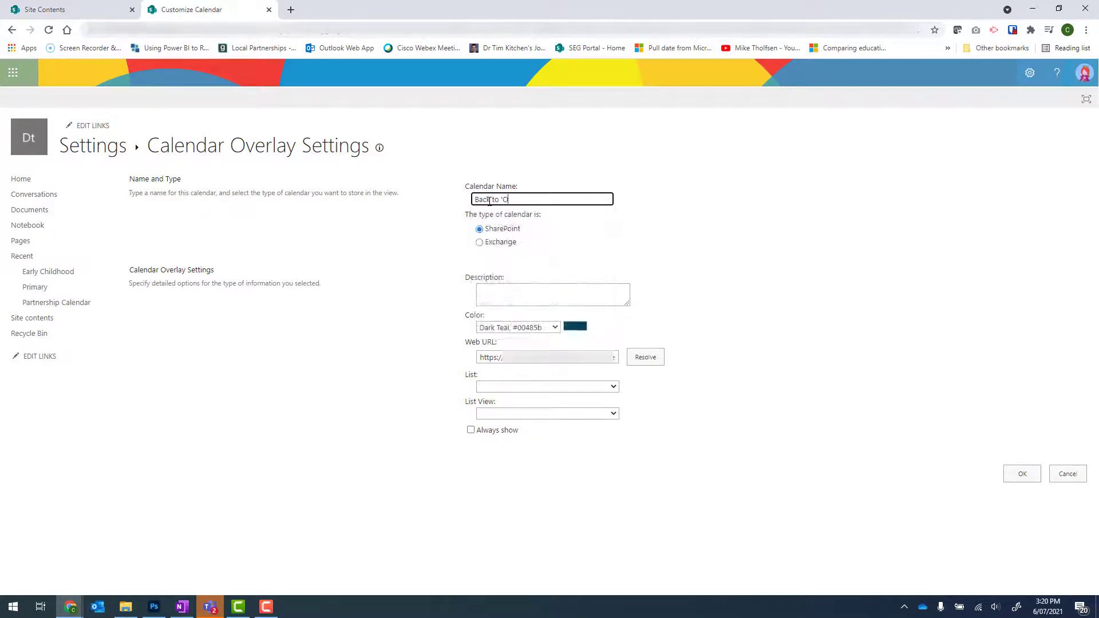
{"action": "type", "text": "Partnership Calendar"}
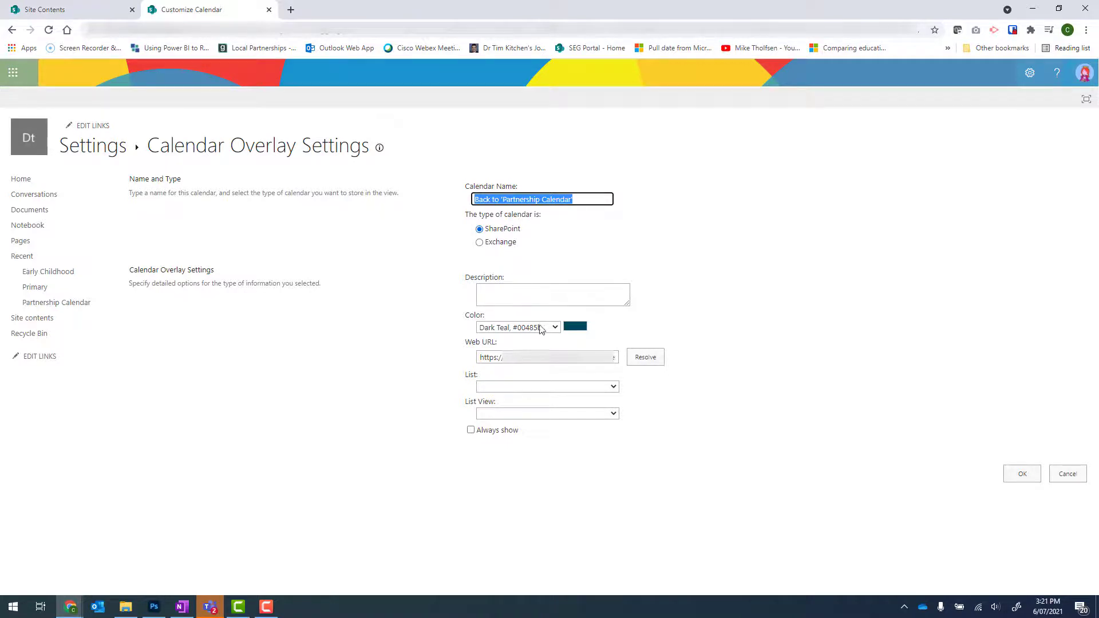
- Colour the overlay Brown, source it from the Partnership Calendar list, and save it
{"action": "left_click", "coordinate": [555, 327]}
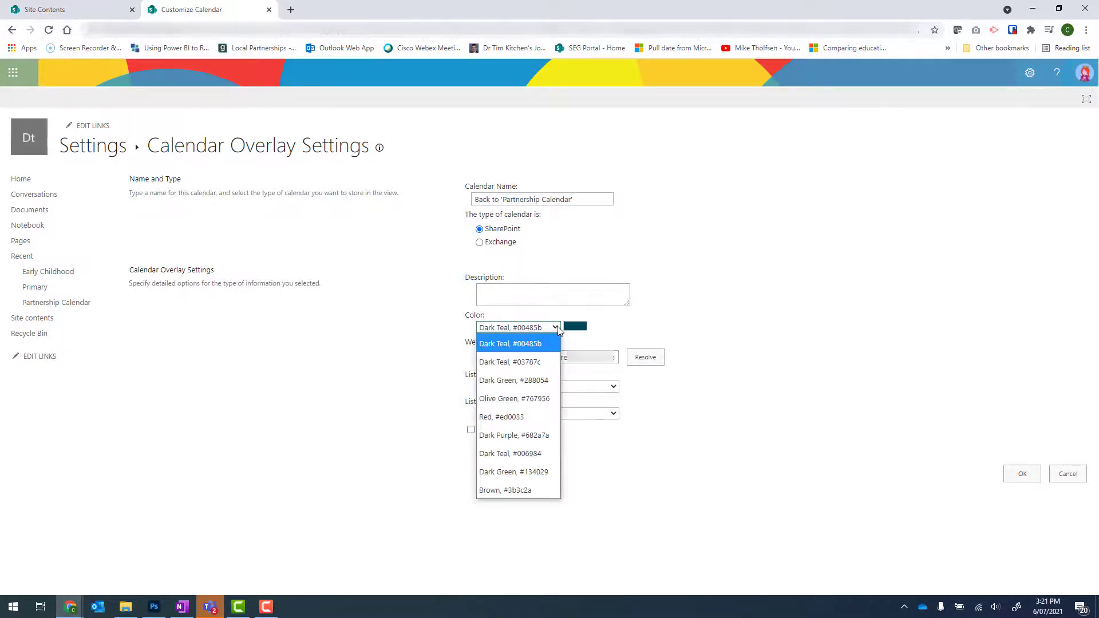
{"action": "mouse_move", "coordinate": [505, 490]}
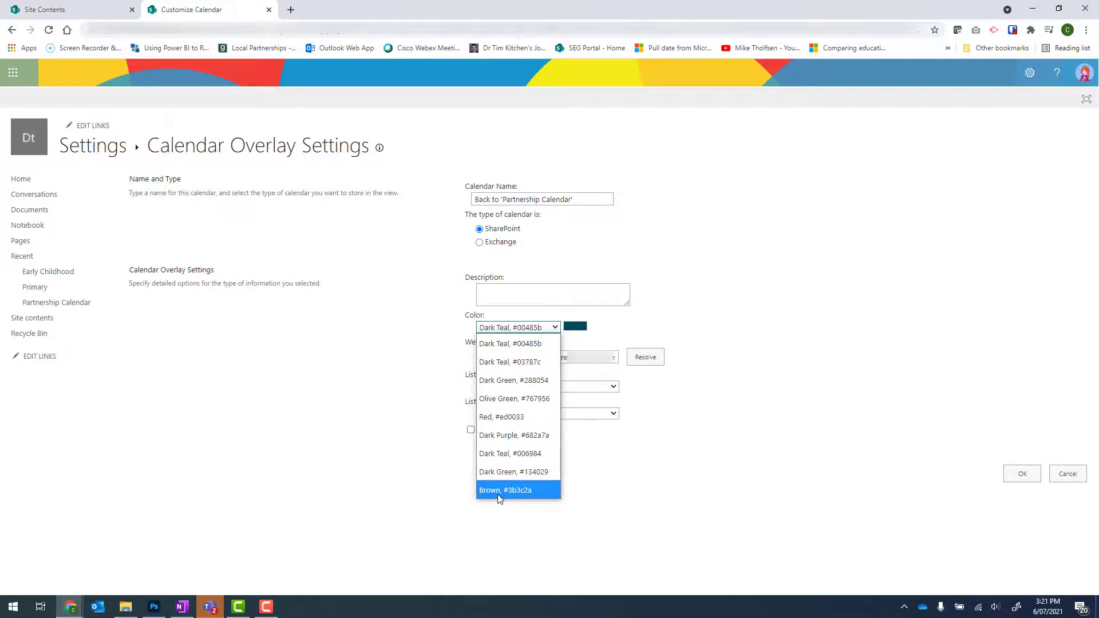
{"action": "left_click", "coordinate": [505, 490]}
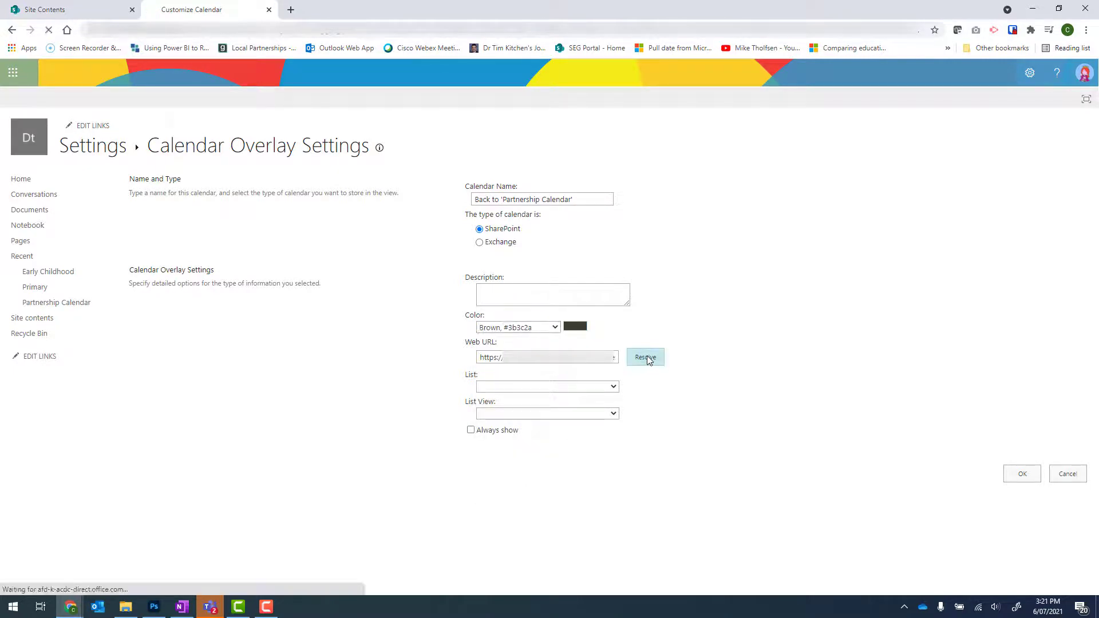
{"action": "left_click", "coordinate": [645, 358]}
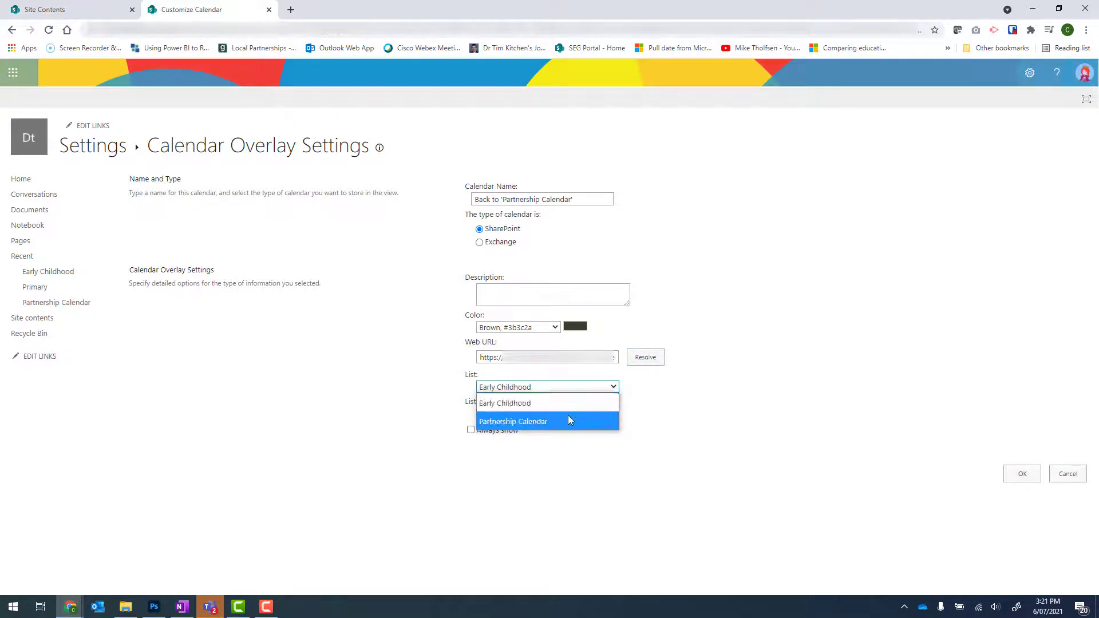
{"action": "left_click", "coordinate": [513, 420]}
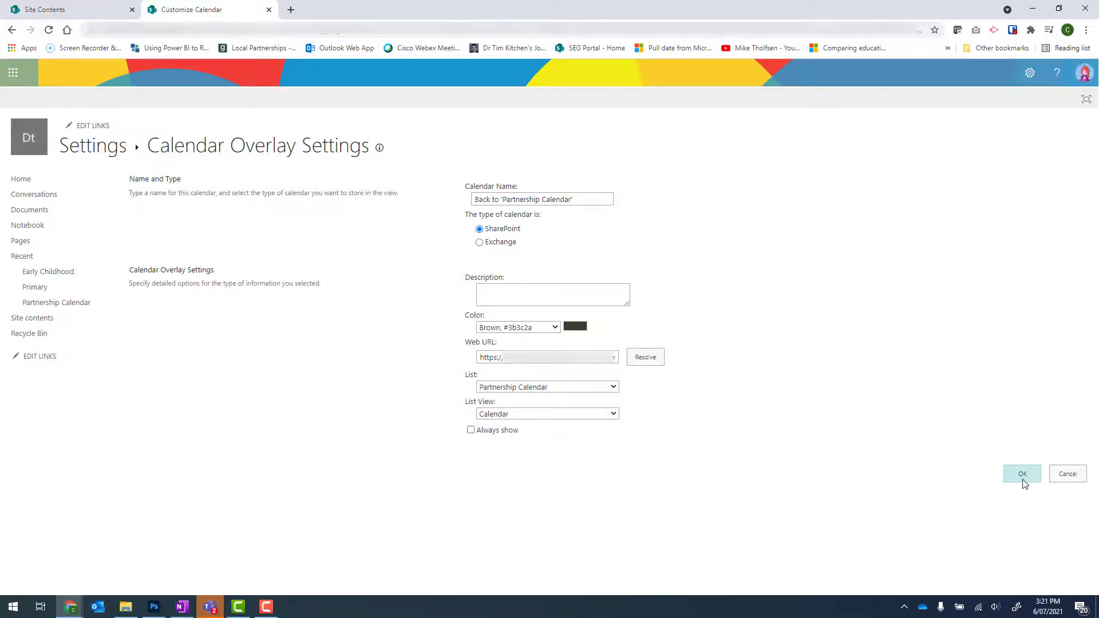
{"action": "left_click", "coordinate": [1022, 473]}
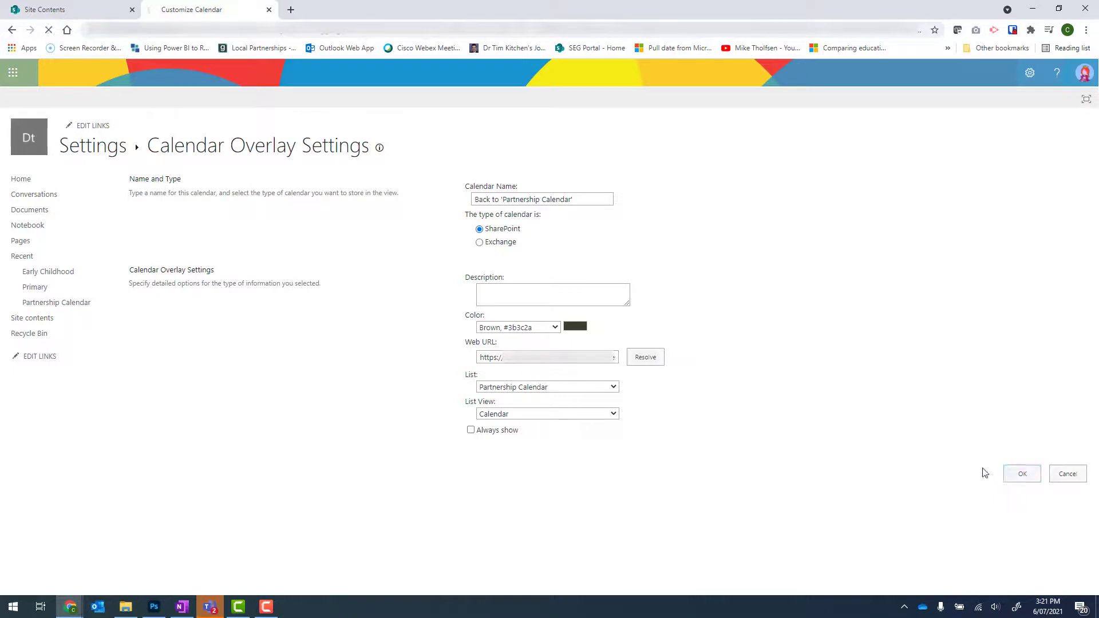
{"action": "left_click", "coordinate": [1021, 473]}
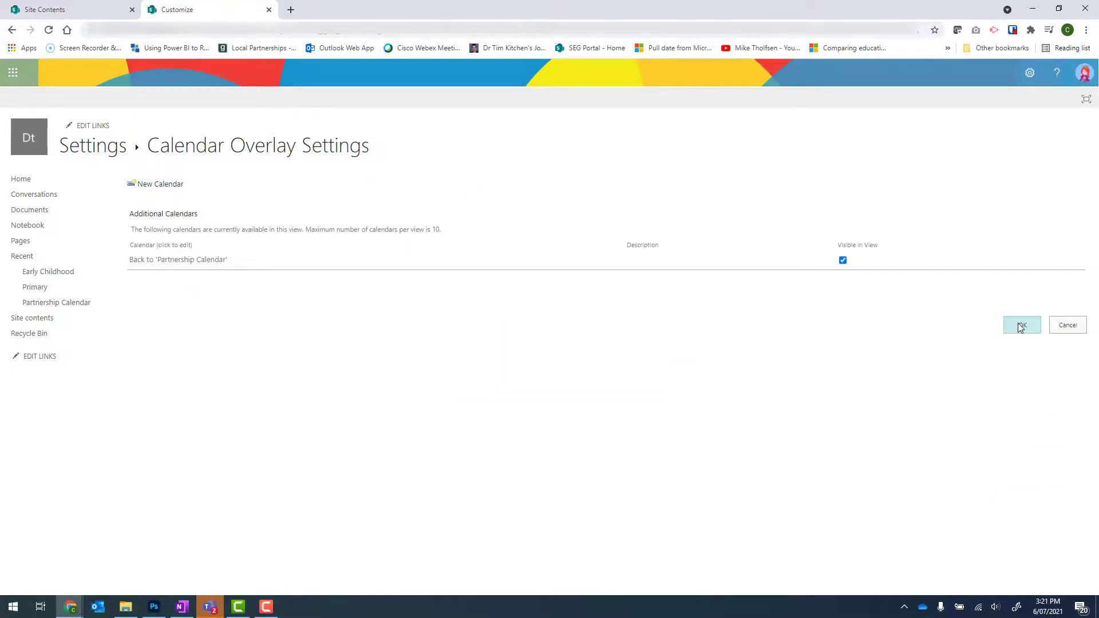
- Confirm Primary's overlay settings and follow the Back to 'Partnership Calendar' link
{"action": "left_click", "coordinate": [1021, 325]}
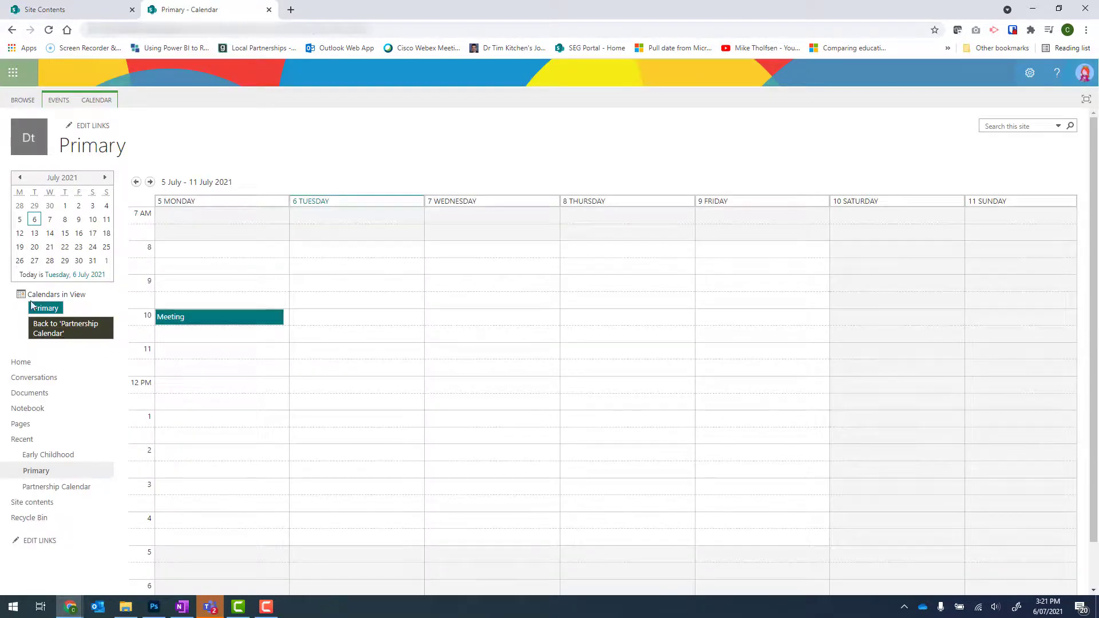
{"action": "mouse_move", "coordinate": [89, 300]}
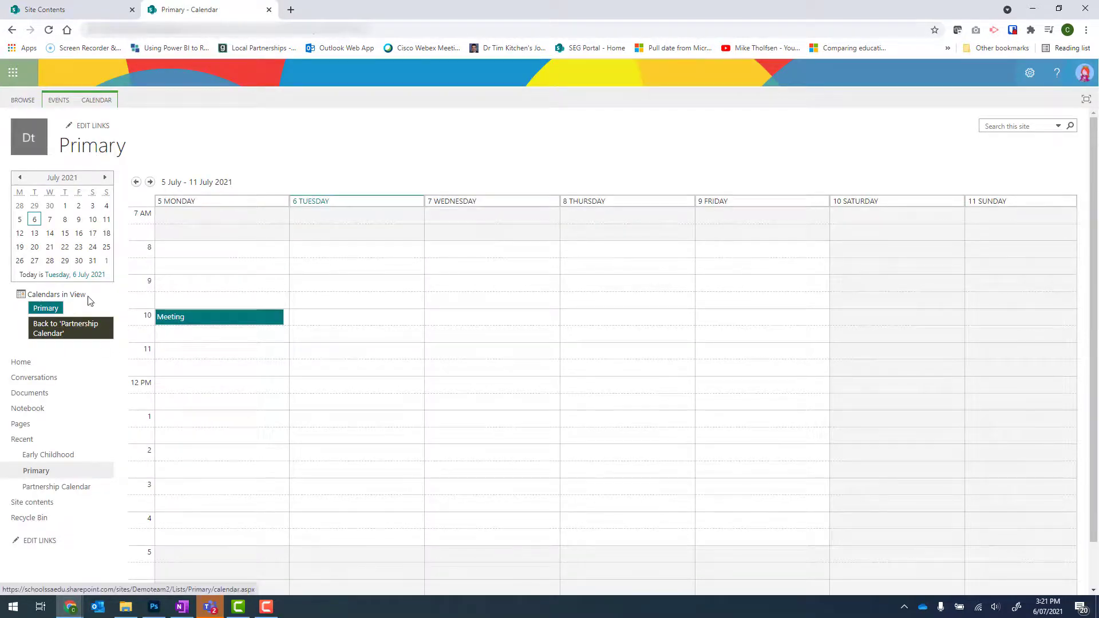
{"action": "mouse_move", "coordinate": [66, 329]}
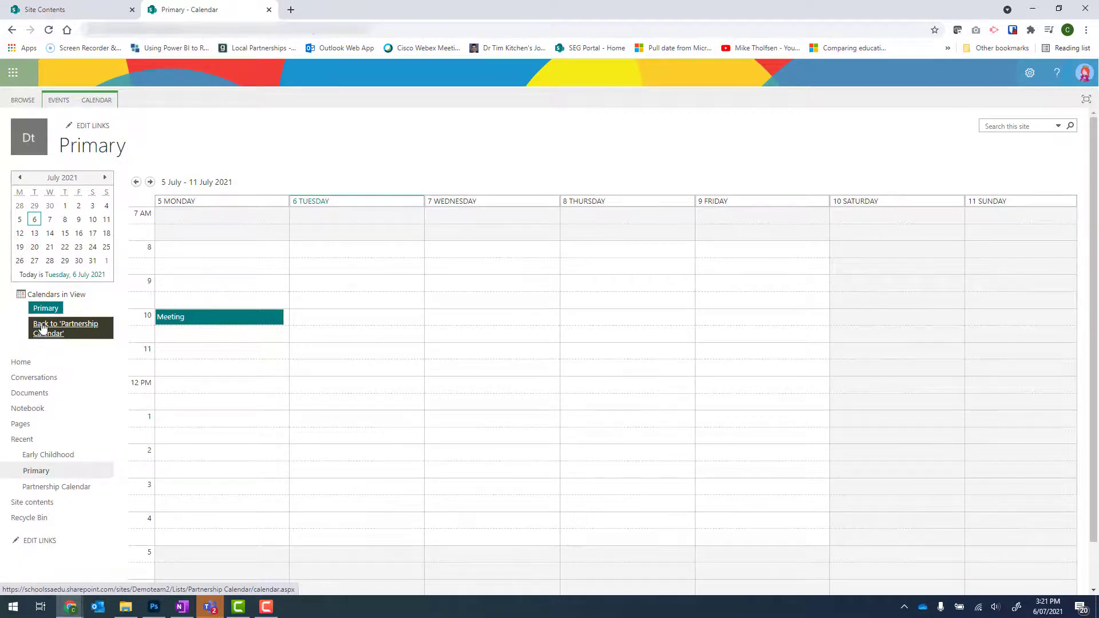
{"action": "left_click", "coordinate": [65, 328]}
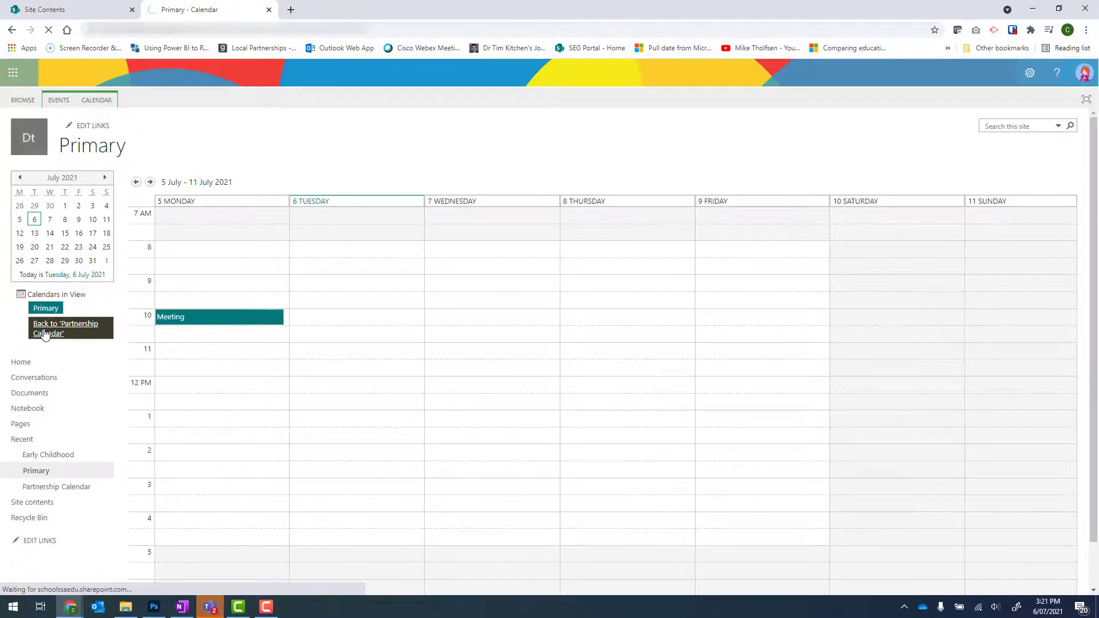
{"action": "left_click", "coordinate": [66, 329]}
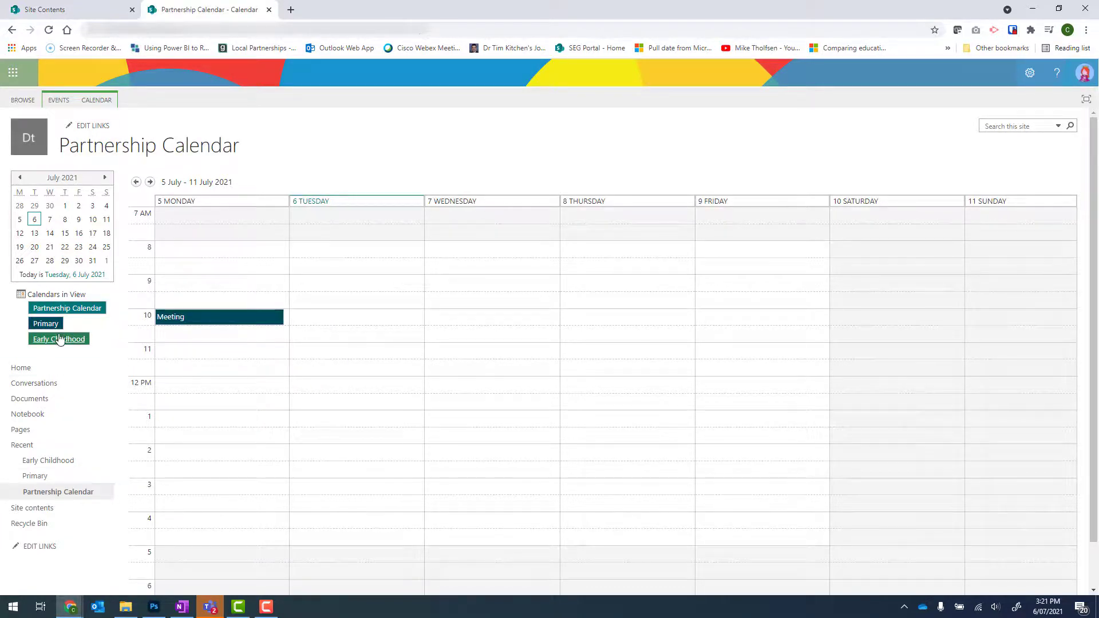
{"action": "mouse_move", "coordinate": [59, 339]}
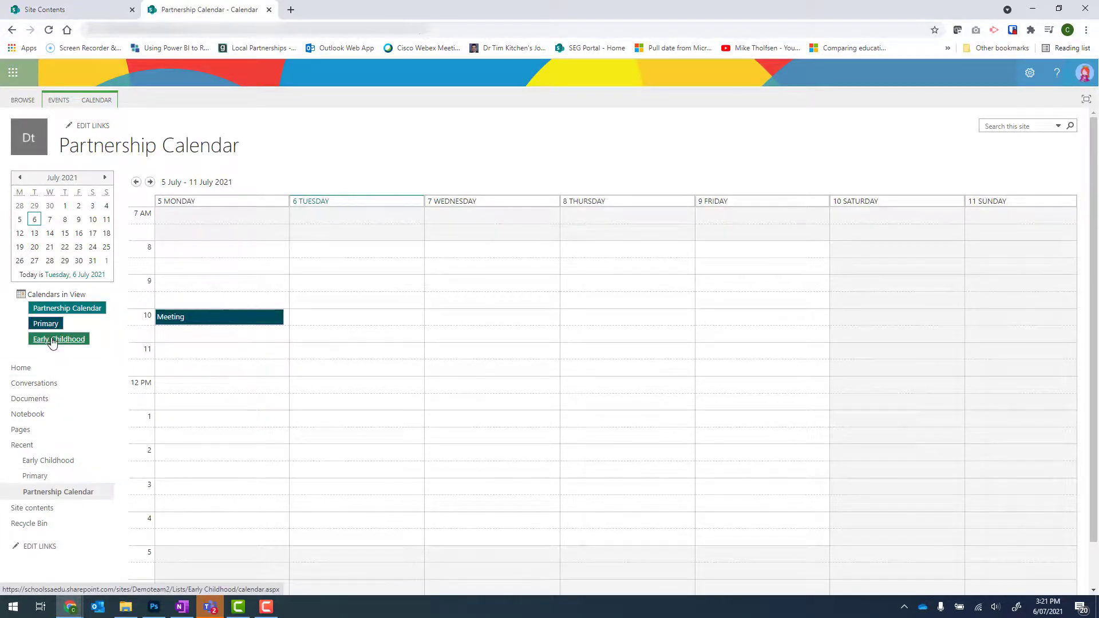
- Give Early Childhood its own 'Back to Partnership Calendar' overlay from the Partnership Calendar list and confirm
{"action": "left_click", "coordinate": [58, 339]}
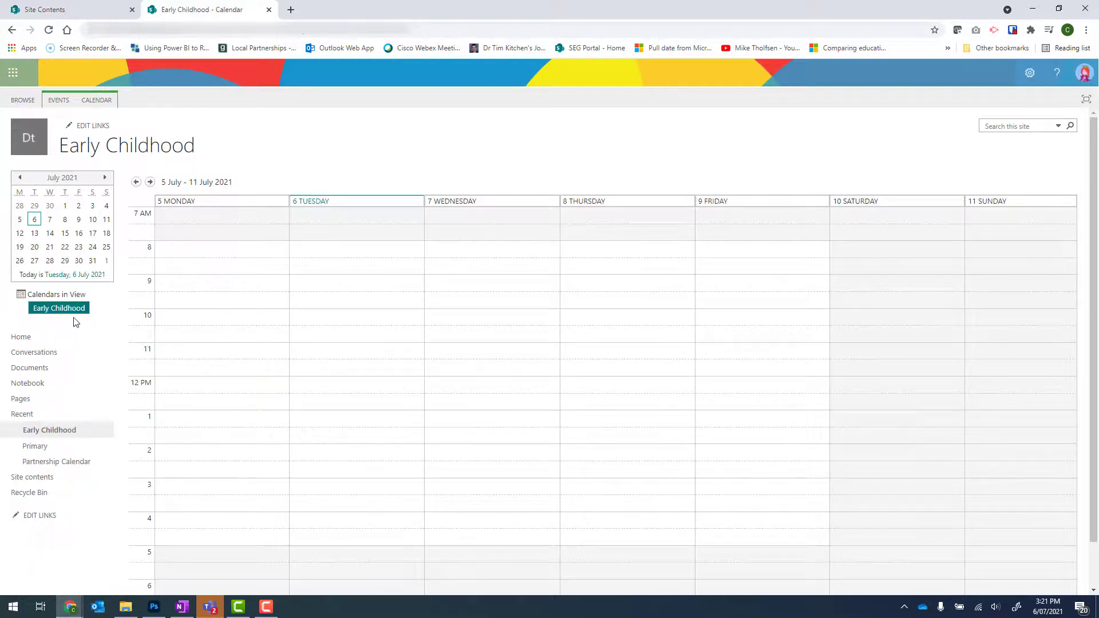
{"action": "mouse_move", "coordinate": [127, 148]}
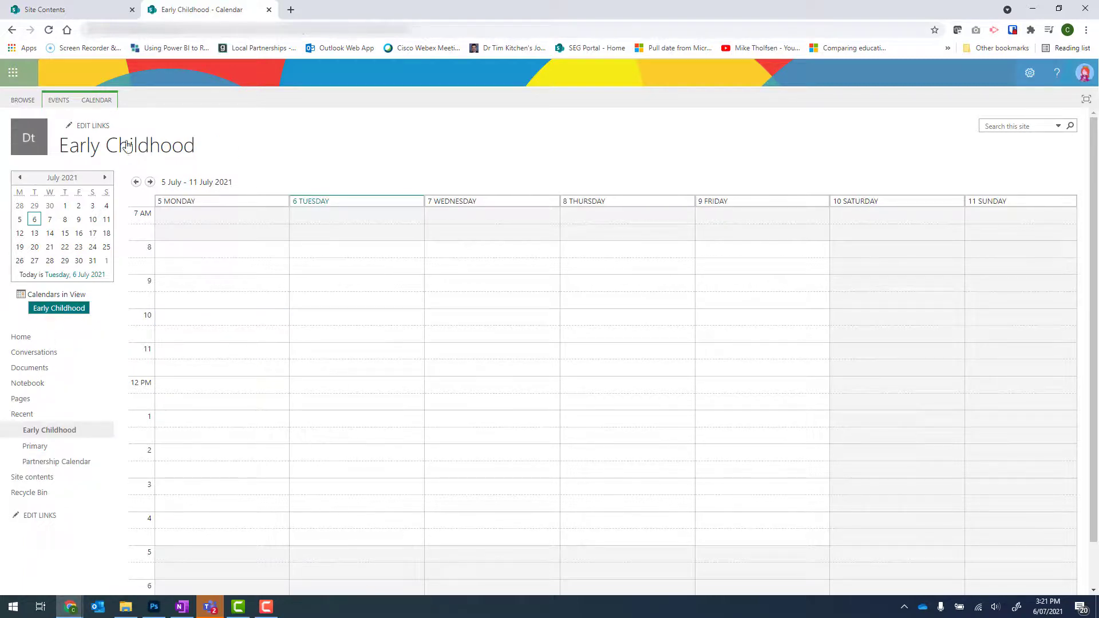
{"action": "left_click", "coordinate": [97, 100]}
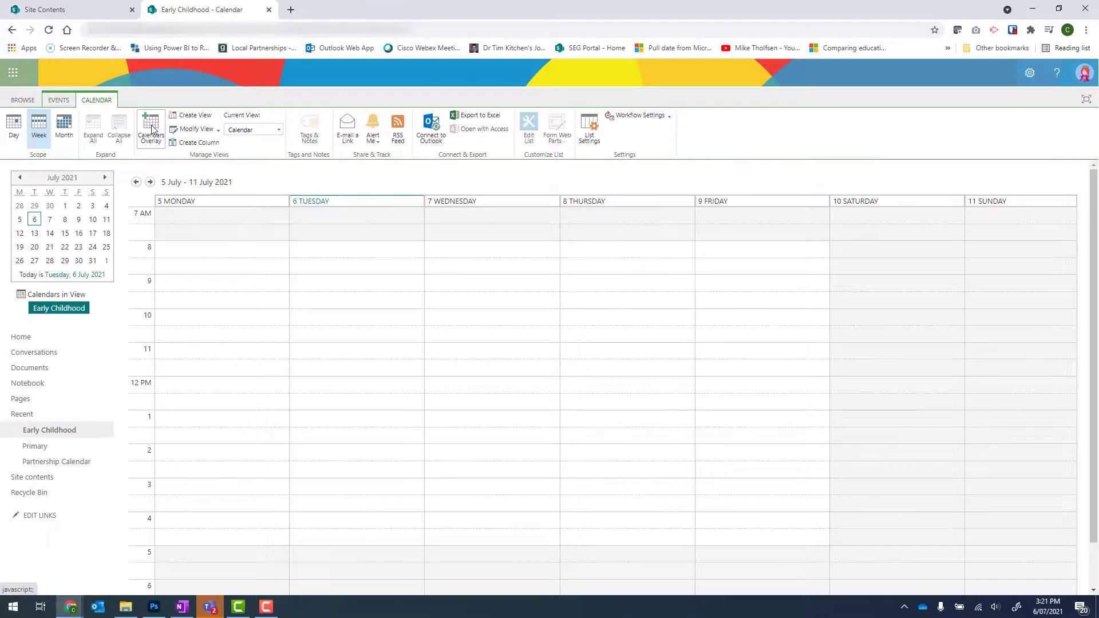
{"action": "left_click", "coordinate": [150, 128]}
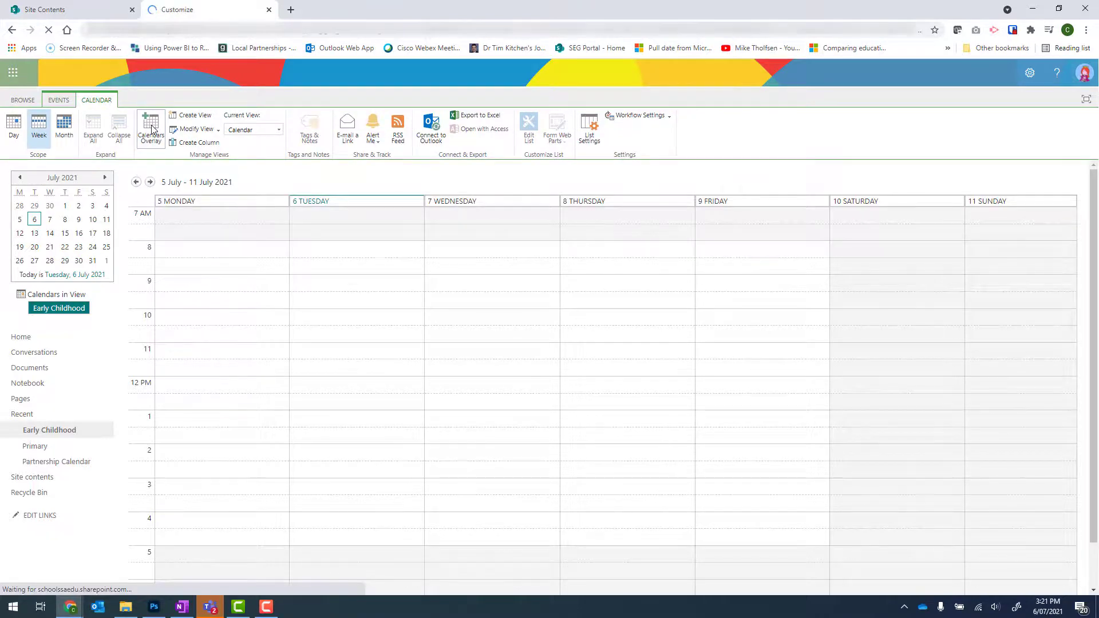
{"action": "left_click", "coordinate": [150, 129]}
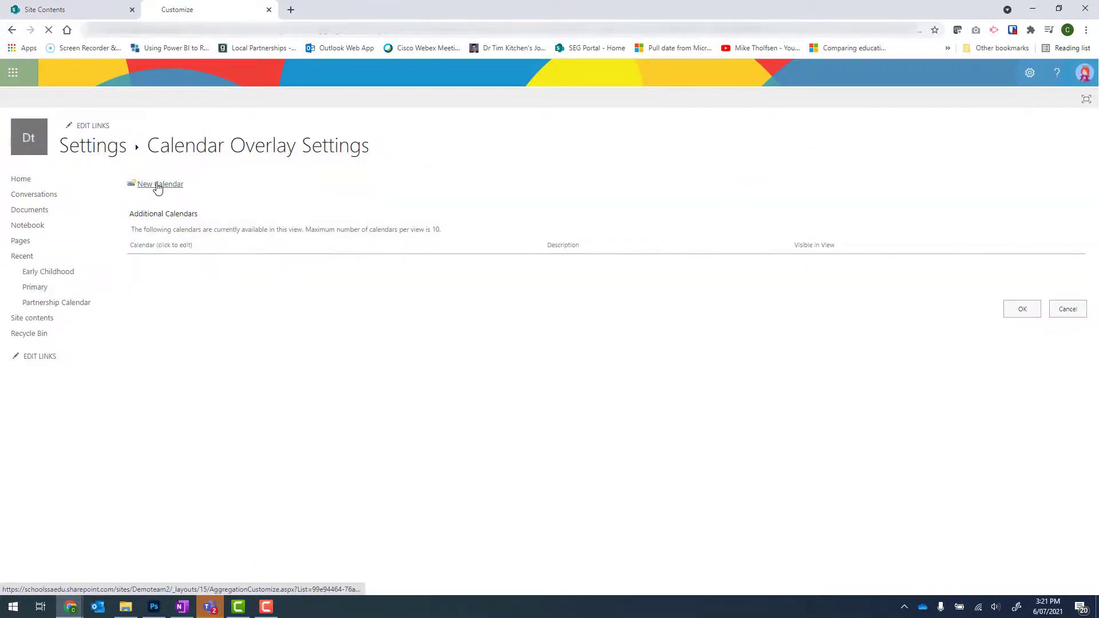
{"action": "left_click", "coordinate": [161, 183]}
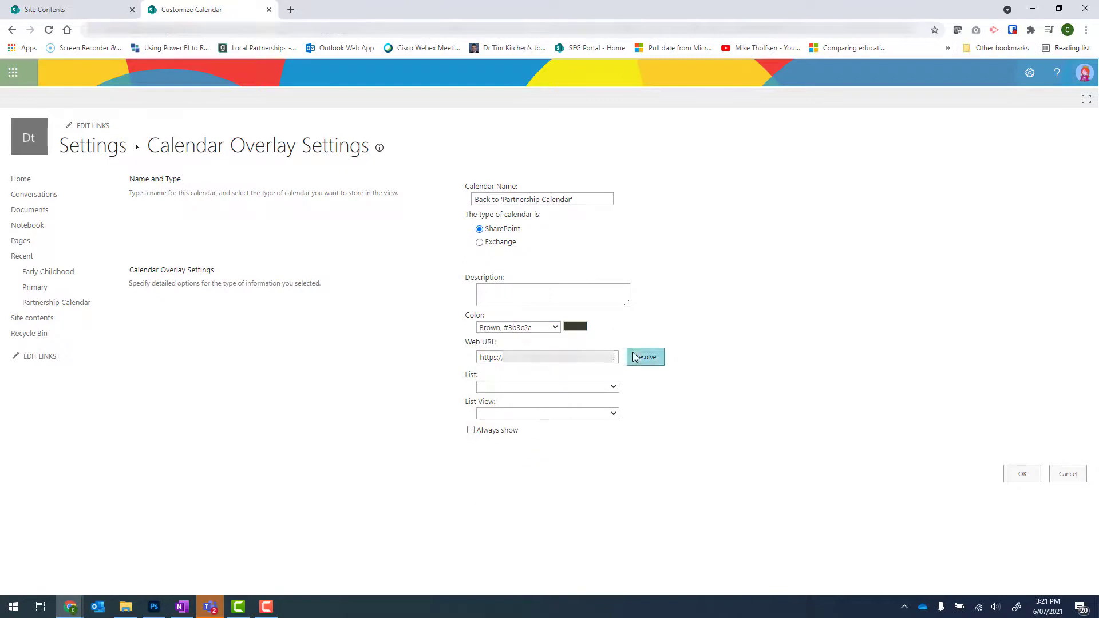
{"action": "left_click", "coordinate": [644, 358]}
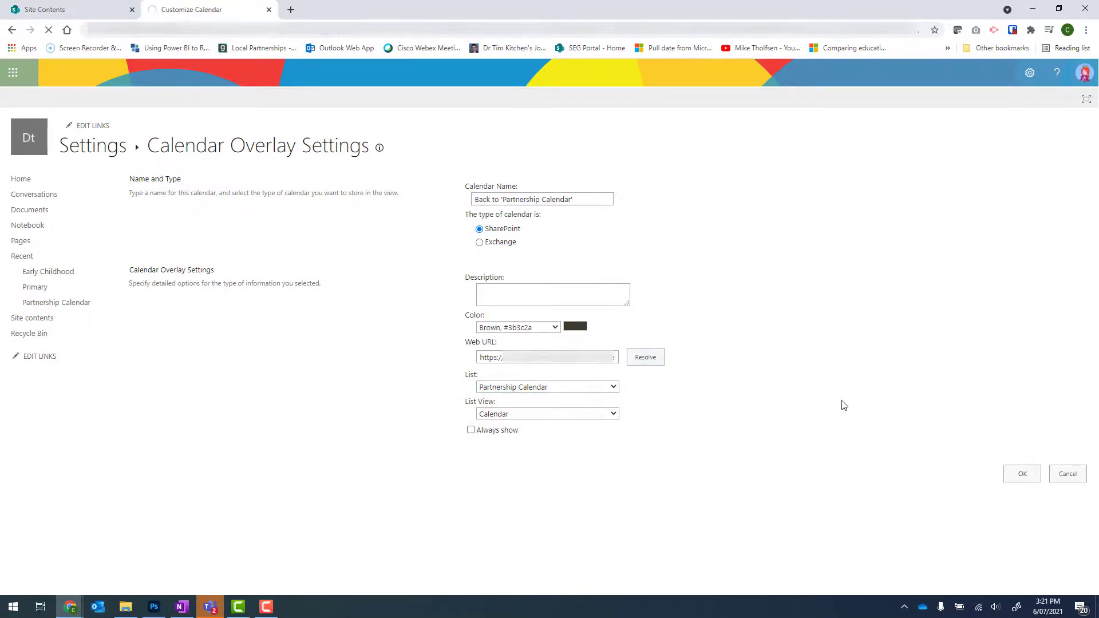
{"action": "left_click", "coordinate": [1021, 473]}
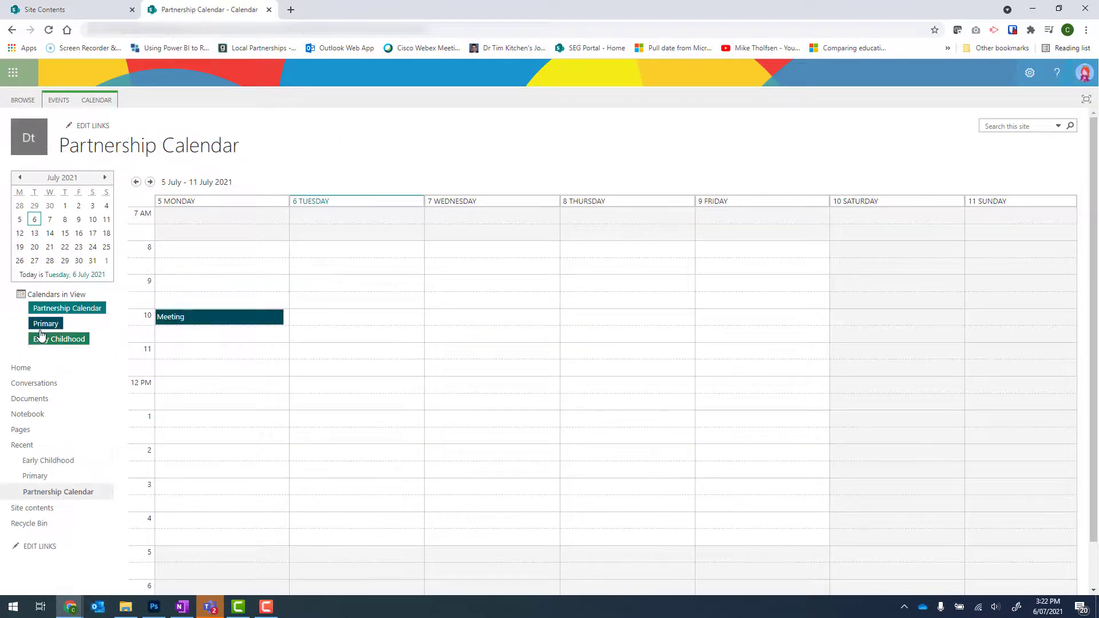
{"action": "mouse_move", "coordinate": [45, 323]}
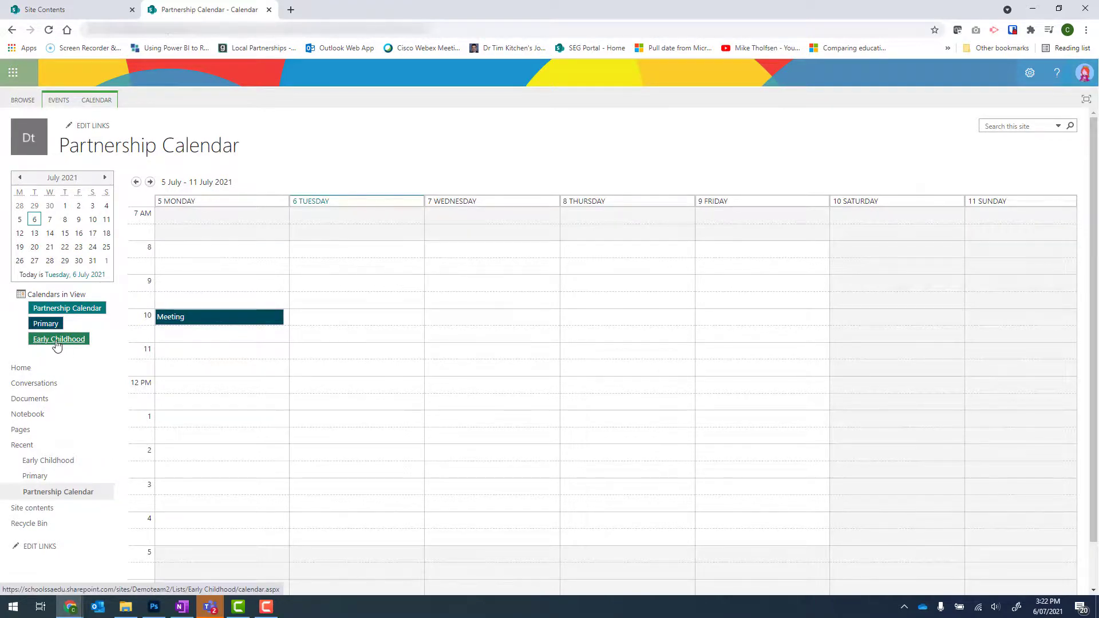
- On the Early Childhood calendar, save a 'Team building lunch' event at Wednesday 7 July 12 PM
{"action": "left_click", "coordinate": [59, 339]}
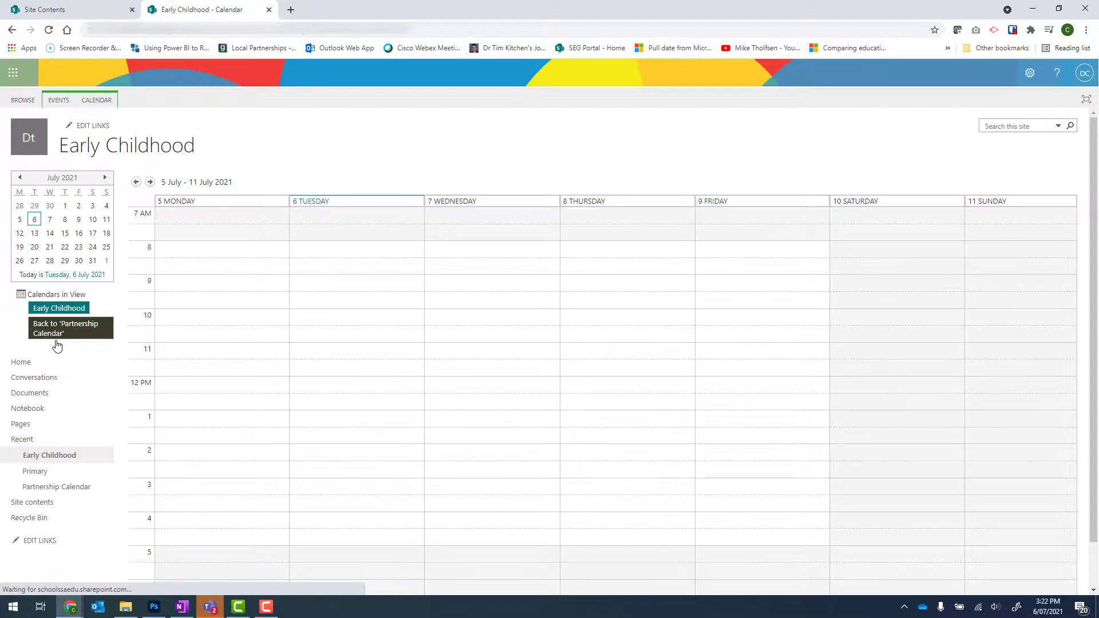
{"action": "mouse_move", "coordinate": [461, 389]}
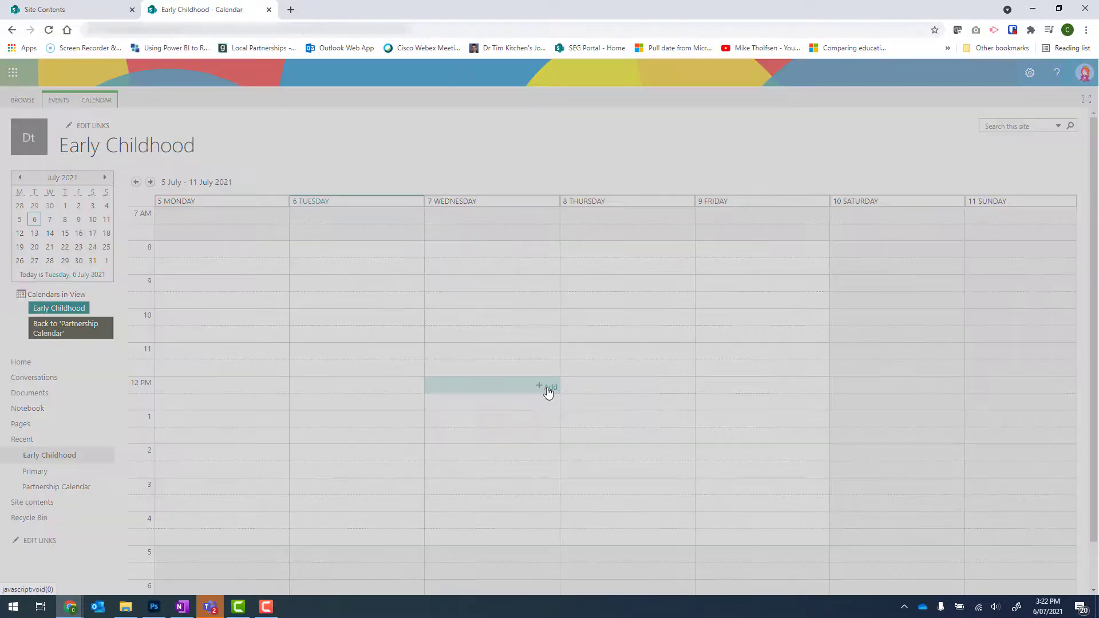
{"action": "left_click", "coordinate": [549, 387]}
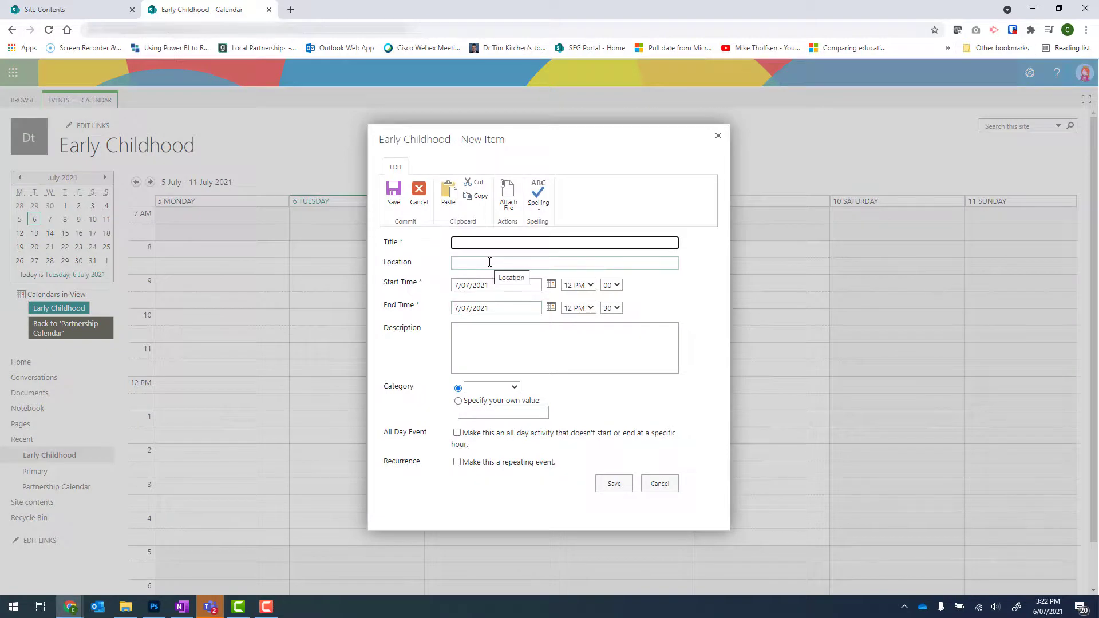
{"action": "type", "text": "Team building"}
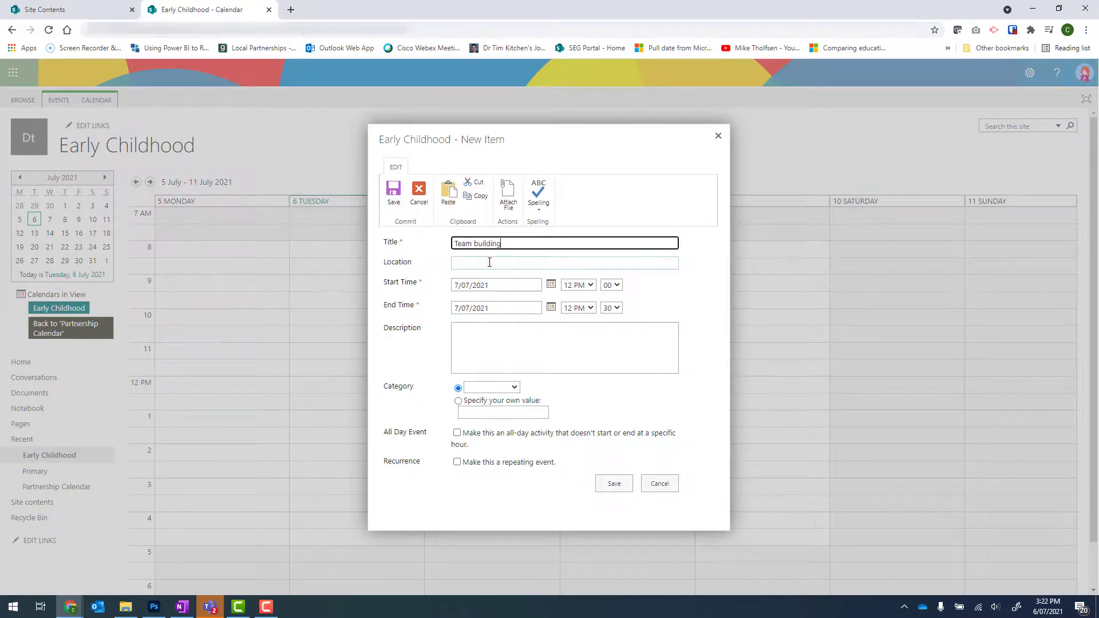
{"action": "type", "text": "lunch"}
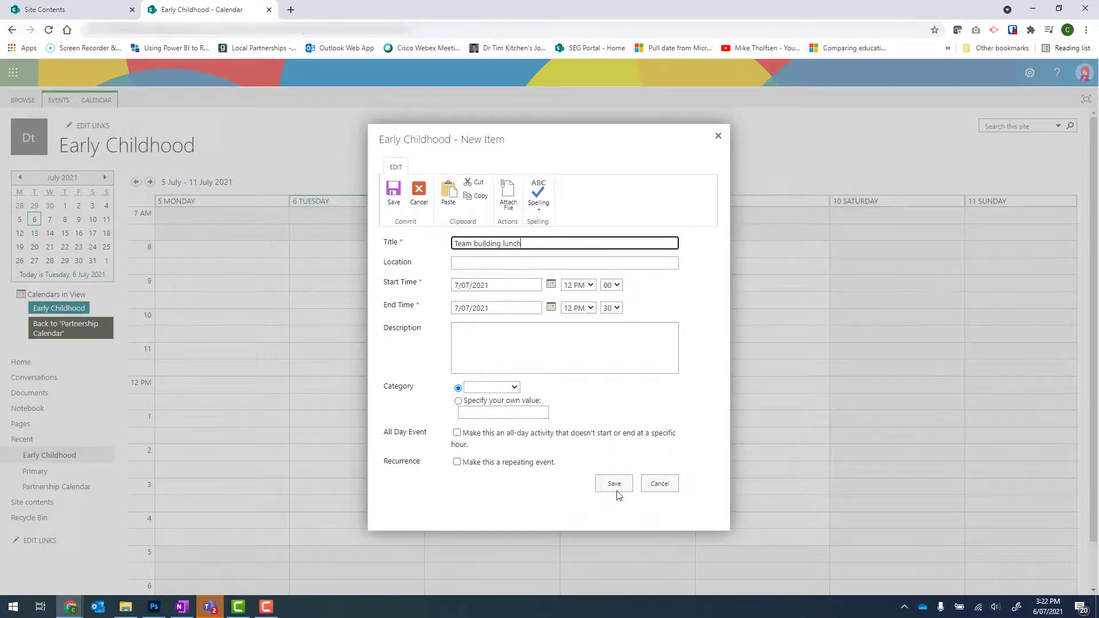
{"action": "left_click", "coordinate": [614, 483]}
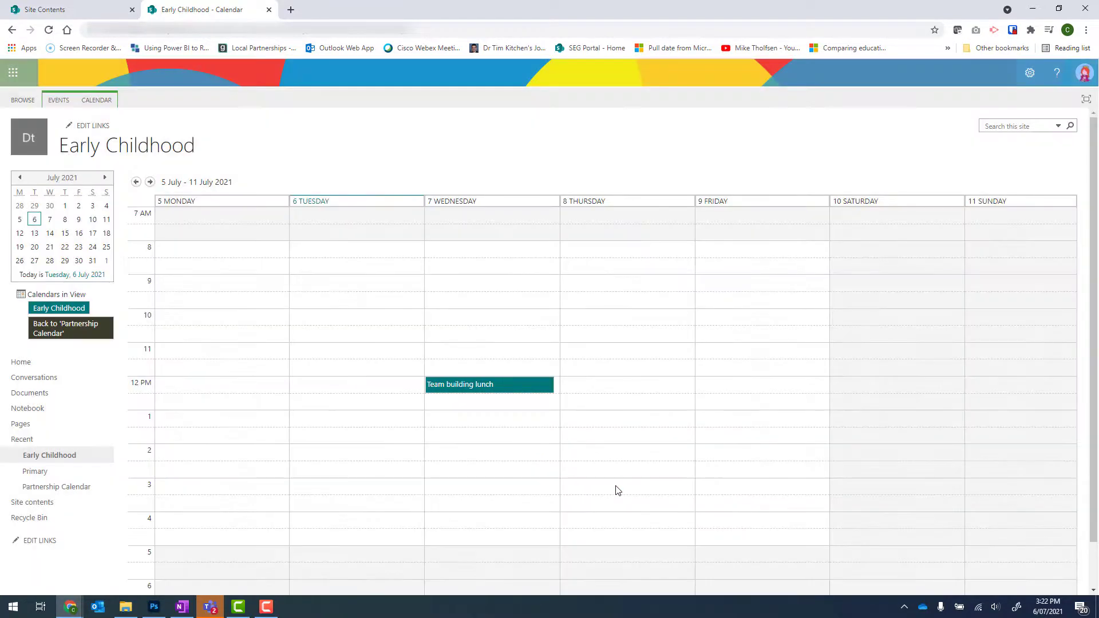
{"action": "mouse_move", "coordinate": [66, 329]}
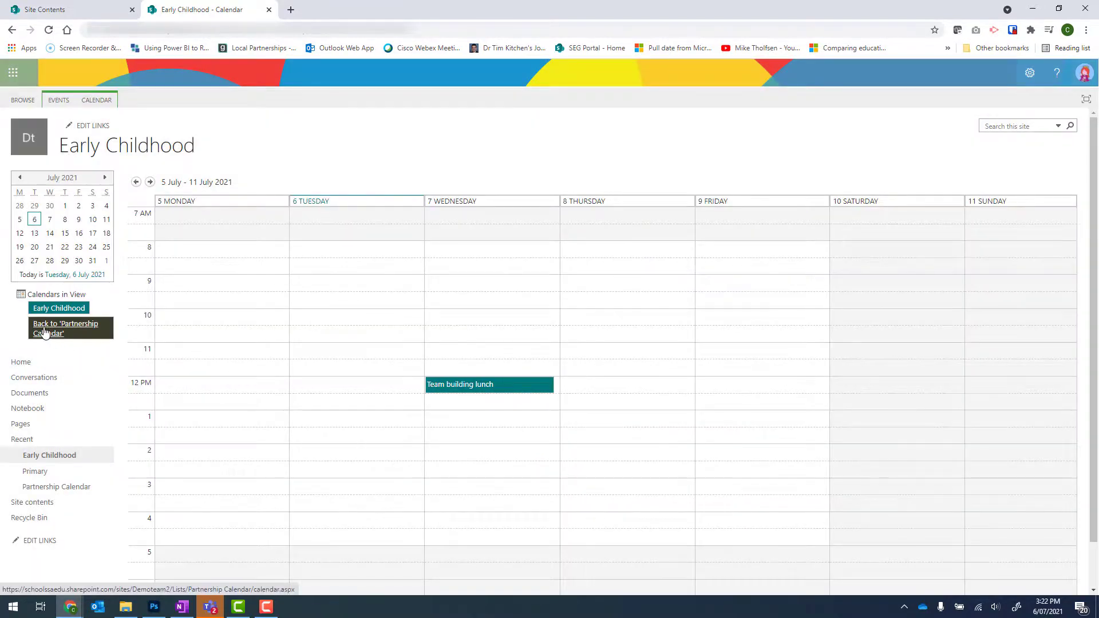
- Return to the Partnership Calendar and copy its web address from the address bar
{"action": "left_click", "coordinate": [65, 329]}
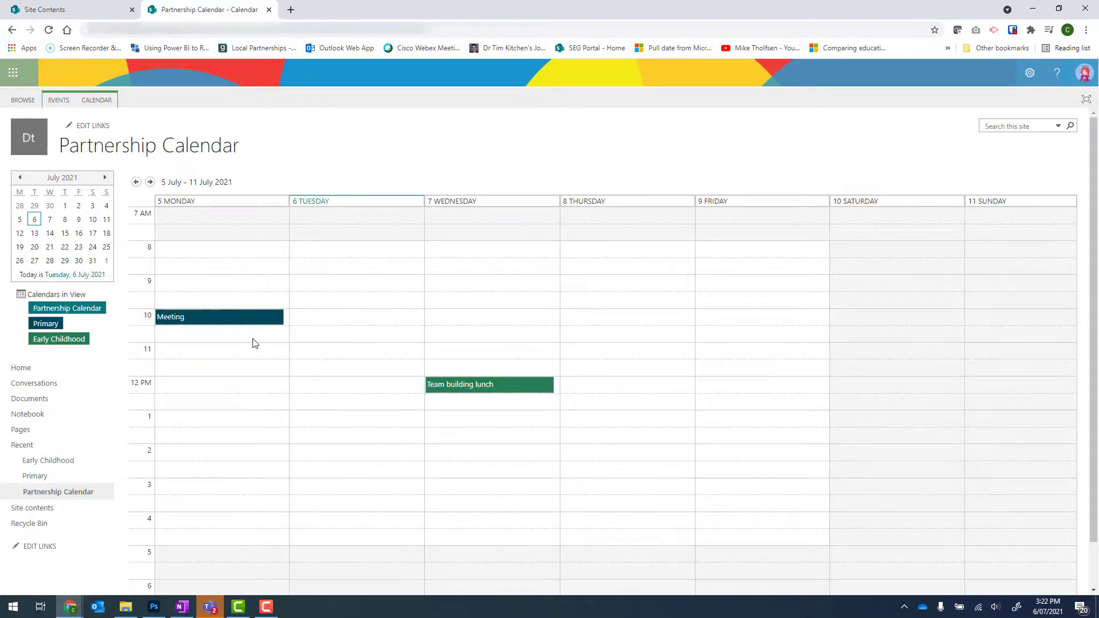
{"action": "mouse_move", "coordinate": [202, 131]}
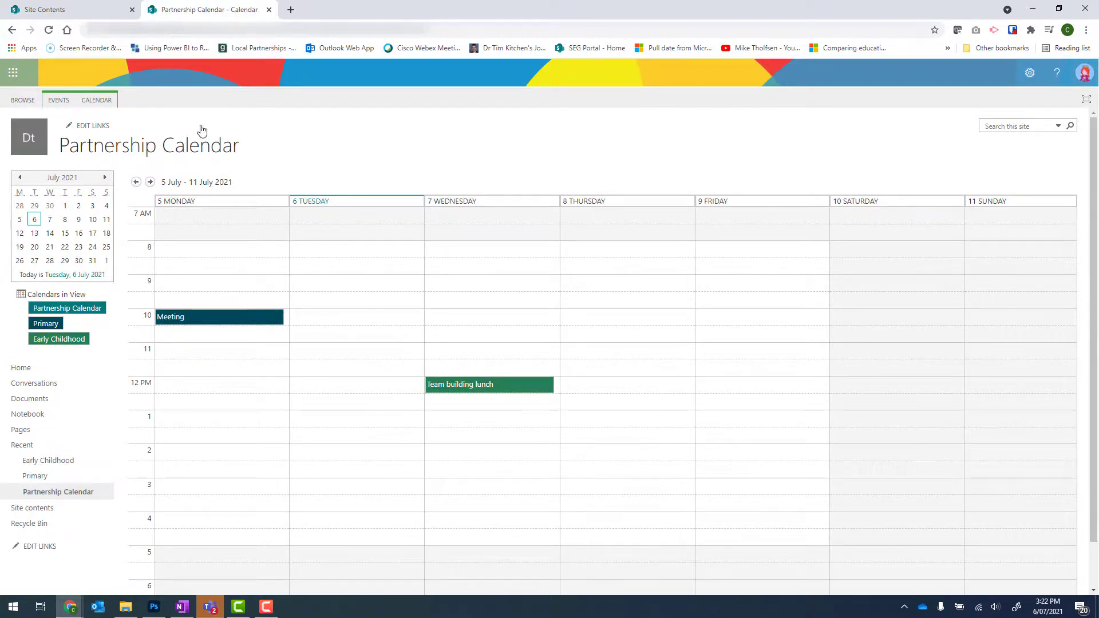
{"action": "mouse_move", "coordinate": [250, 152]}
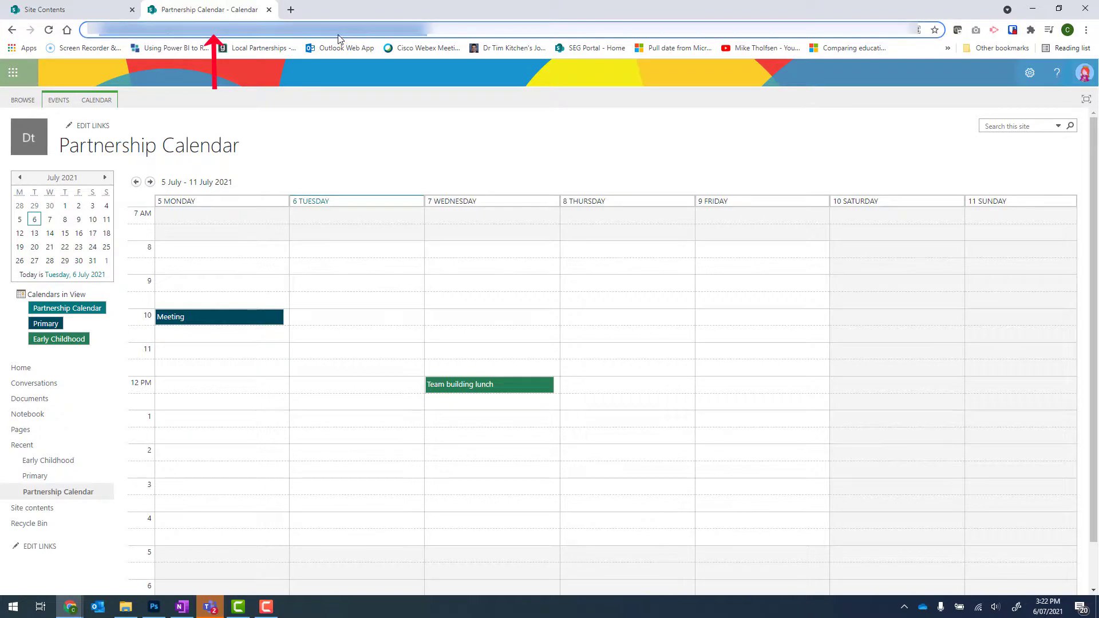
{"action": "right_click", "coordinate": [350, 30]}
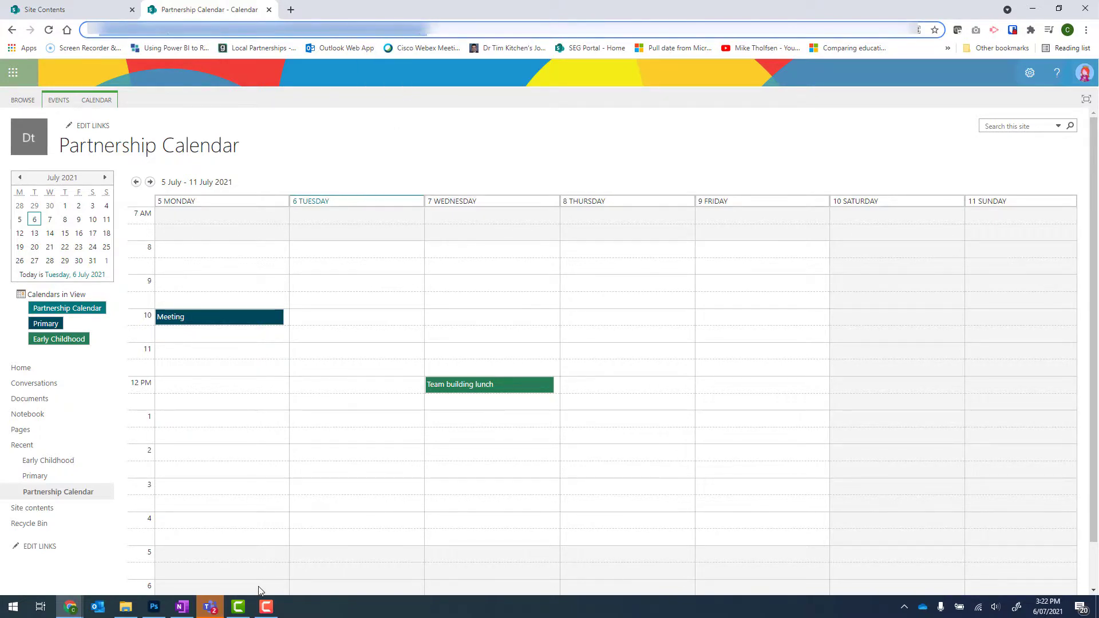
- In Teams, begin adding a Website tab to Demo team's General channel
{"action": "left_click", "coordinate": [210, 607]}
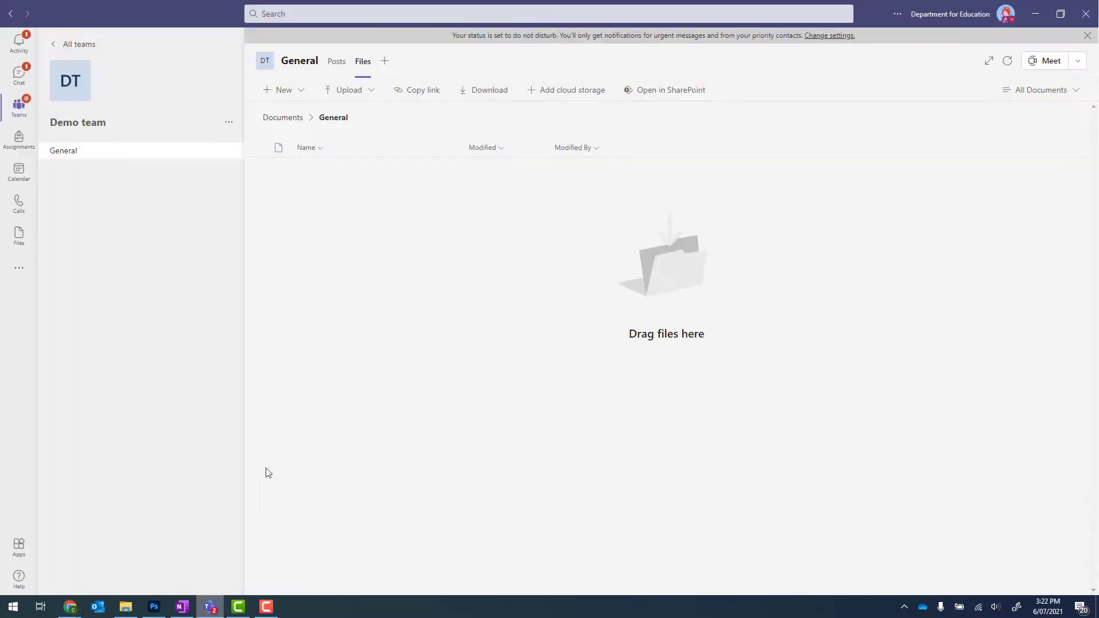
{"action": "mouse_move", "coordinate": [79, 102]}
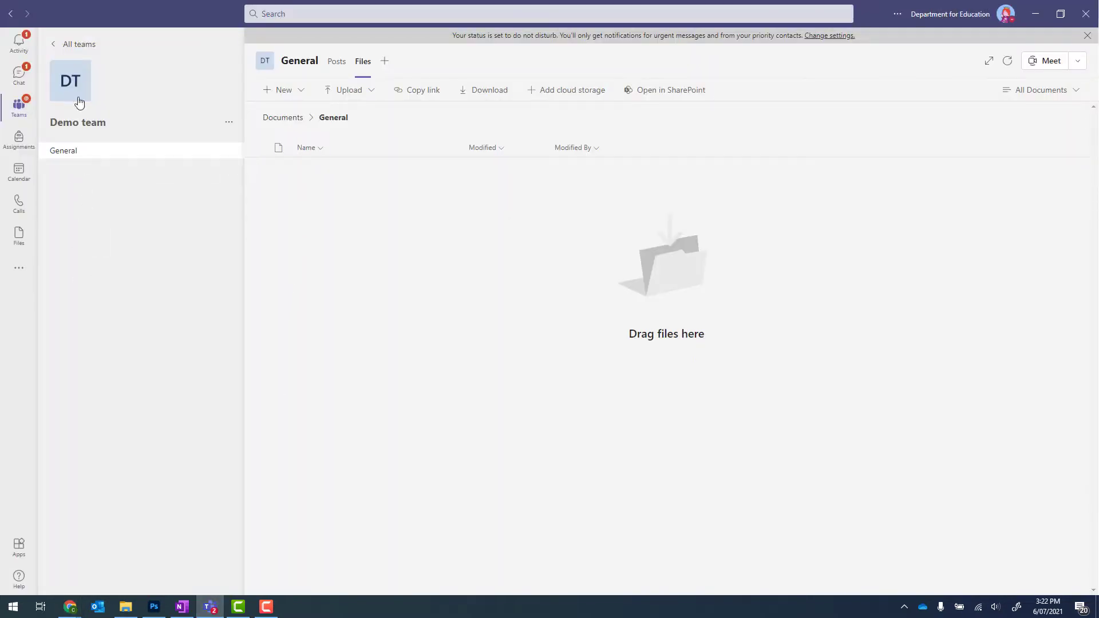
{"action": "mouse_move", "coordinate": [391, 76]}
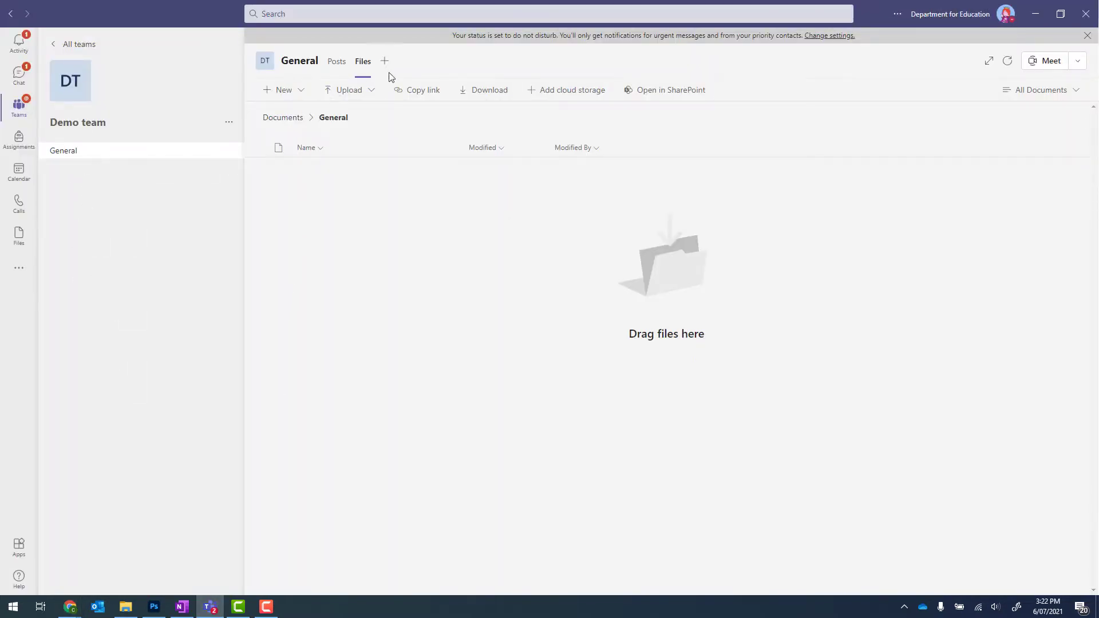
{"action": "mouse_move", "coordinate": [385, 60]}
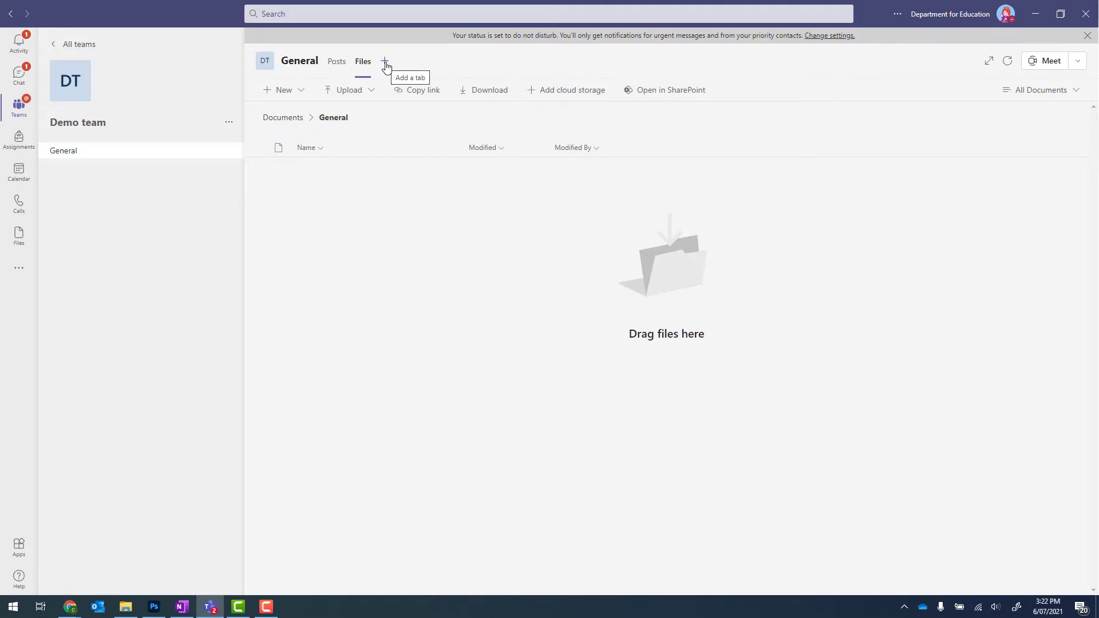
{"action": "left_click", "coordinate": [384, 60]}
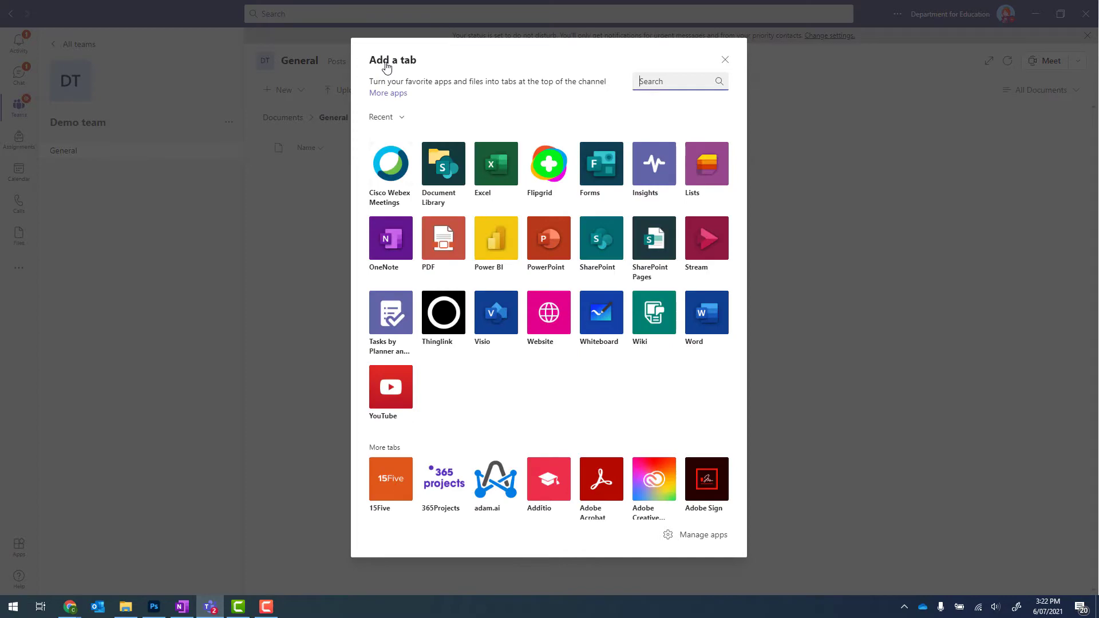
{"action": "mouse_move", "coordinate": [548, 313]}
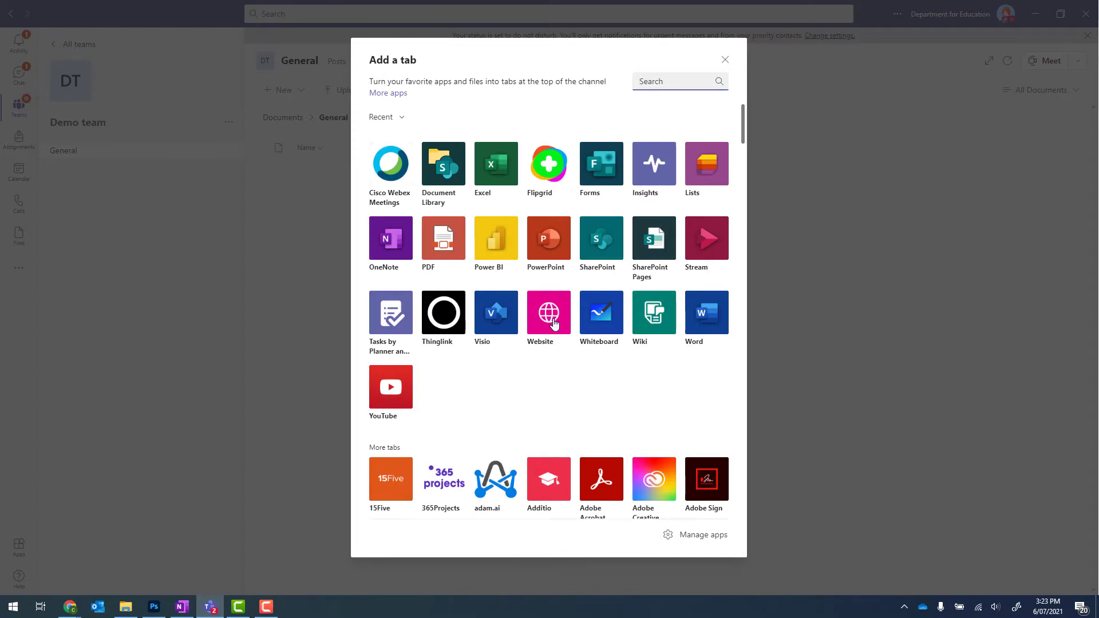
{"action": "left_click", "coordinate": [548, 313]}
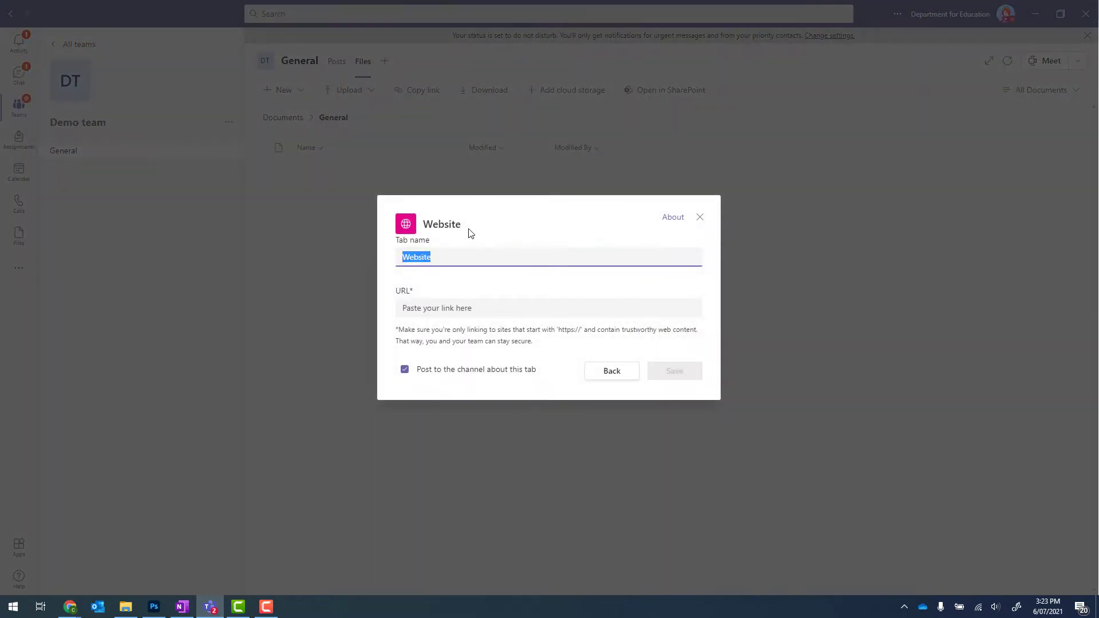
- Save a 'Calendar' tab pointing to the Partnership Calendar, without posting to the channel
{"action": "type", "text": "Cal"}
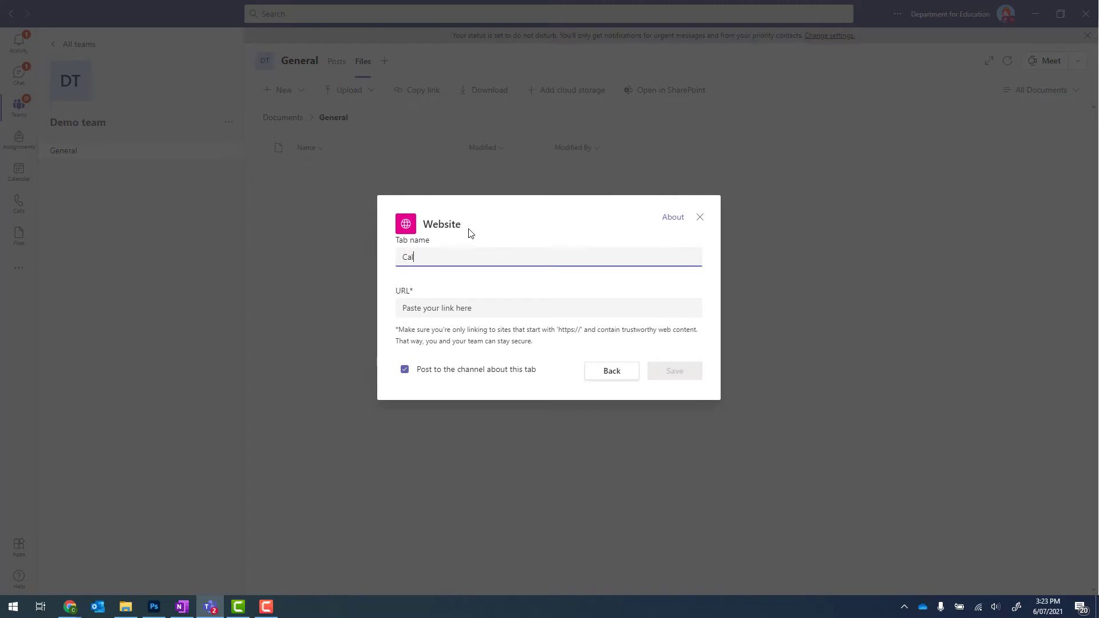
{"action": "type", "text": "endar"}
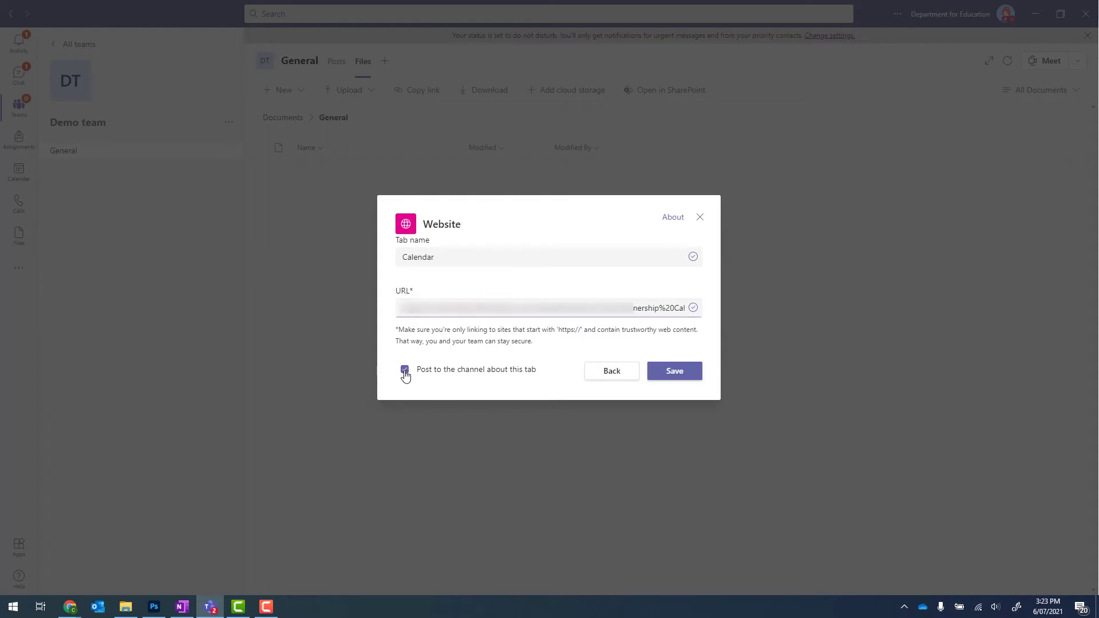
{"action": "left_click", "coordinate": [404, 370]}
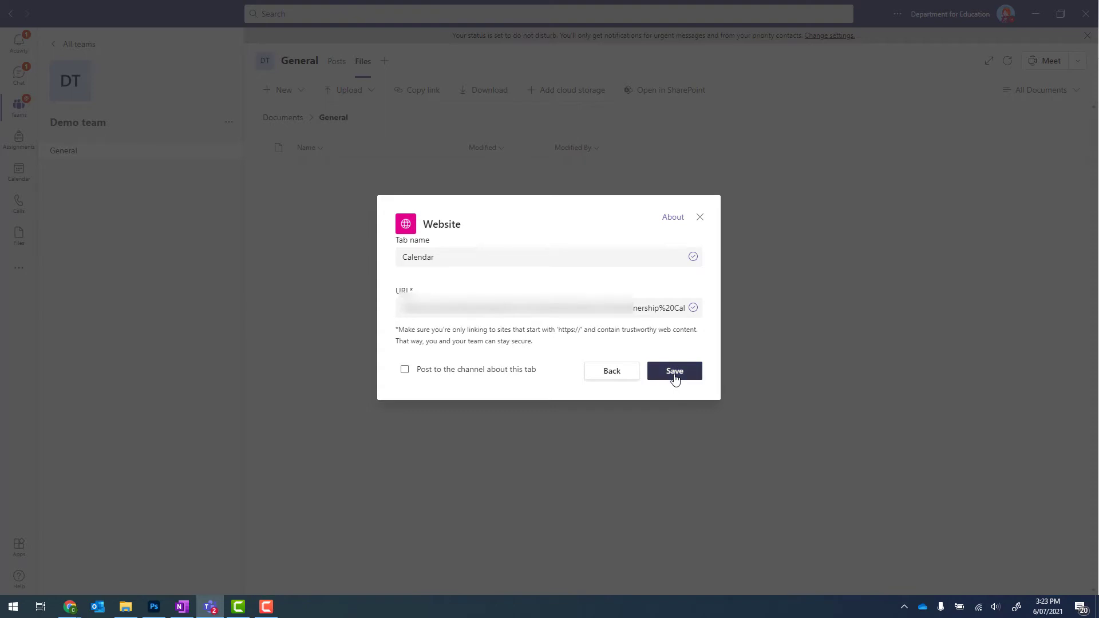
{"action": "left_click", "coordinate": [673, 371]}
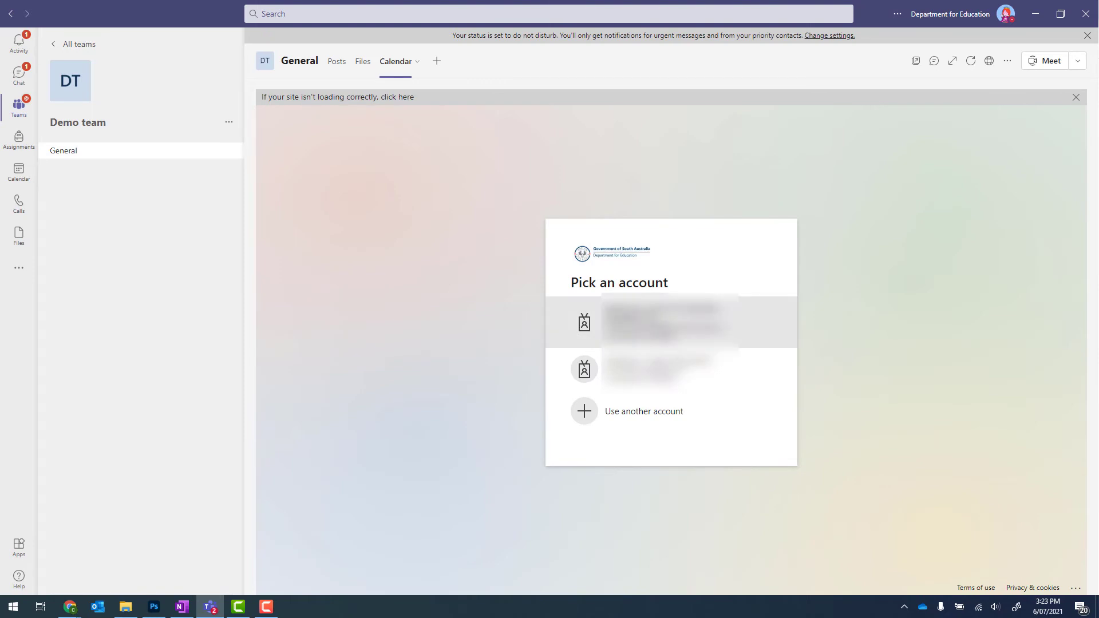
- Sign in with your account so the Calendar tab loads the Partnership Calendar
{"action": "left_click", "coordinate": [668, 322]}
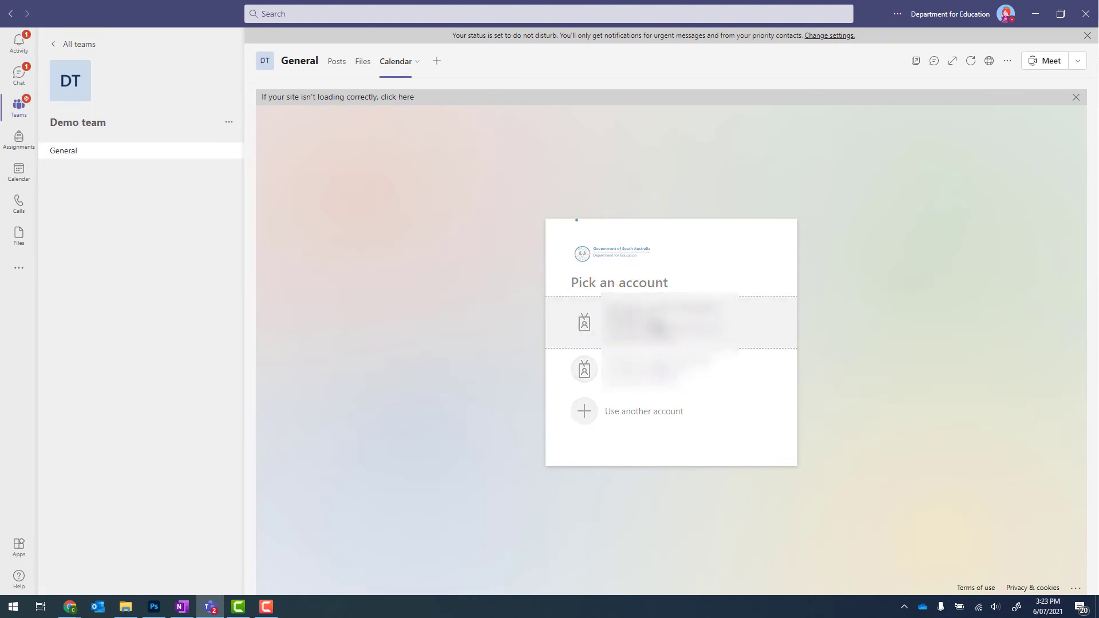
{"action": "left_click", "coordinate": [671, 323]}
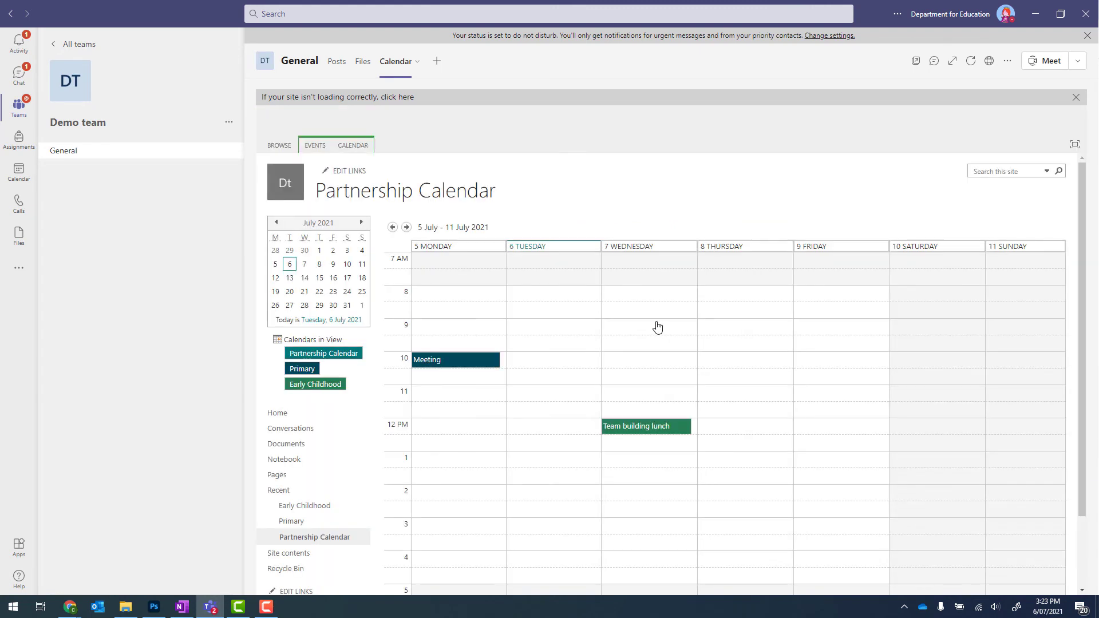